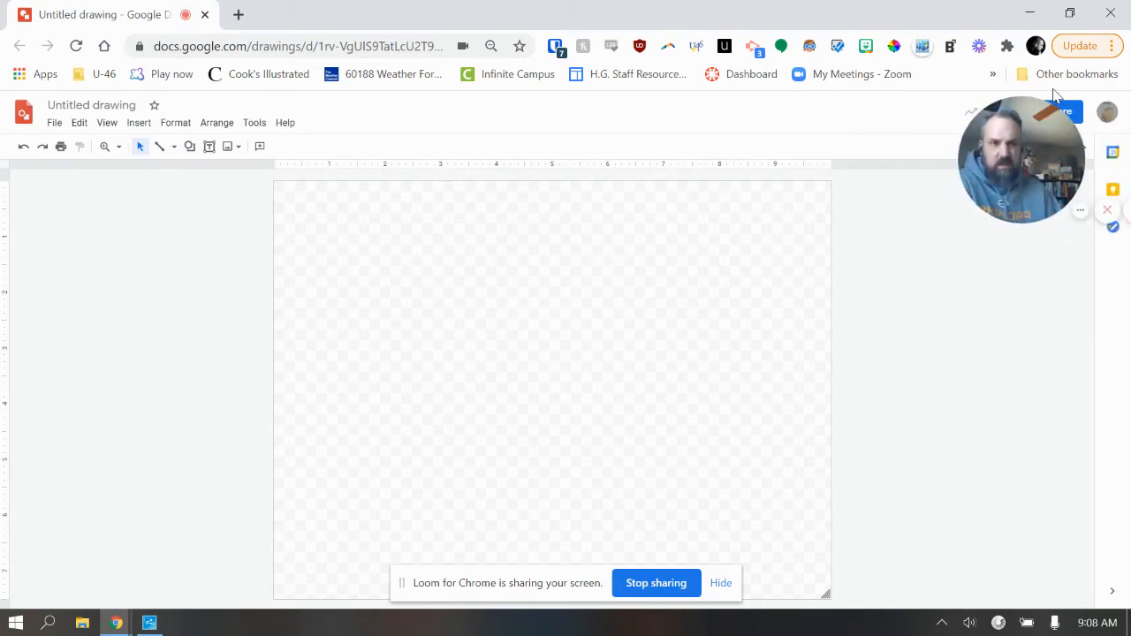
mouse_move(581, 349)
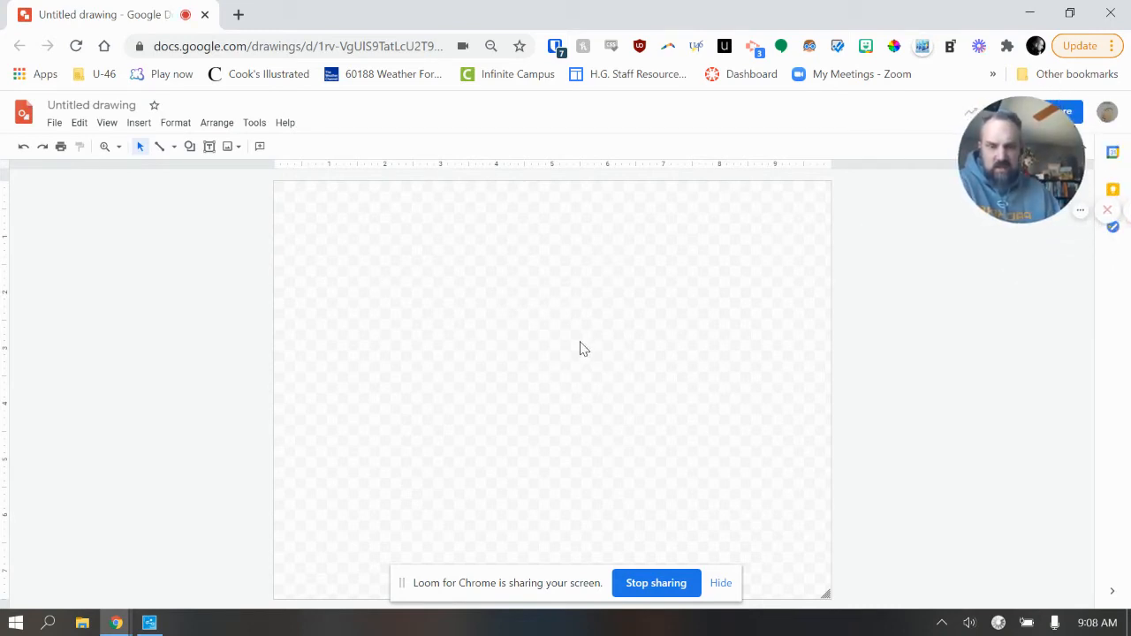
mouse_move(506, 377)
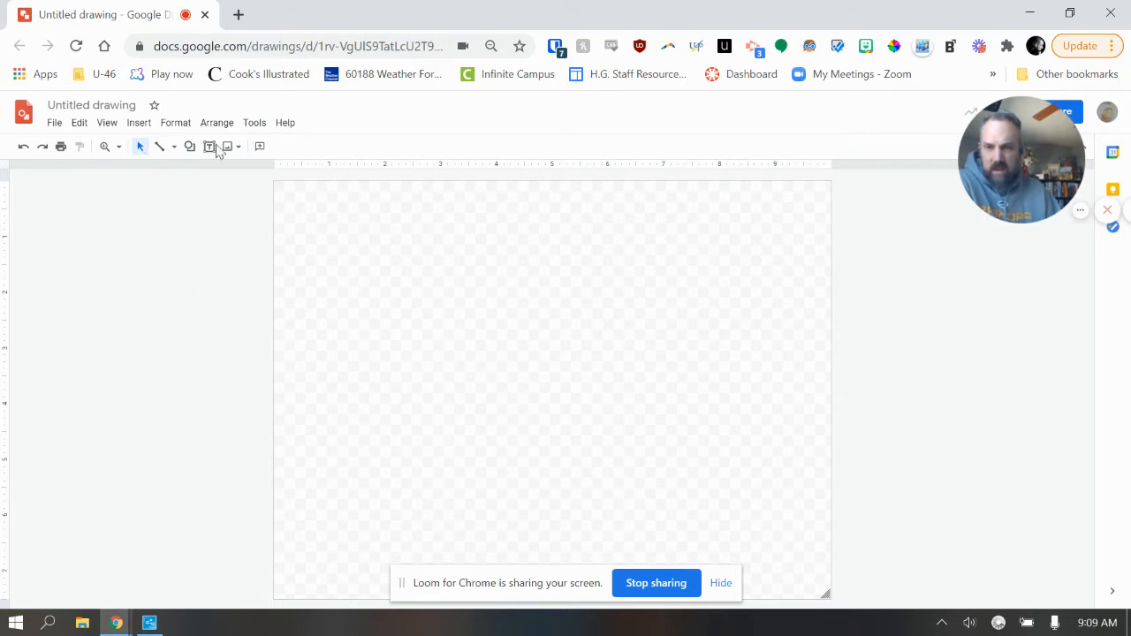
mouse_move(130, 258)
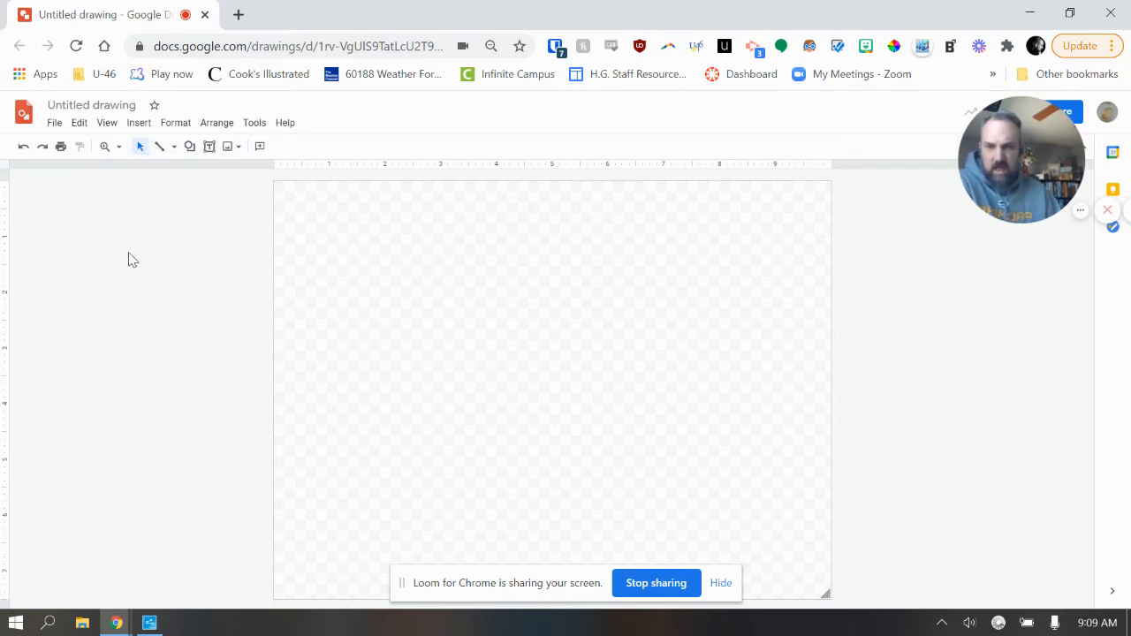
mouse_move(175, 148)
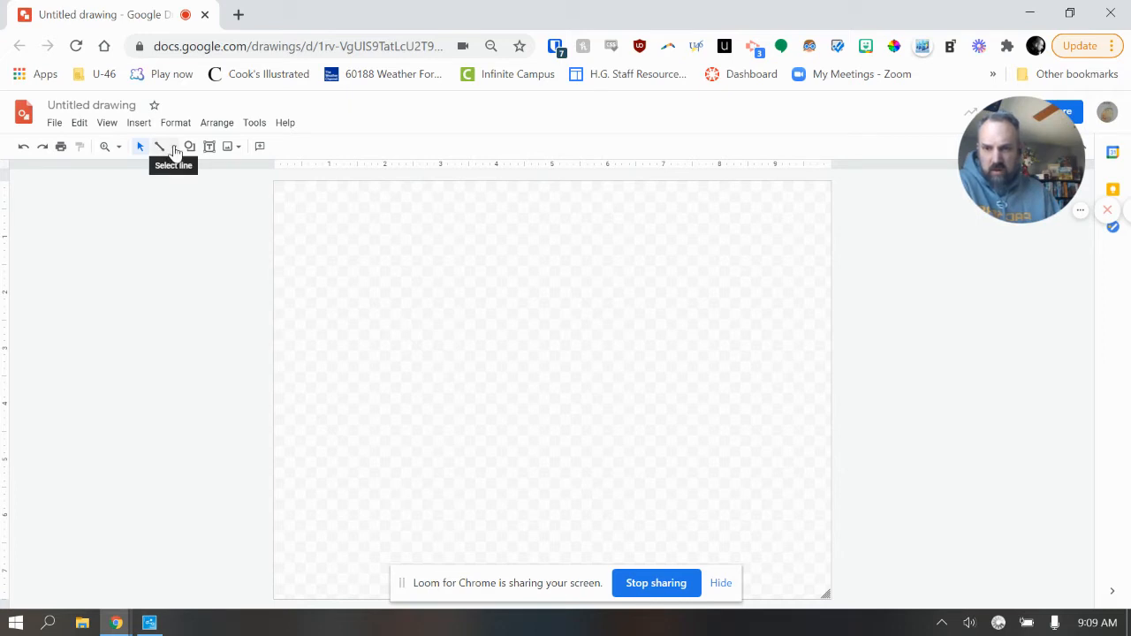
Open the Line tool's dropdown to see the available line types.
left_click(174, 146)
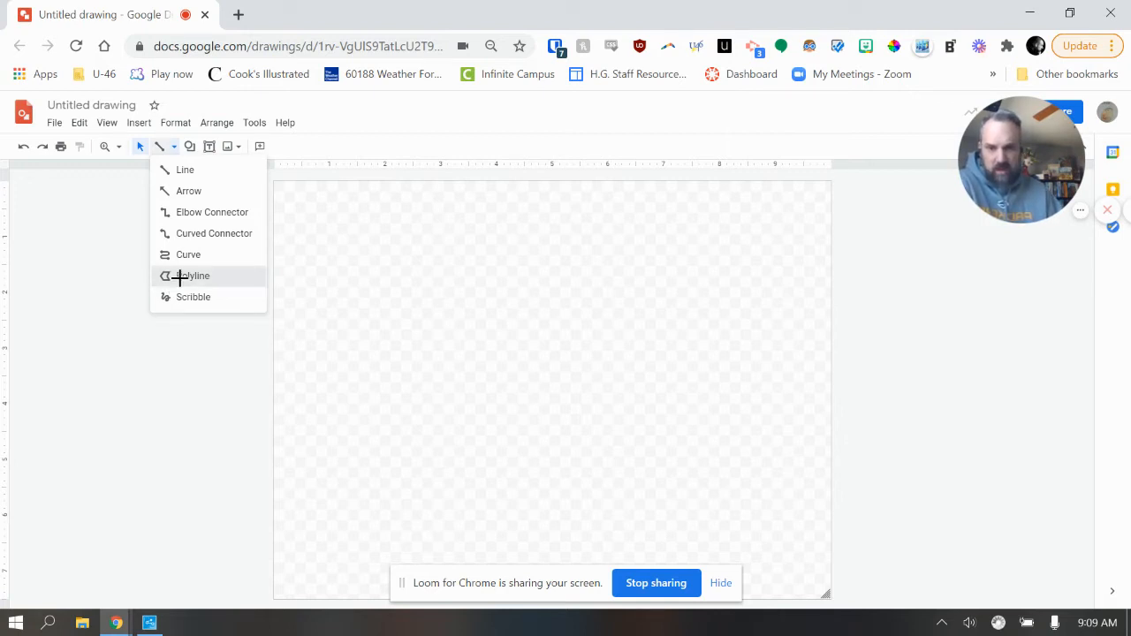
Choose Polyline as the active line type.
left_click(194, 276)
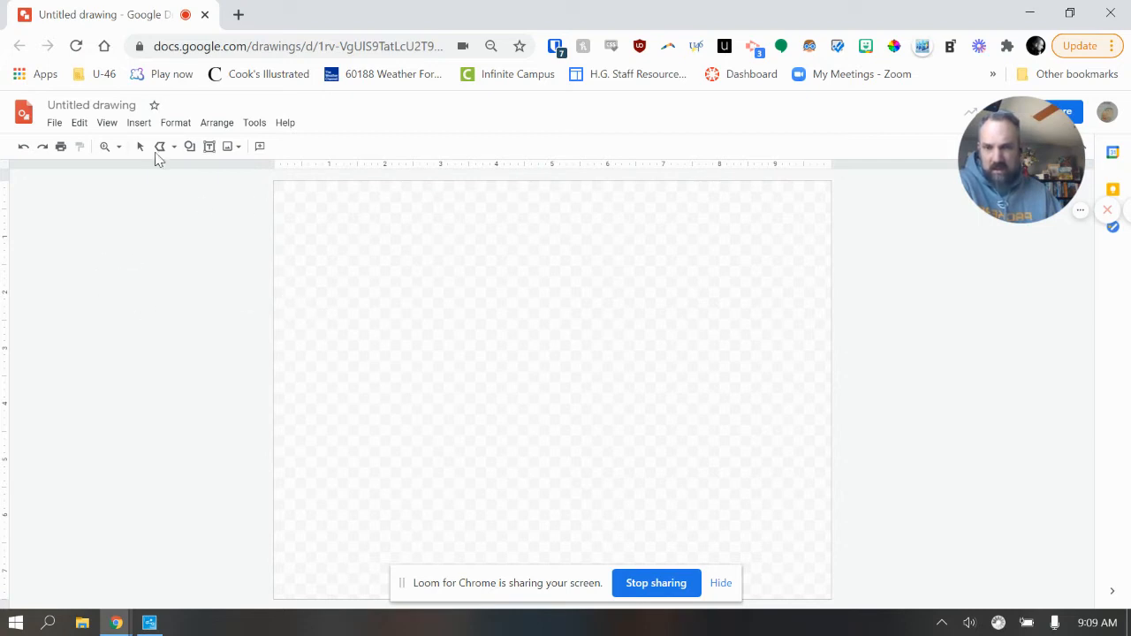
mouse_move(144, 128)
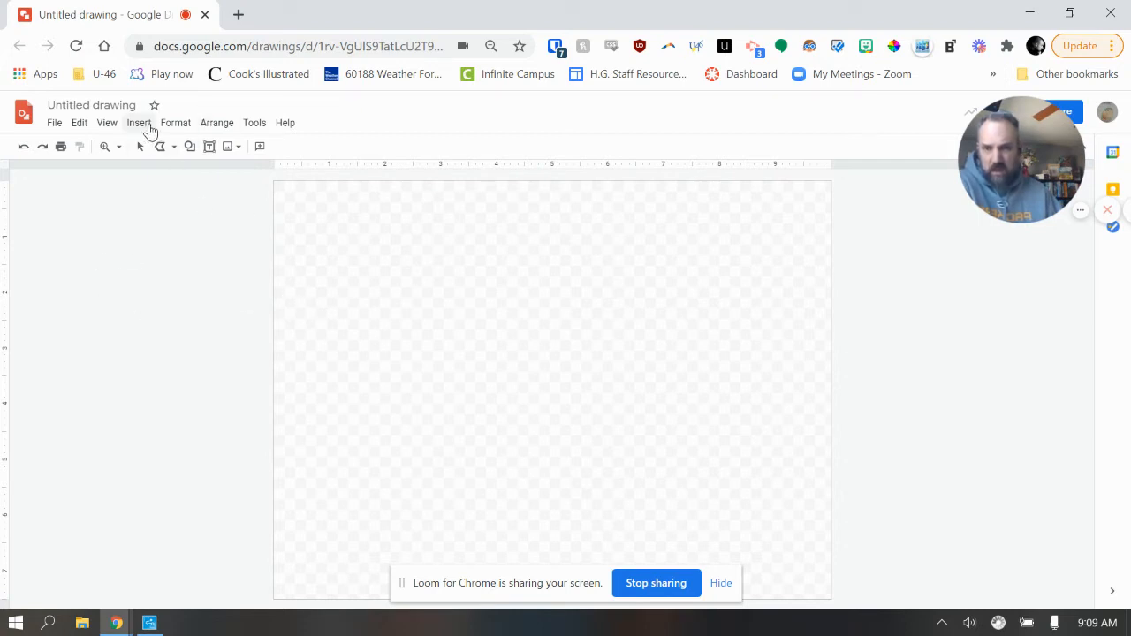
left_click(139, 122)
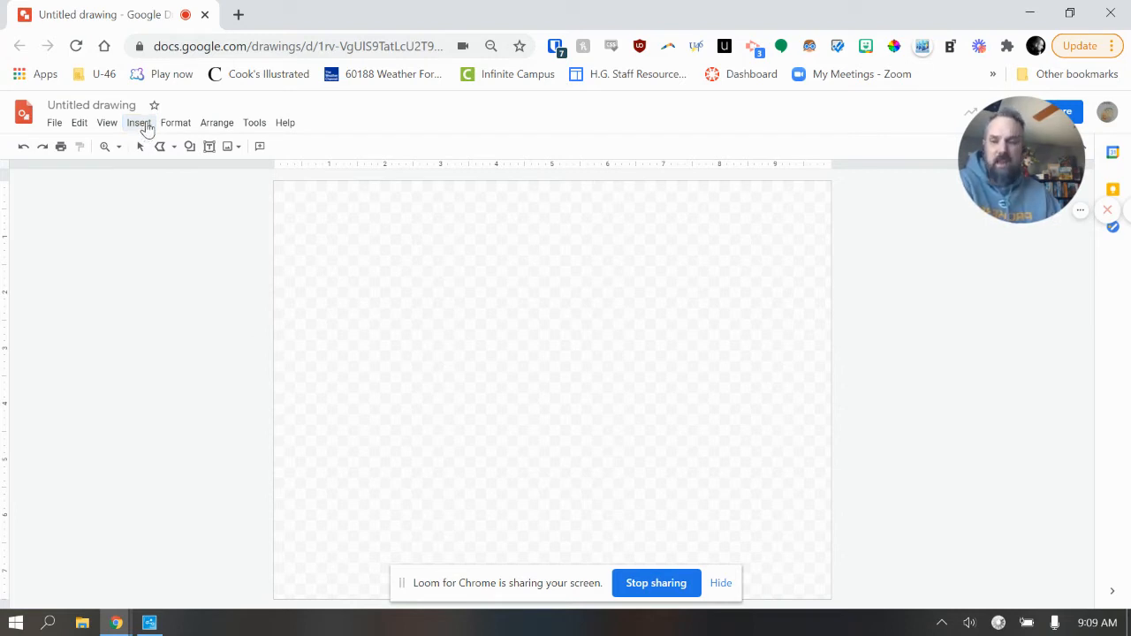
mouse_move(834, 412)
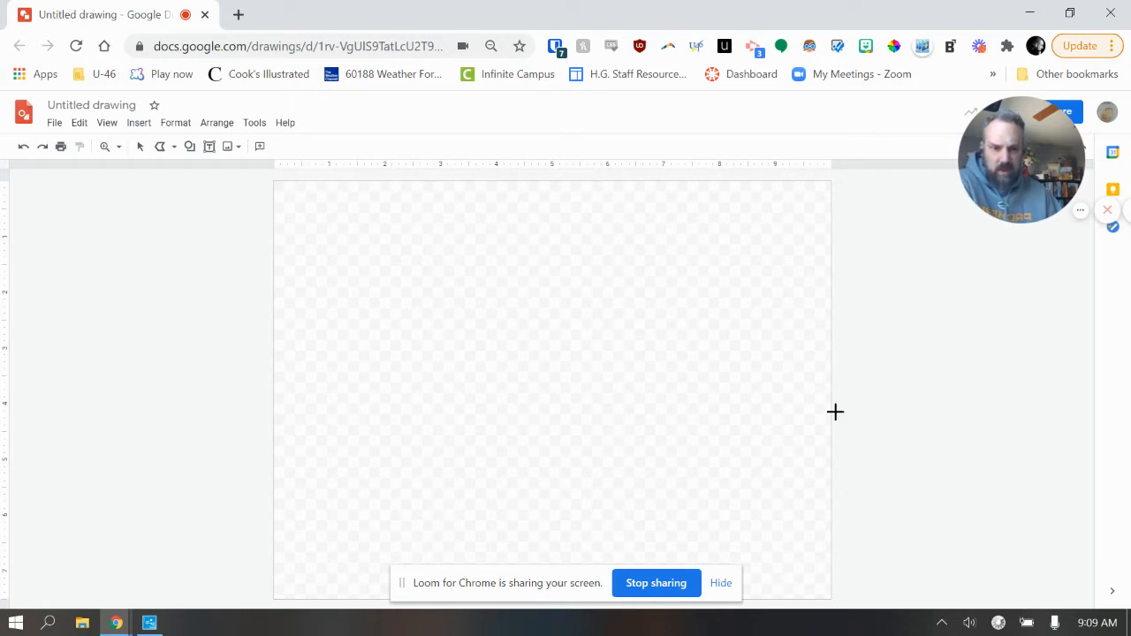
mouse_move(851, 178)
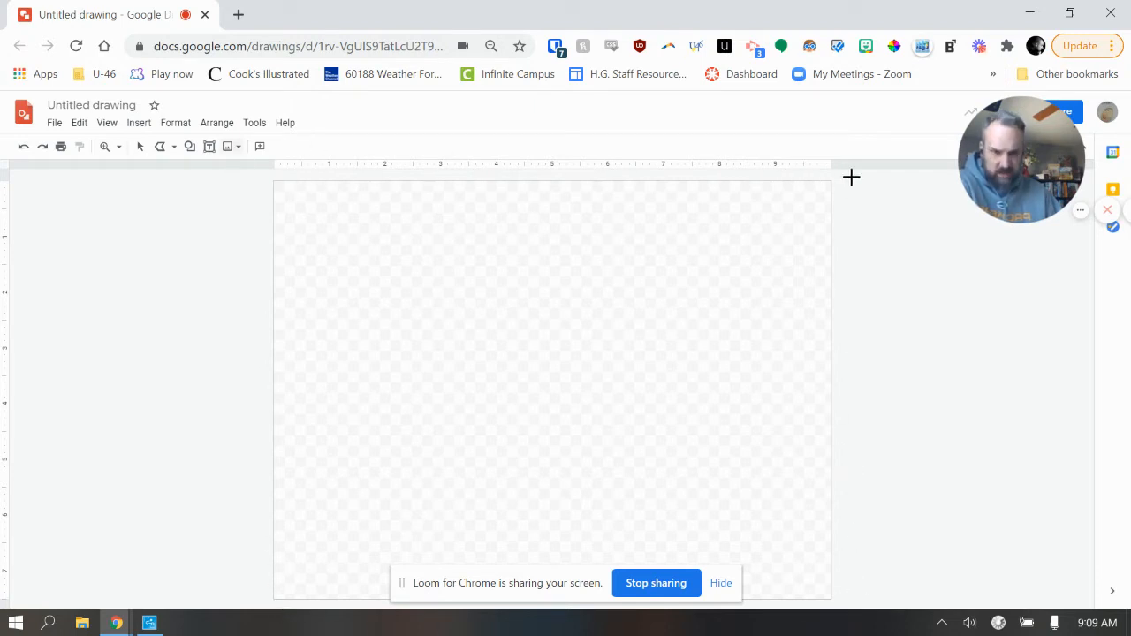
mouse_move(237, 193)
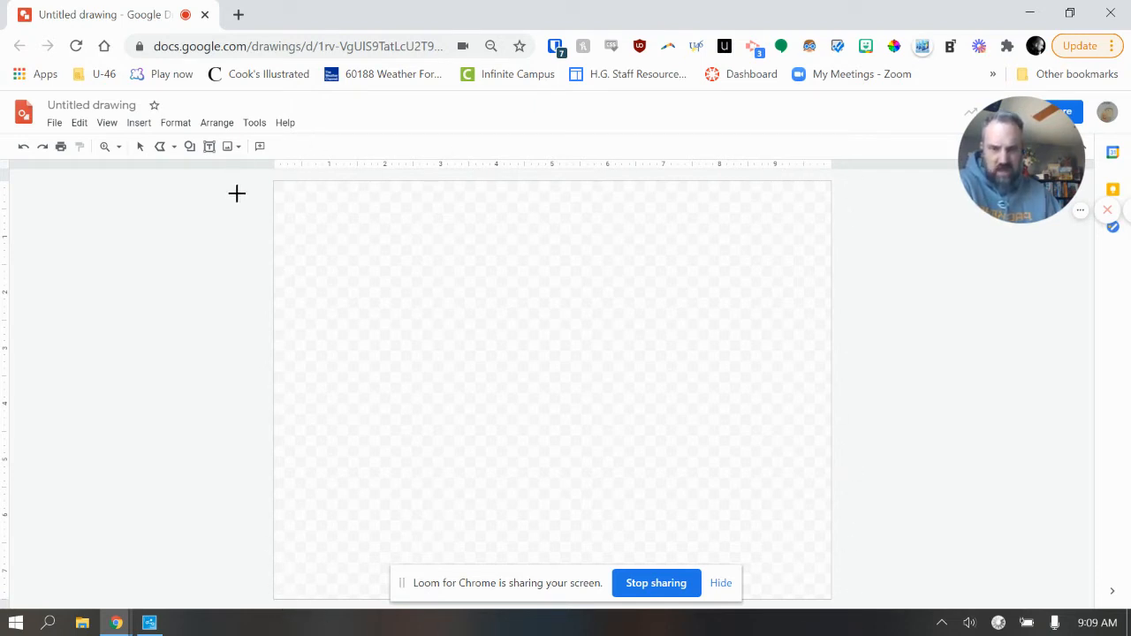
mouse_move(248, 579)
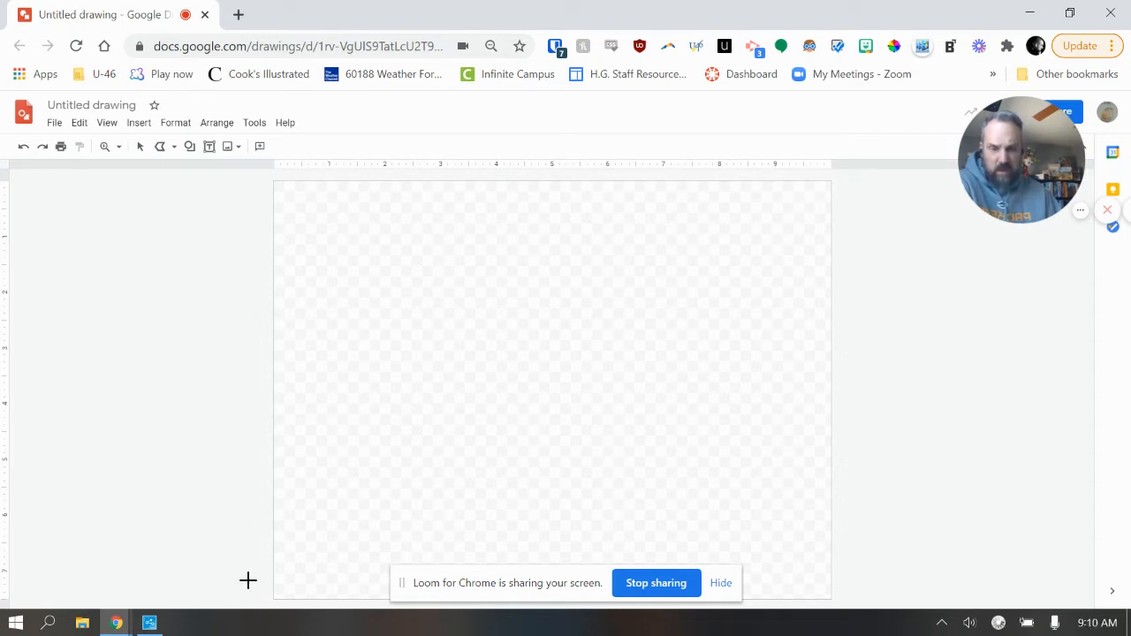
mouse_move(499, 163)
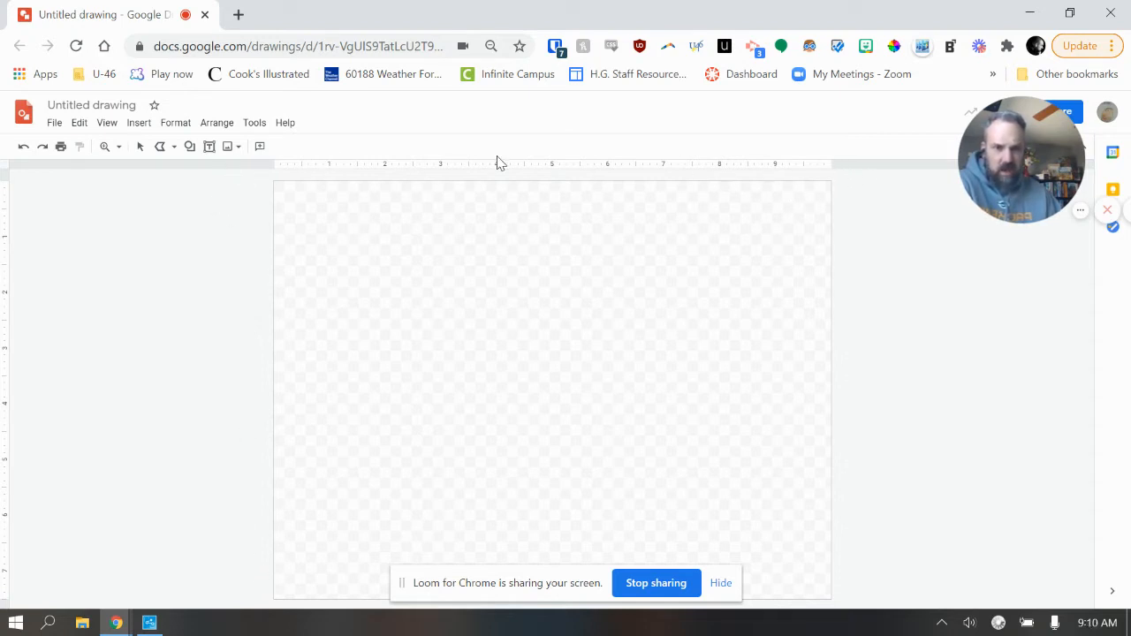
mouse_move(95, 256)
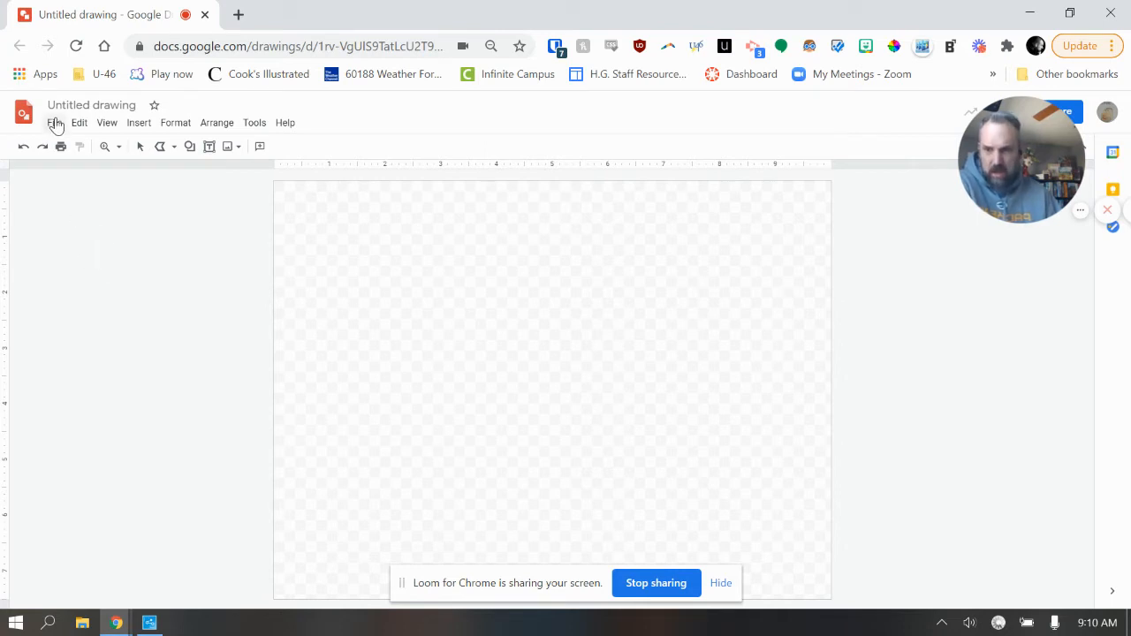
In Page setup, try a custom width of 10, then apply Widescreen 16:9.
left_click(55, 122)
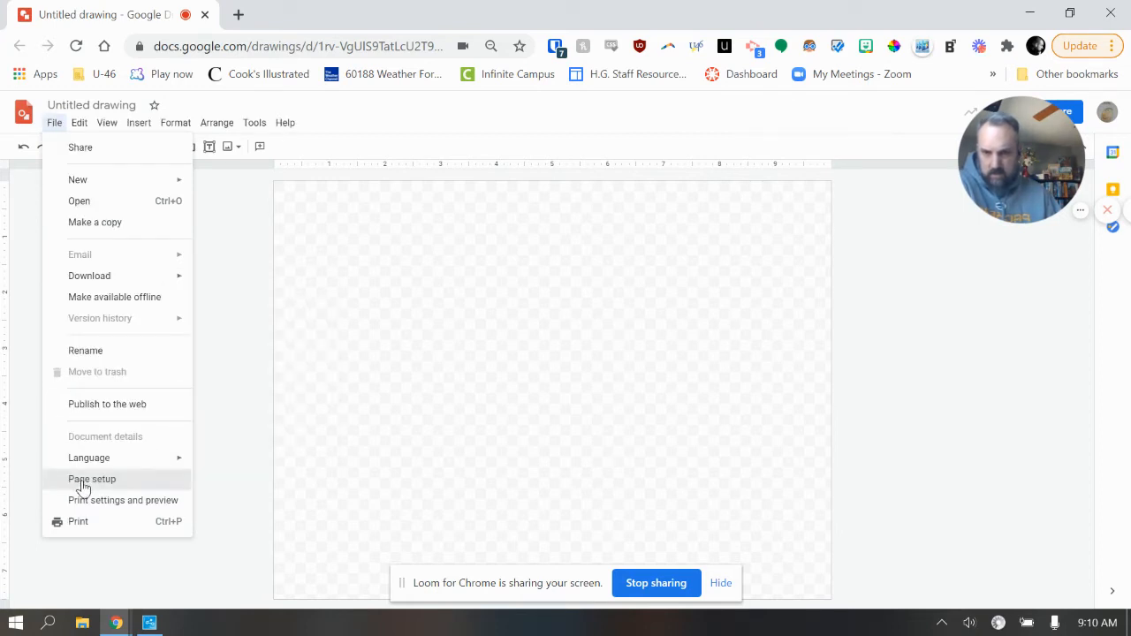
left_click(92, 479)
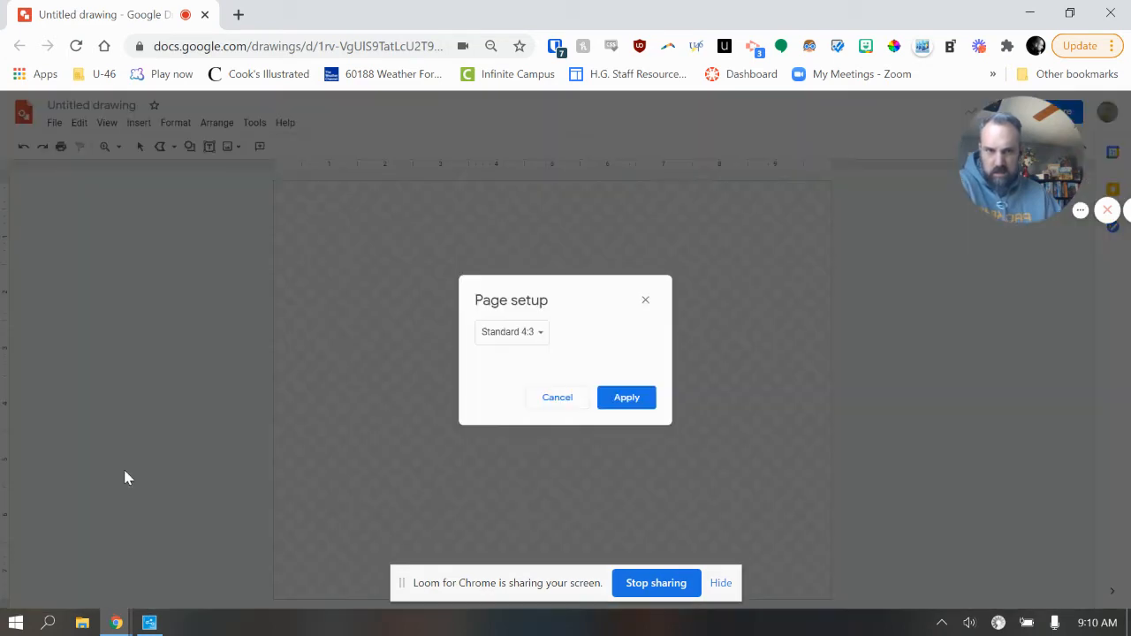
left_click(511, 332)
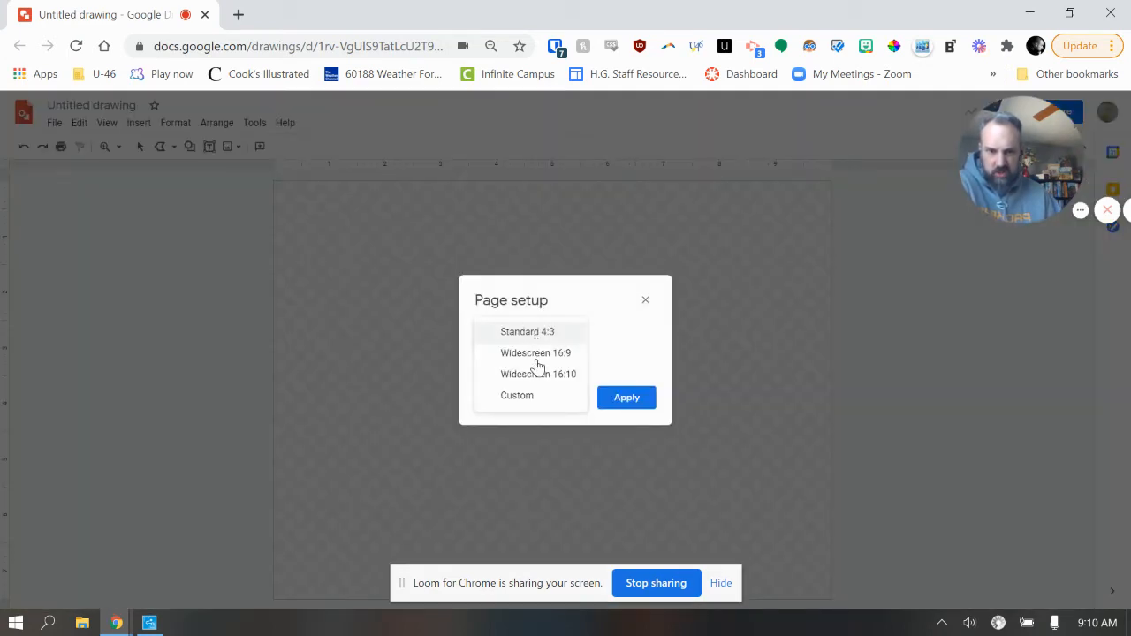
left_click(534, 352)
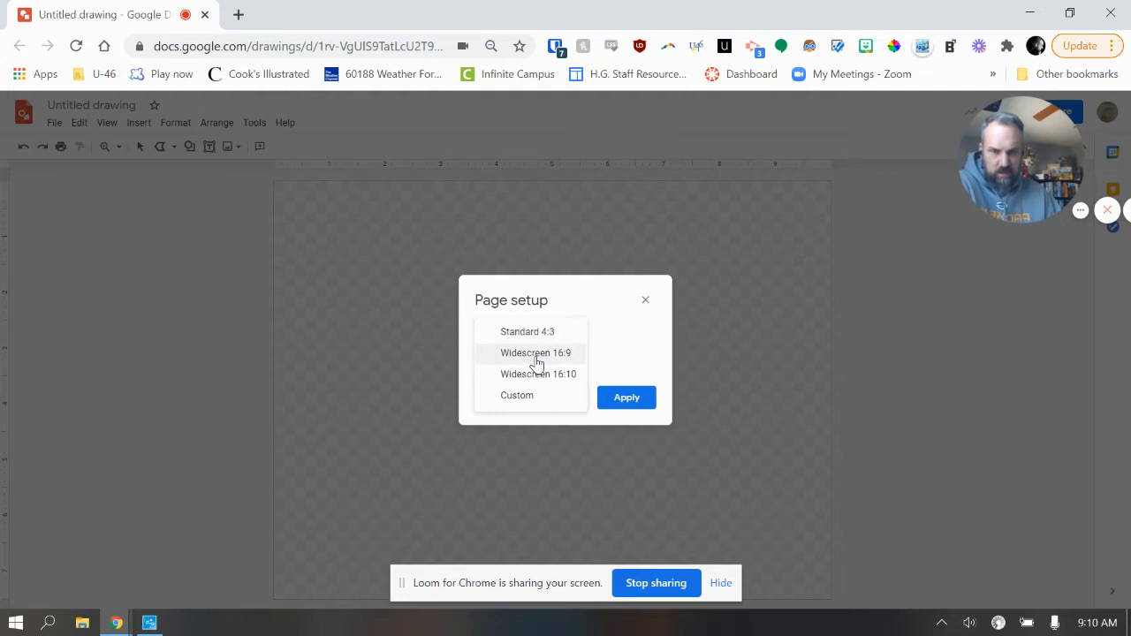
mouse_move(525, 395)
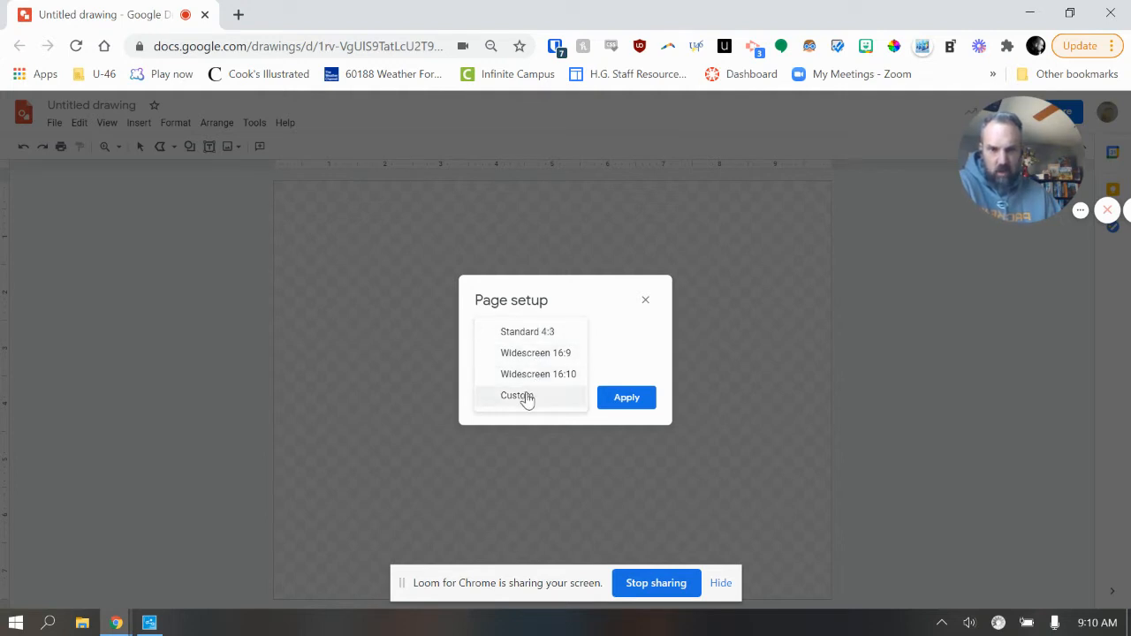
left_click(518, 395)
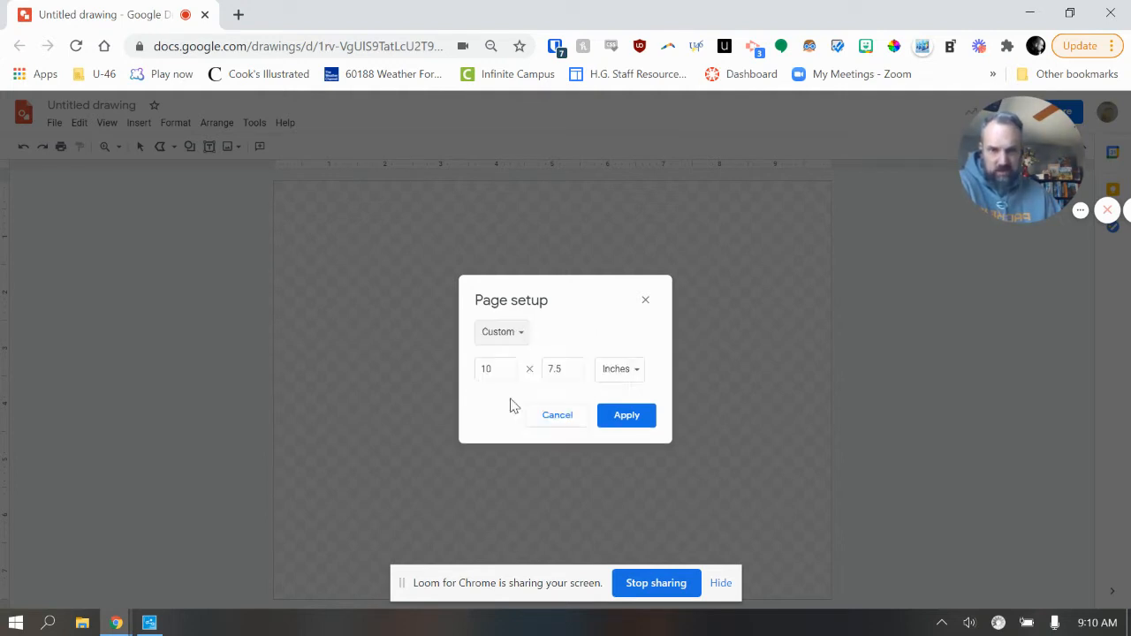
left_click(490, 369)
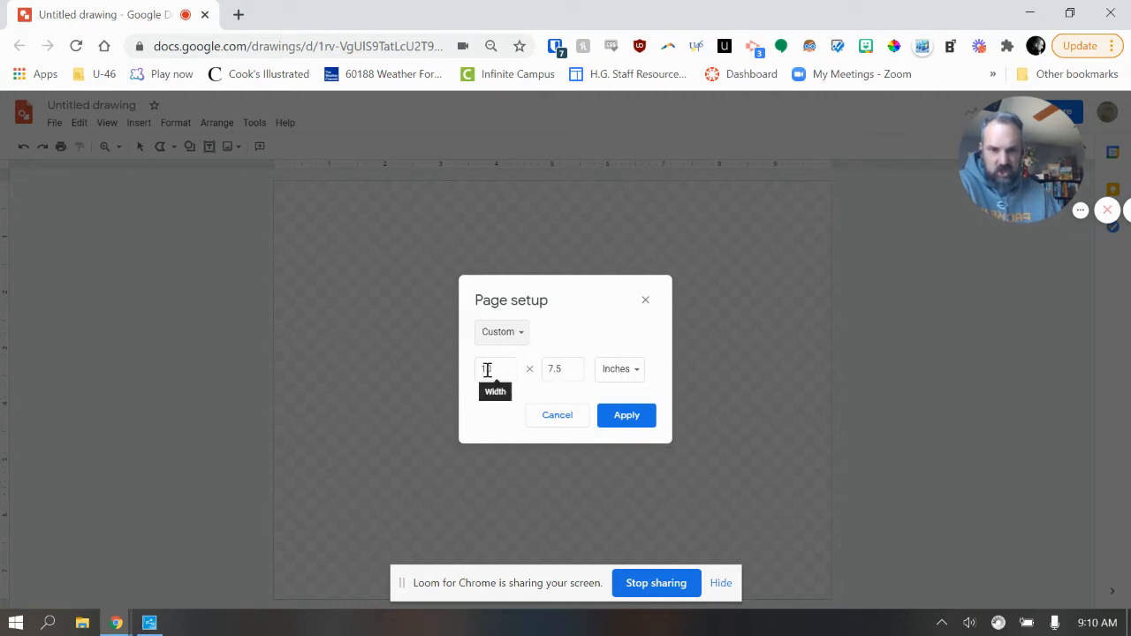
type("10")
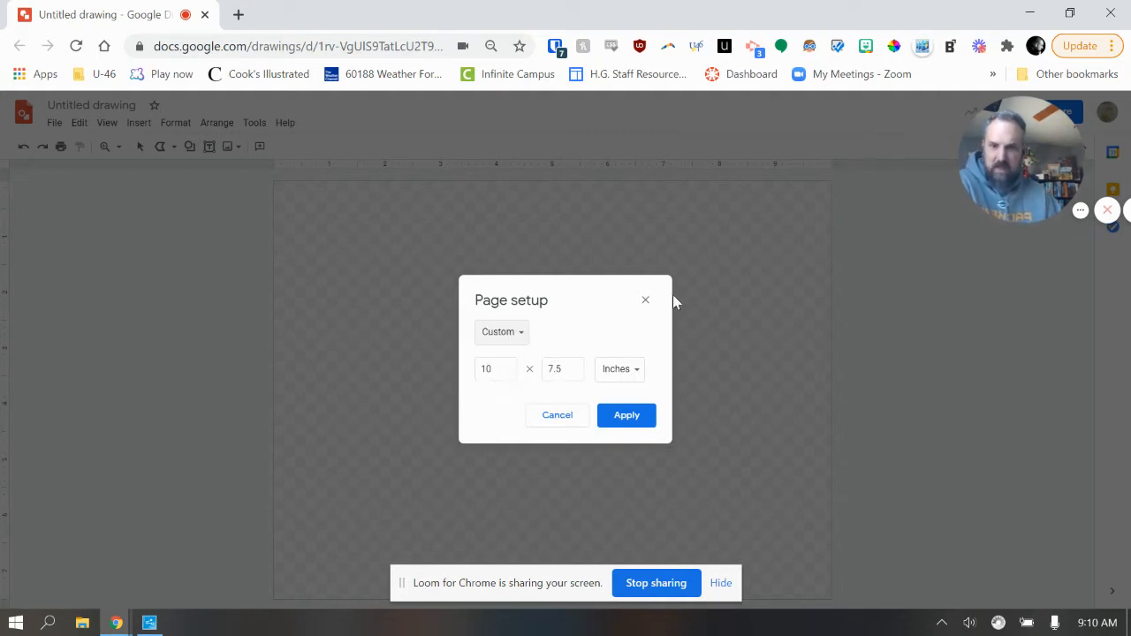
left_click(496, 332)
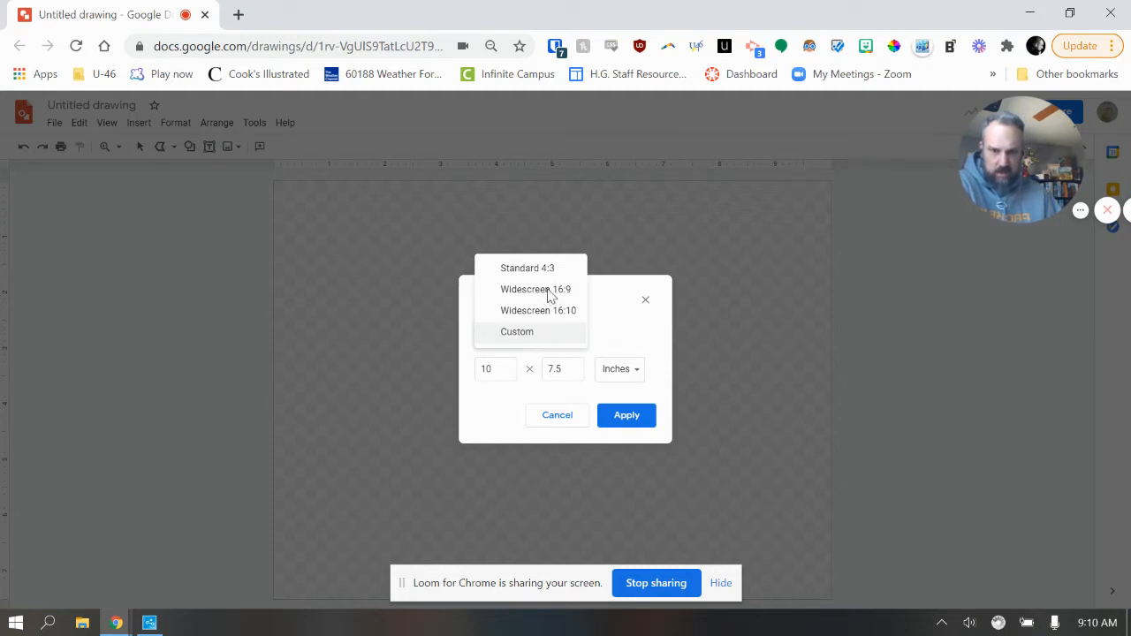
left_click(536, 289)
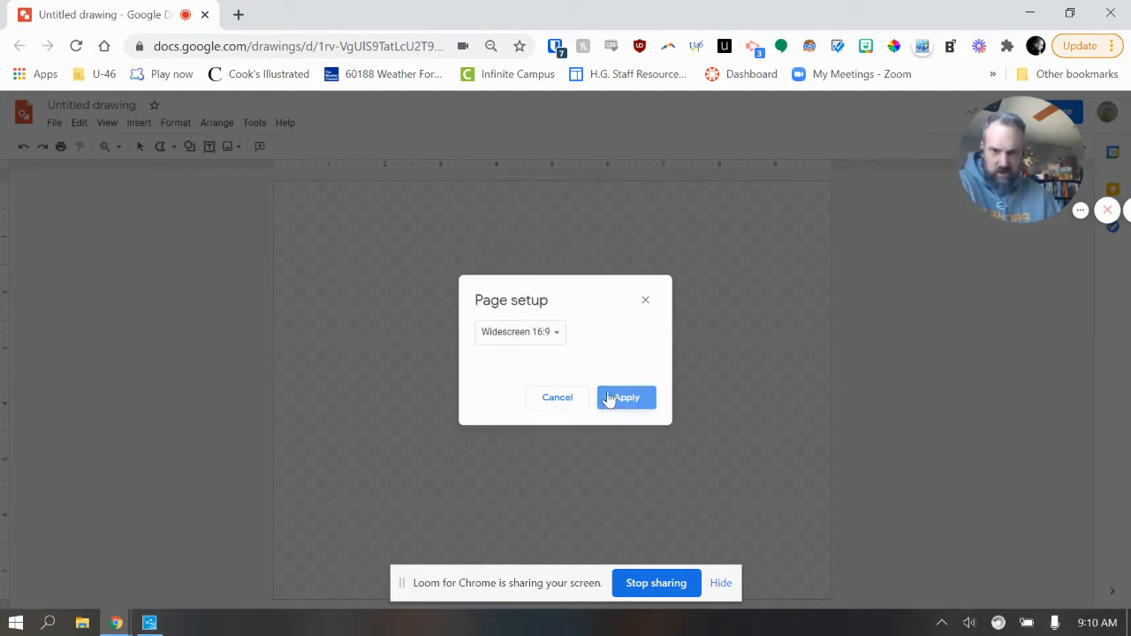
left_click(626, 398)
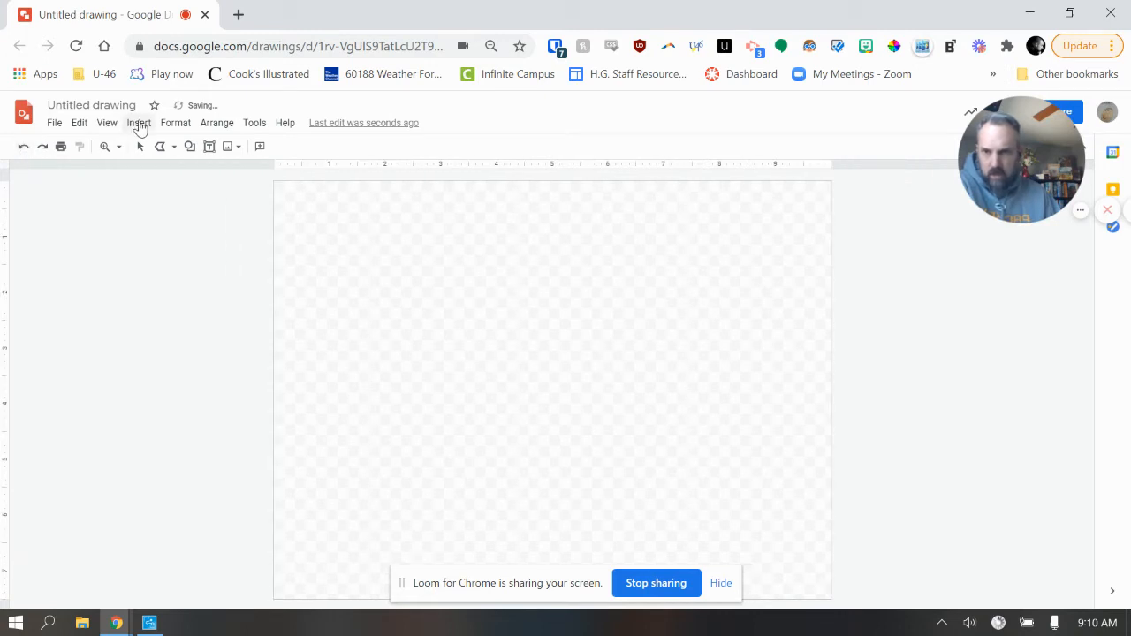
Insert the image parrot.jfif from the Desktop folder onto the page.
left_click(139, 122)
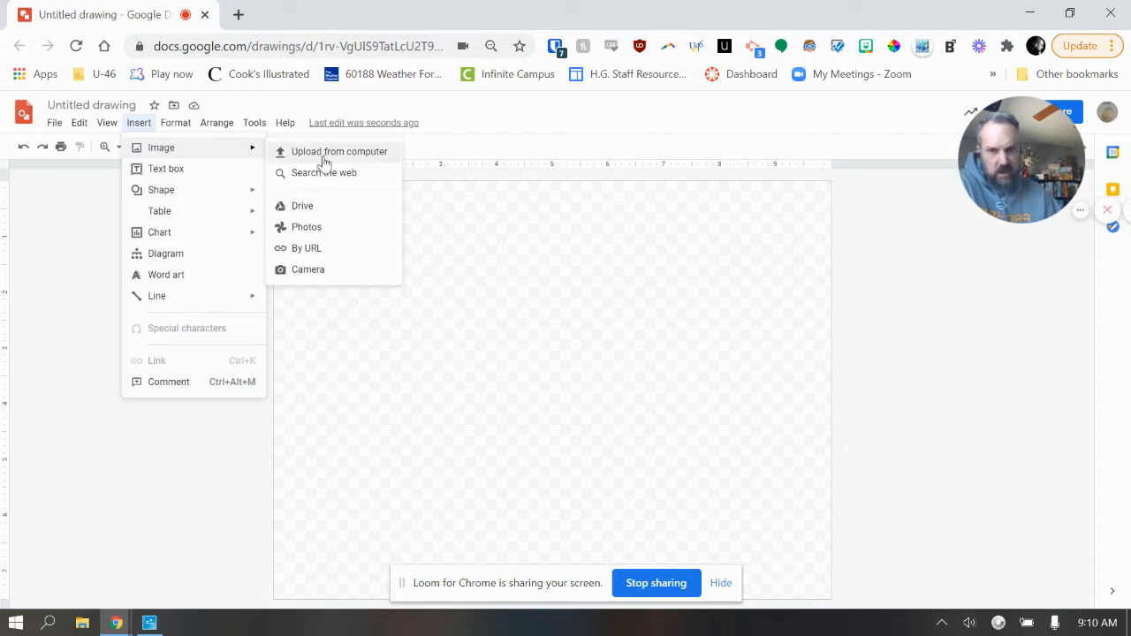
mouse_move(302, 210)
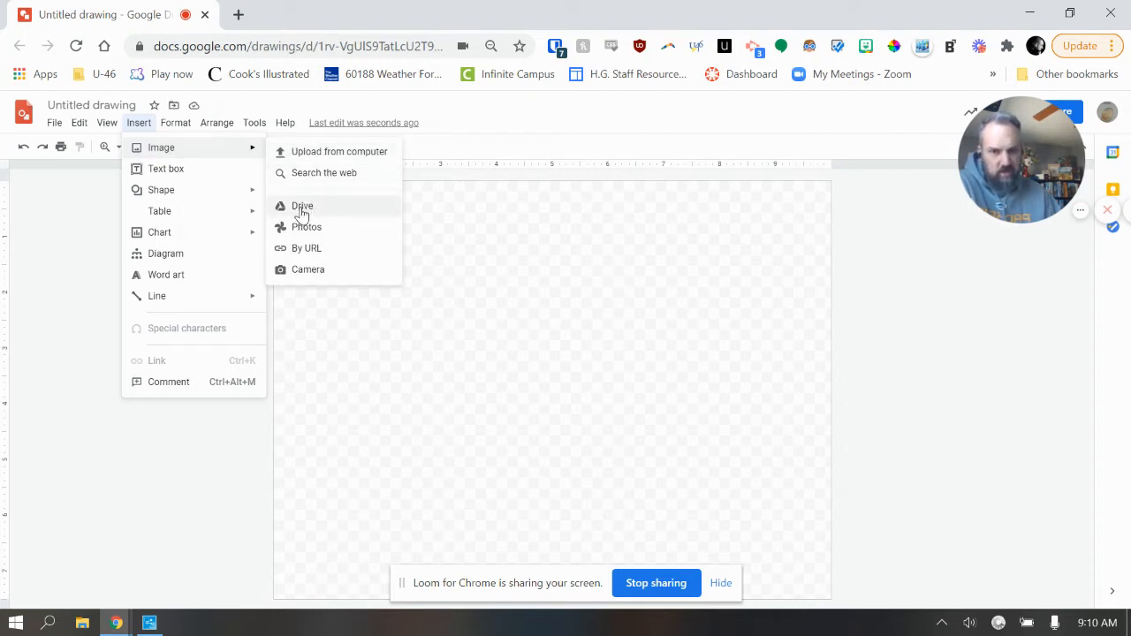
mouse_move(331, 151)
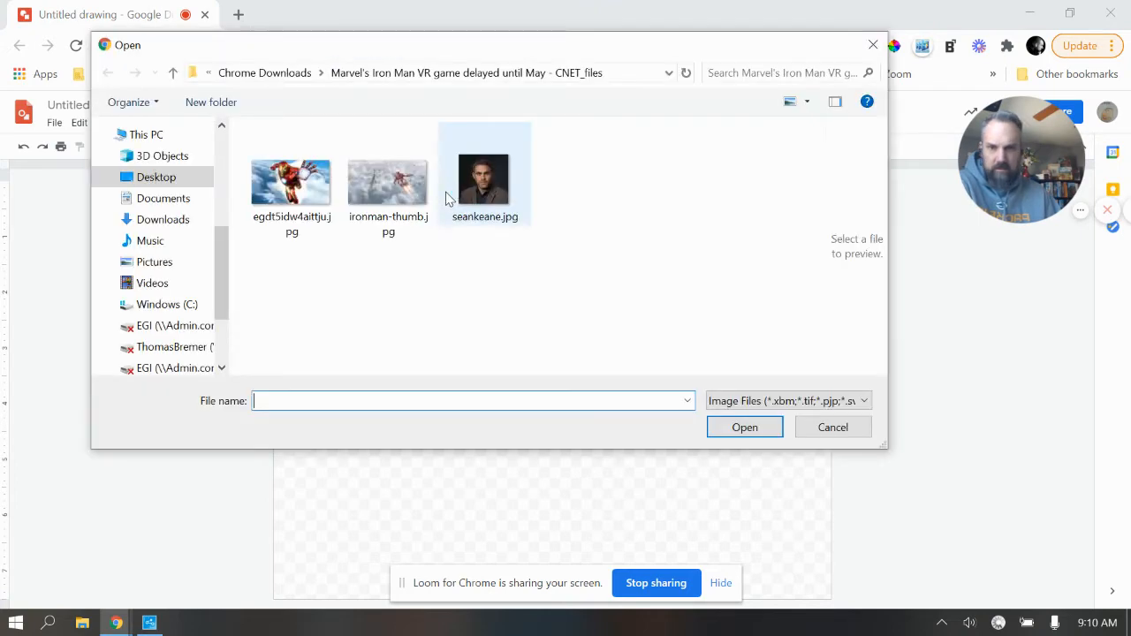
left_click(156, 177)
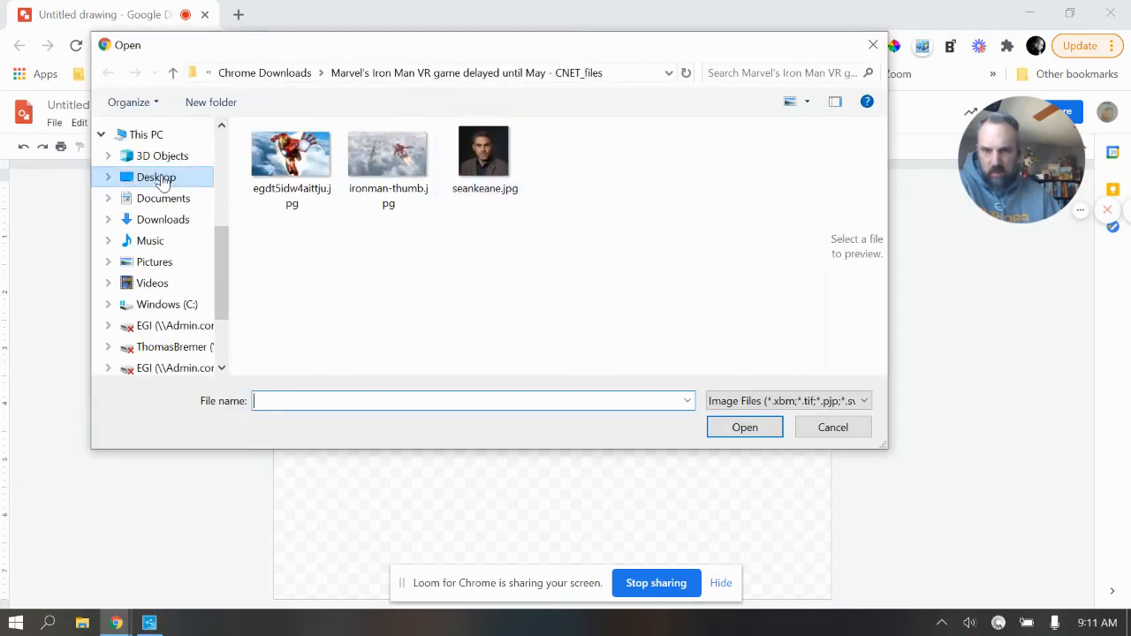
left_click(156, 177)
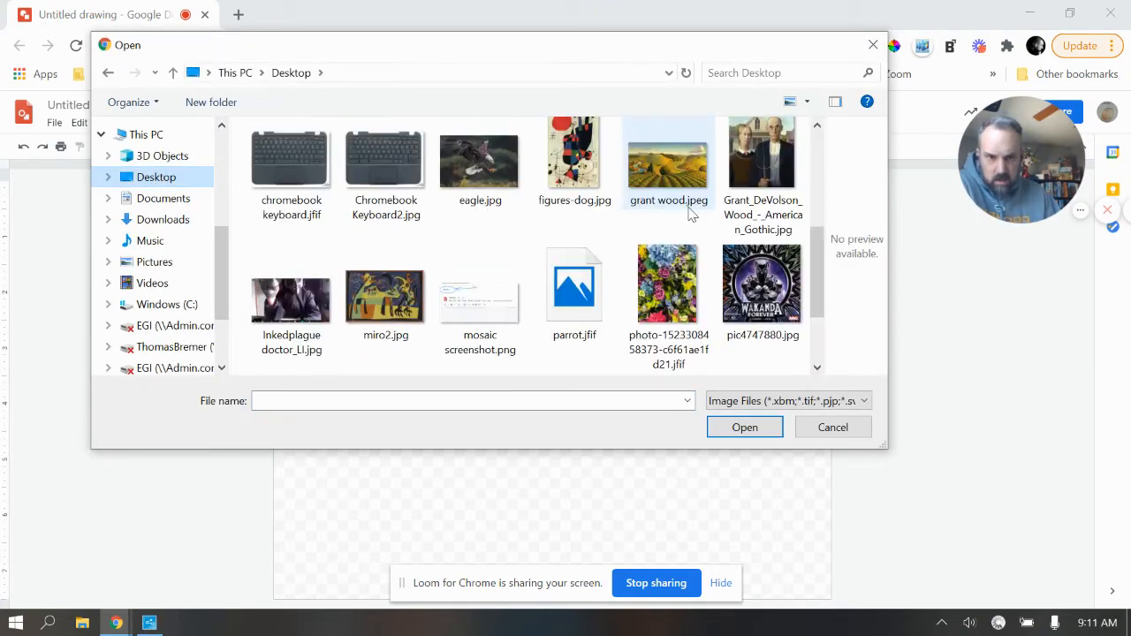
left_click(573, 283)
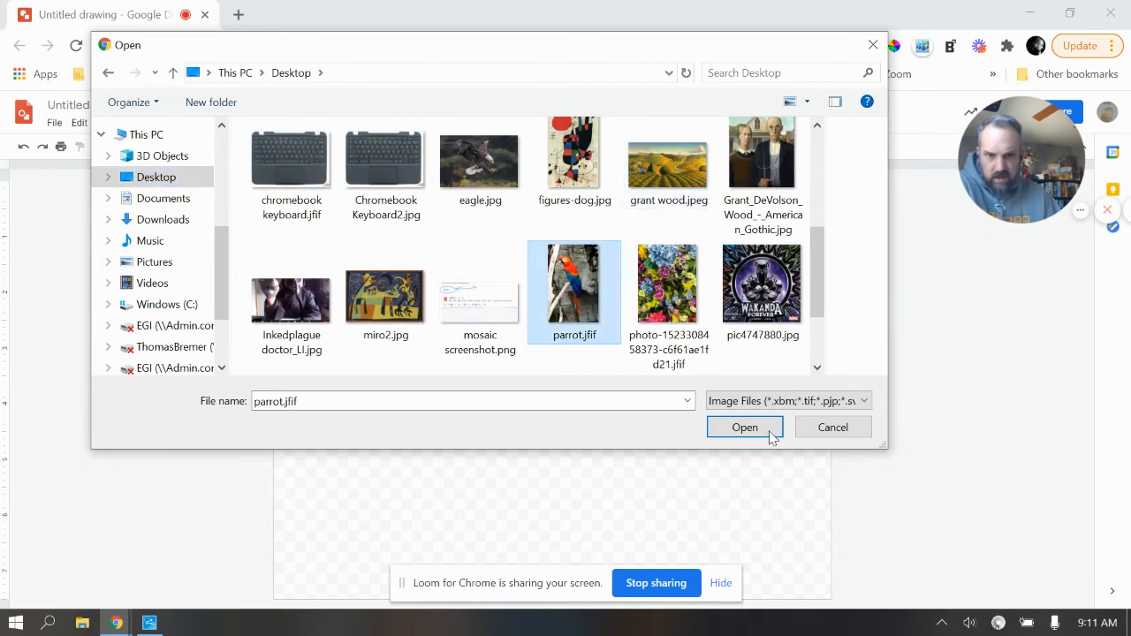
left_click(744, 427)
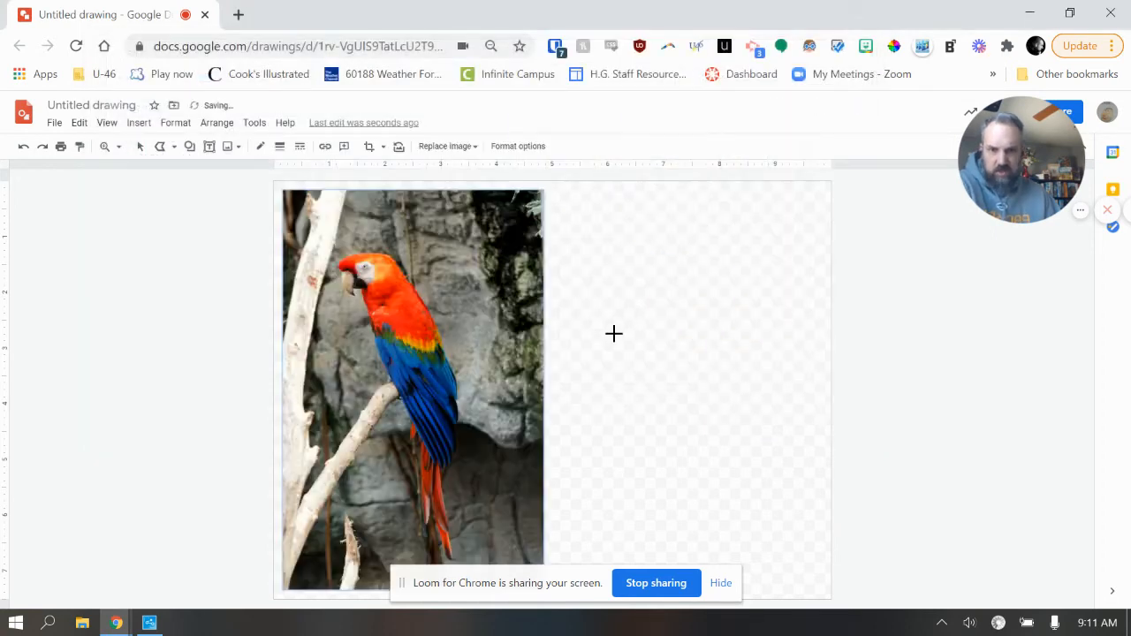
mouse_move(21, 267)
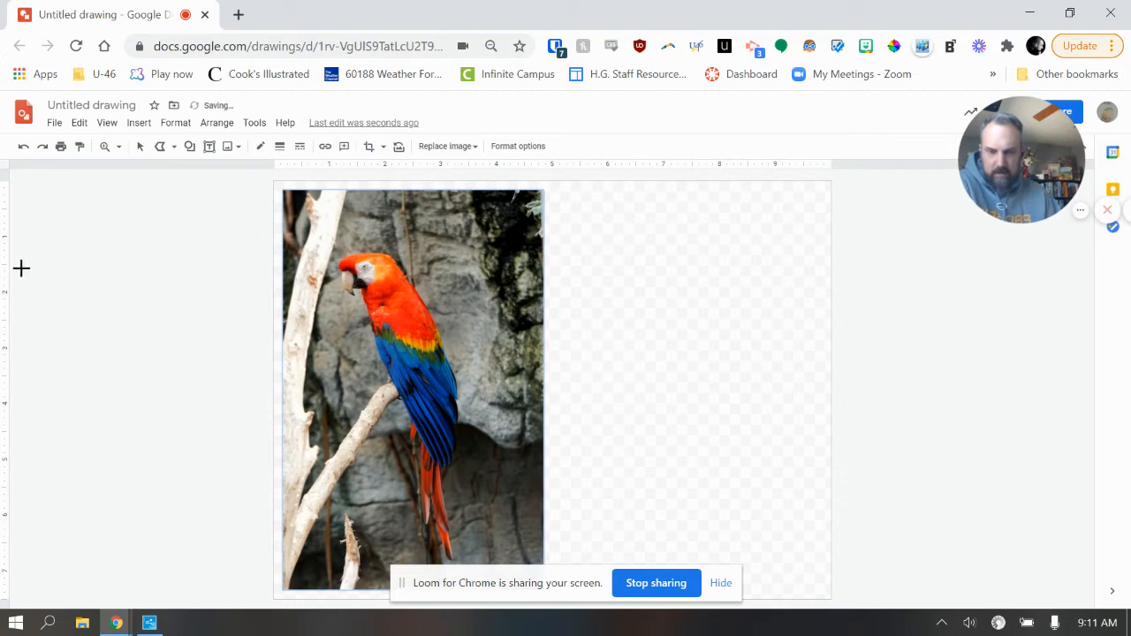
mouse_move(75, 205)
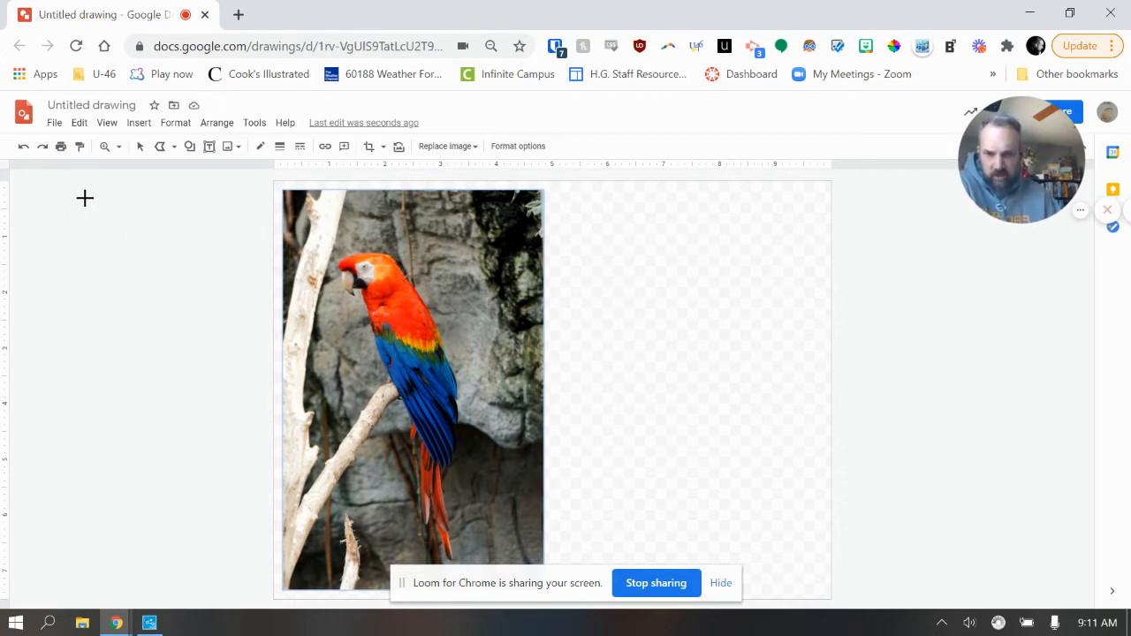
mouse_move(445, 437)
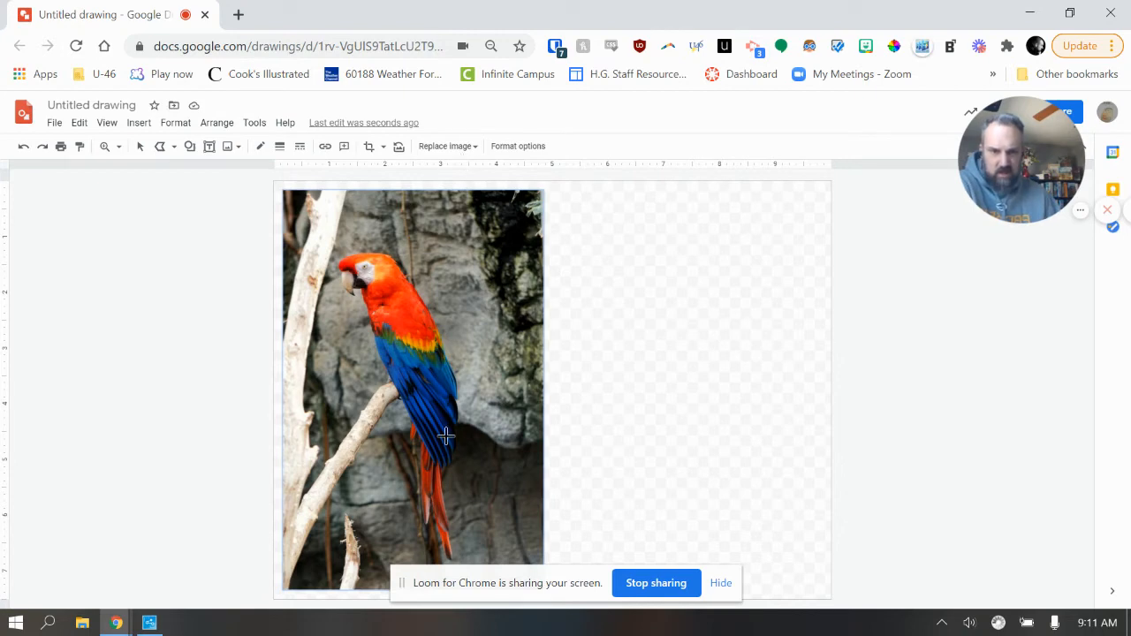
mouse_move(322, 273)
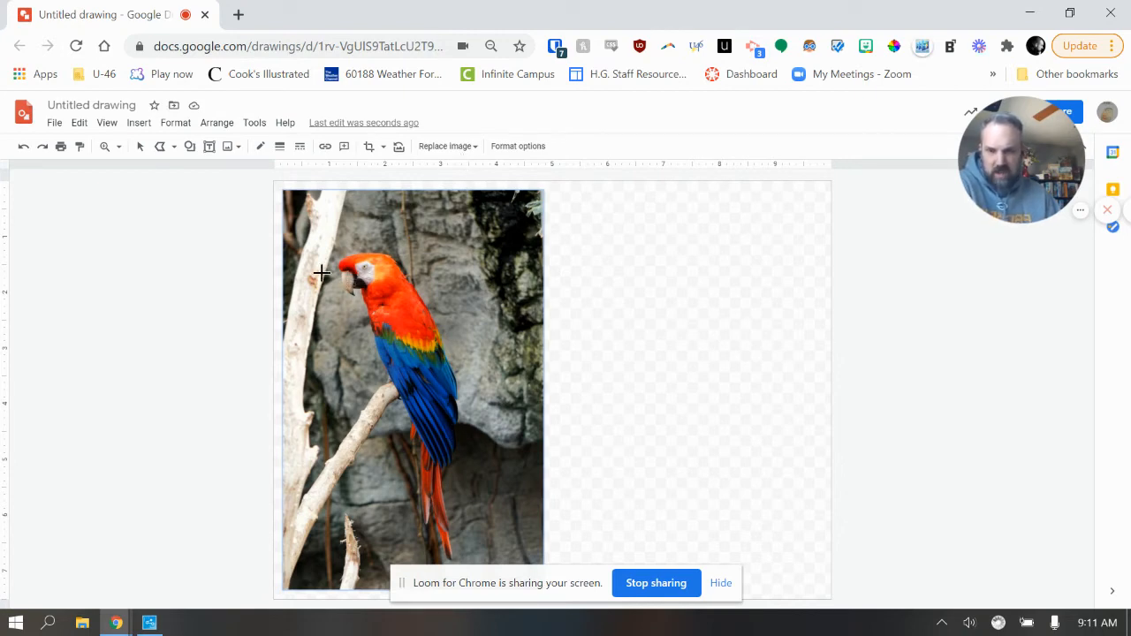
mouse_move(141, 151)
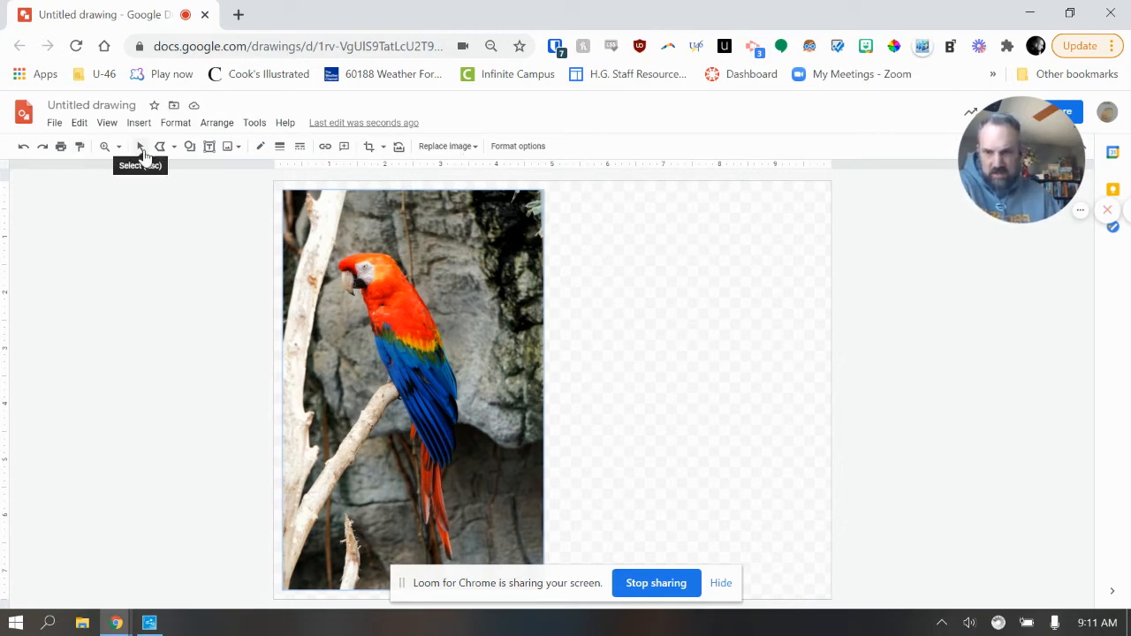
Select the parrot photo and drag a handle left to enlarge it.
left_click(440, 292)
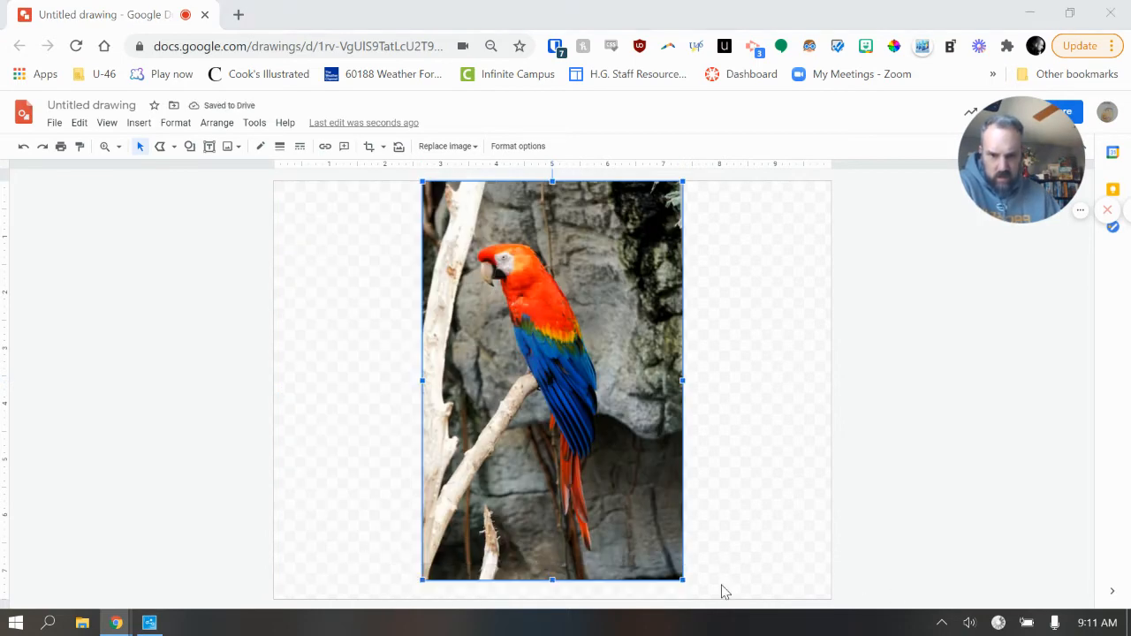
mouse_move(424, 578)
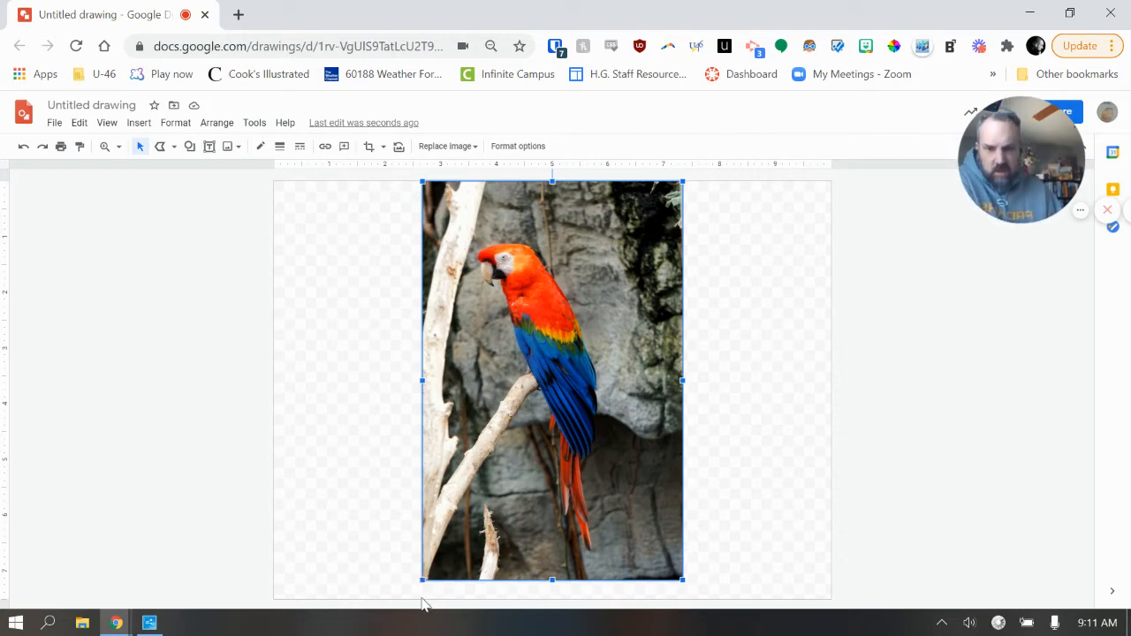
mouse_move(437, 185)
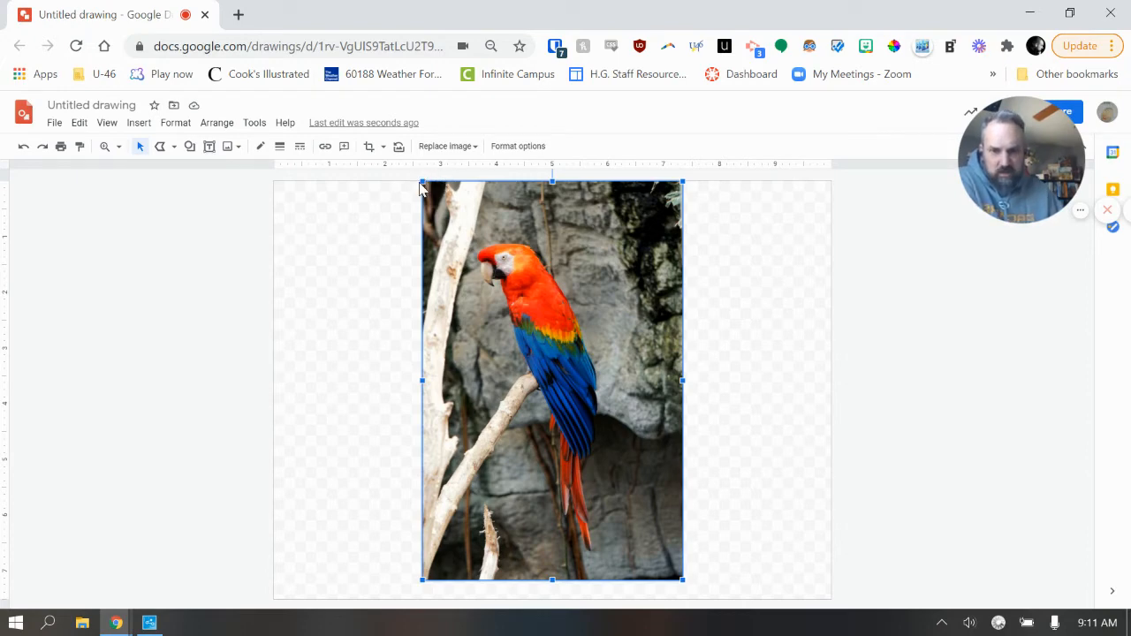
mouse_move(423, 181)
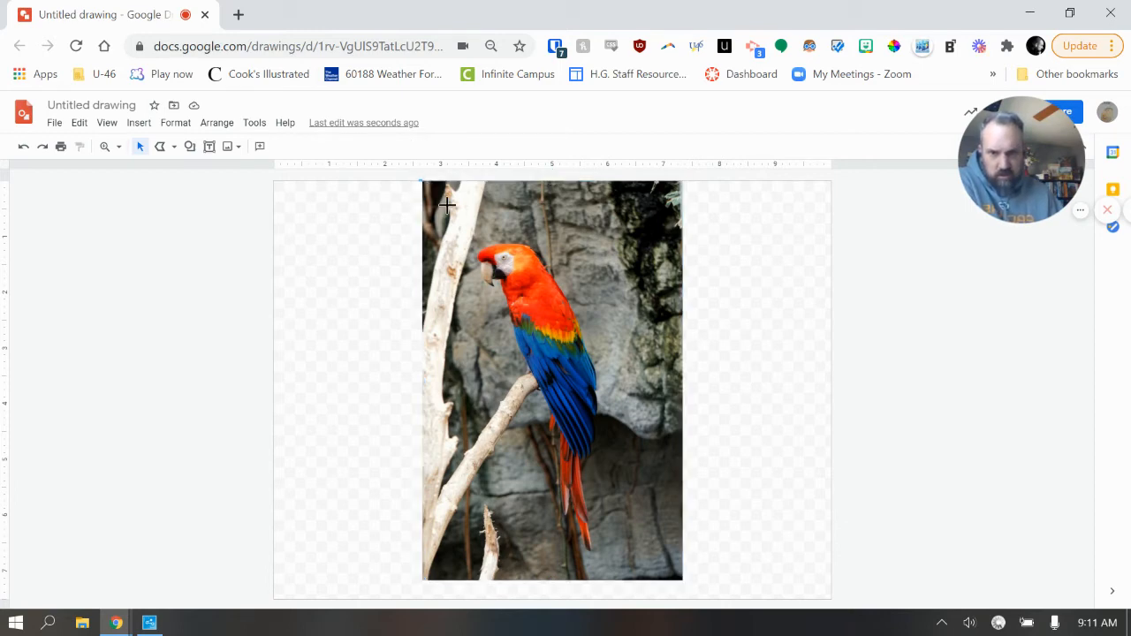
mouse_move(170, 157)
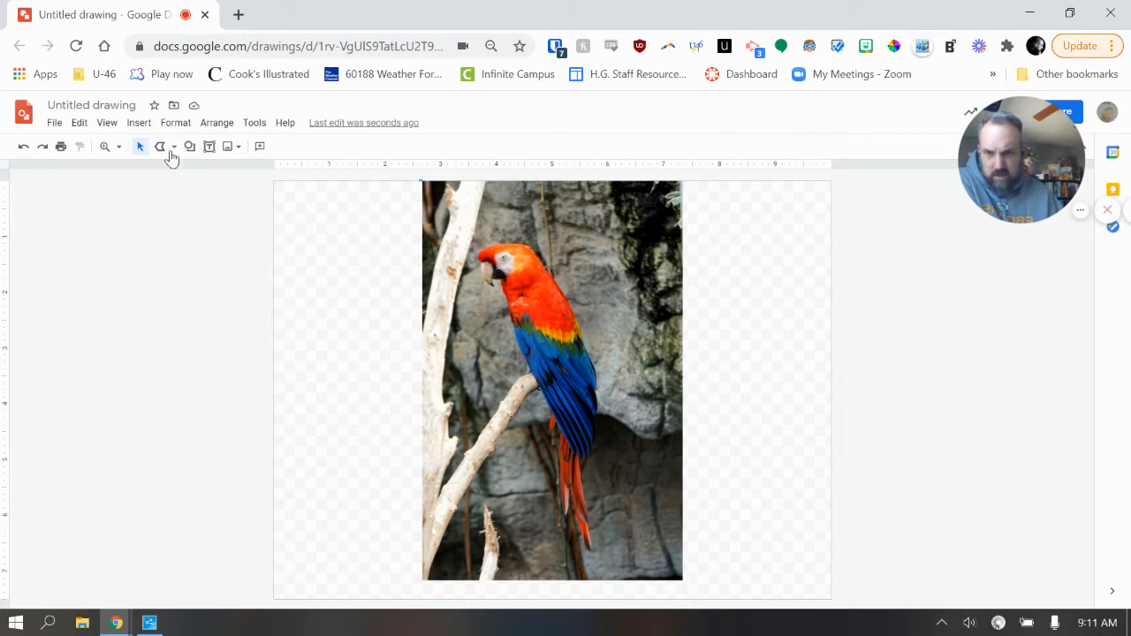
left_click(552, 380)
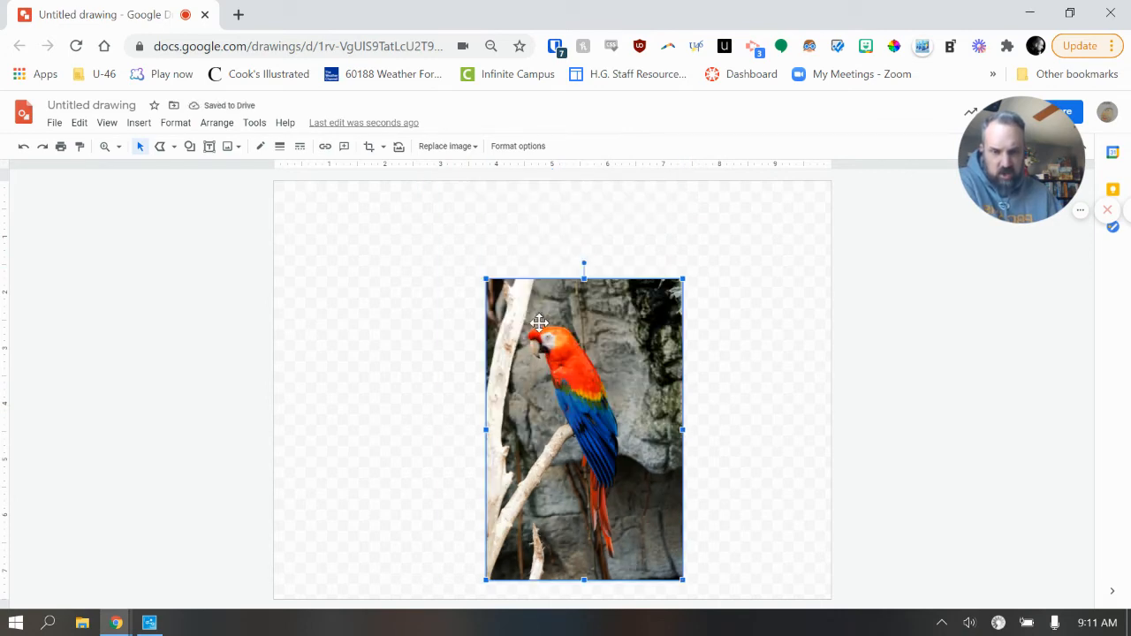
mouse_move(484, 430)
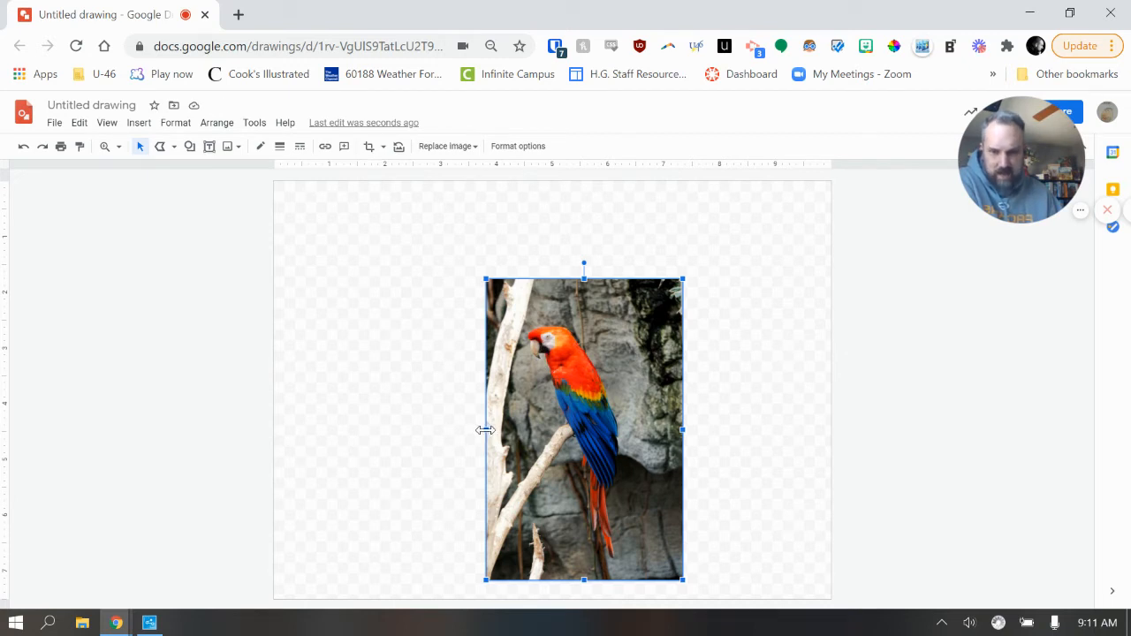
left_click_drag(485, 430, 214, 433)
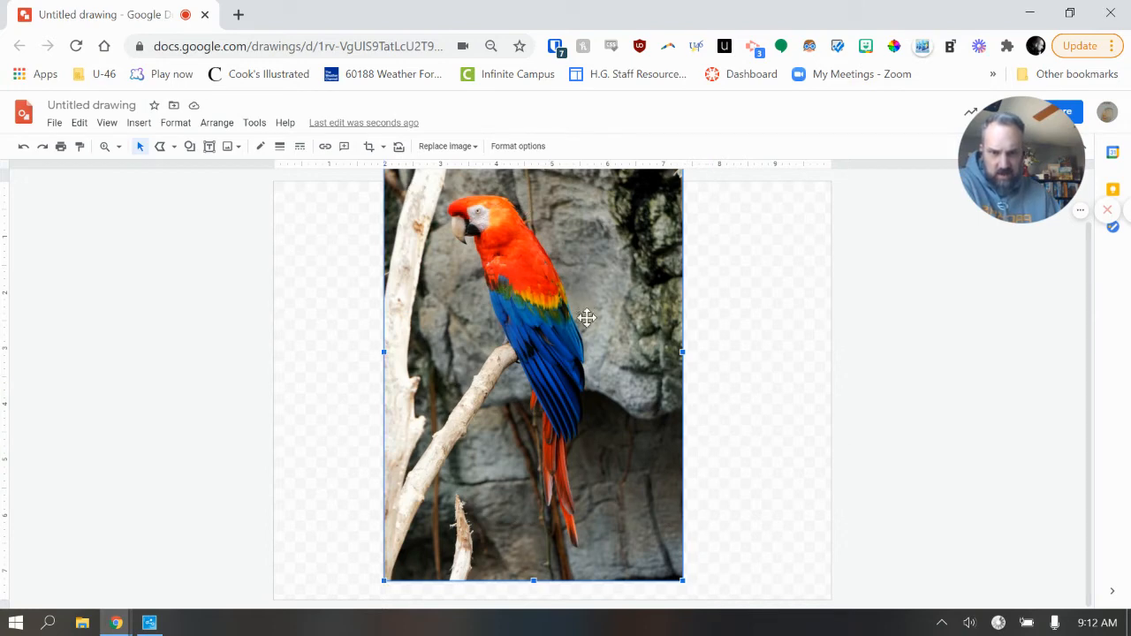
mouse_move(671, 413)
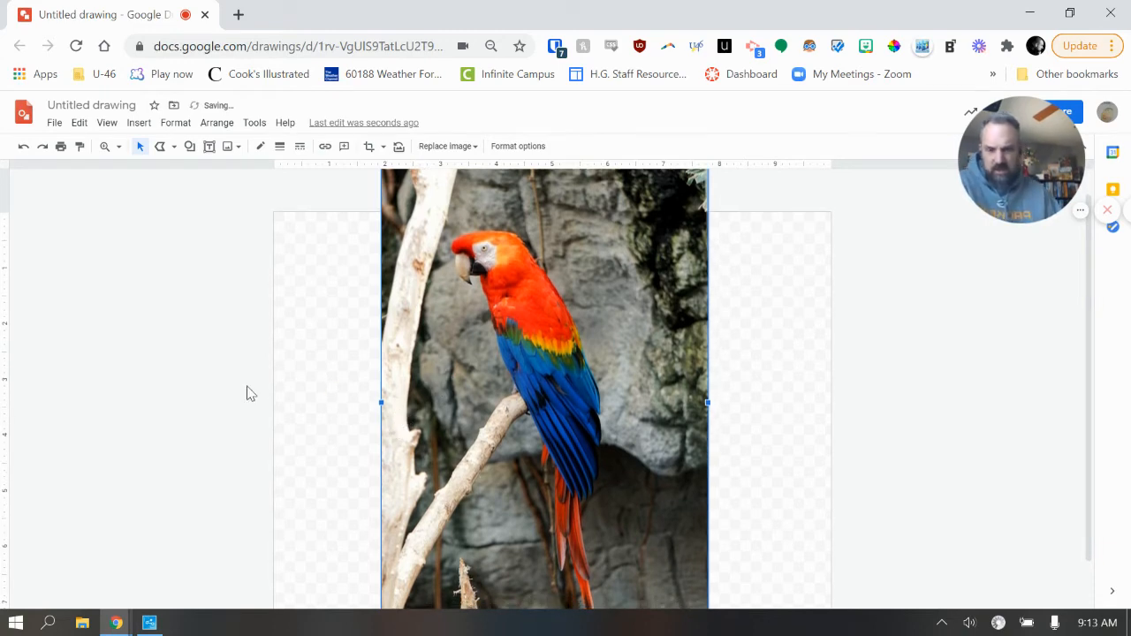
mouse_move(308, 347)
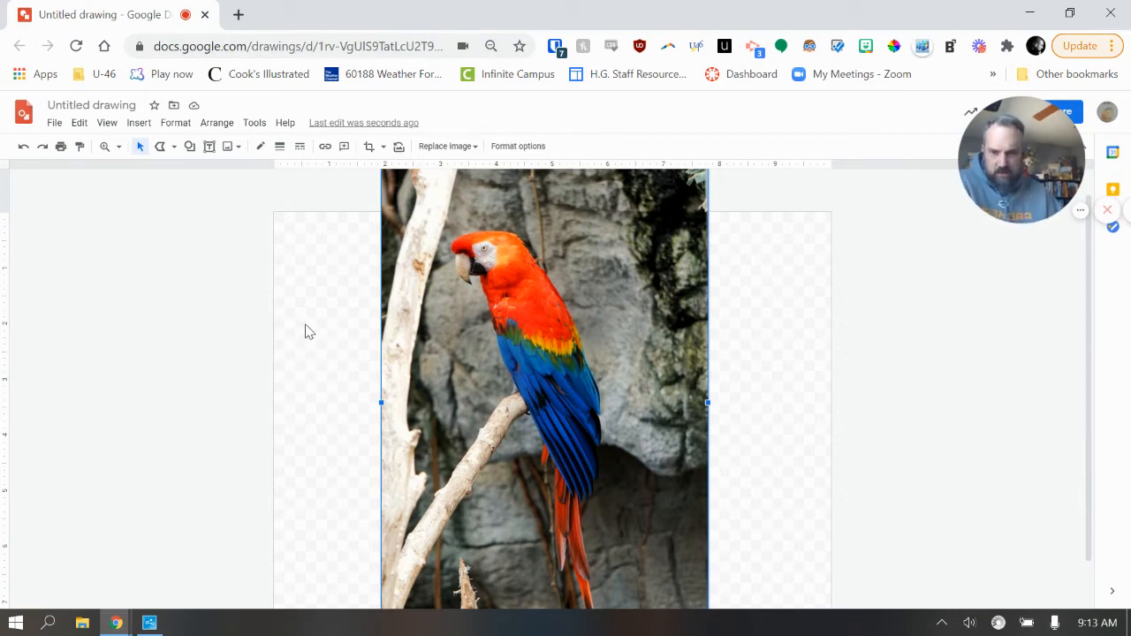
mouse_move(298, 334)
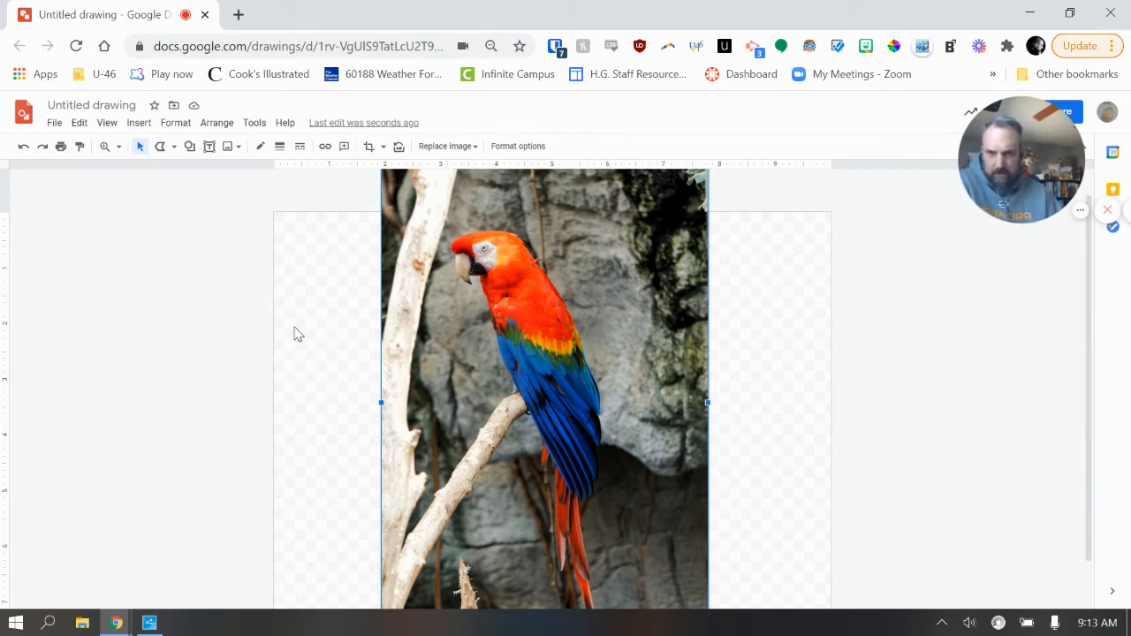
Deselect the photo, scroll the view, and put the browser in full screen (F11).
left_click(179, 228)
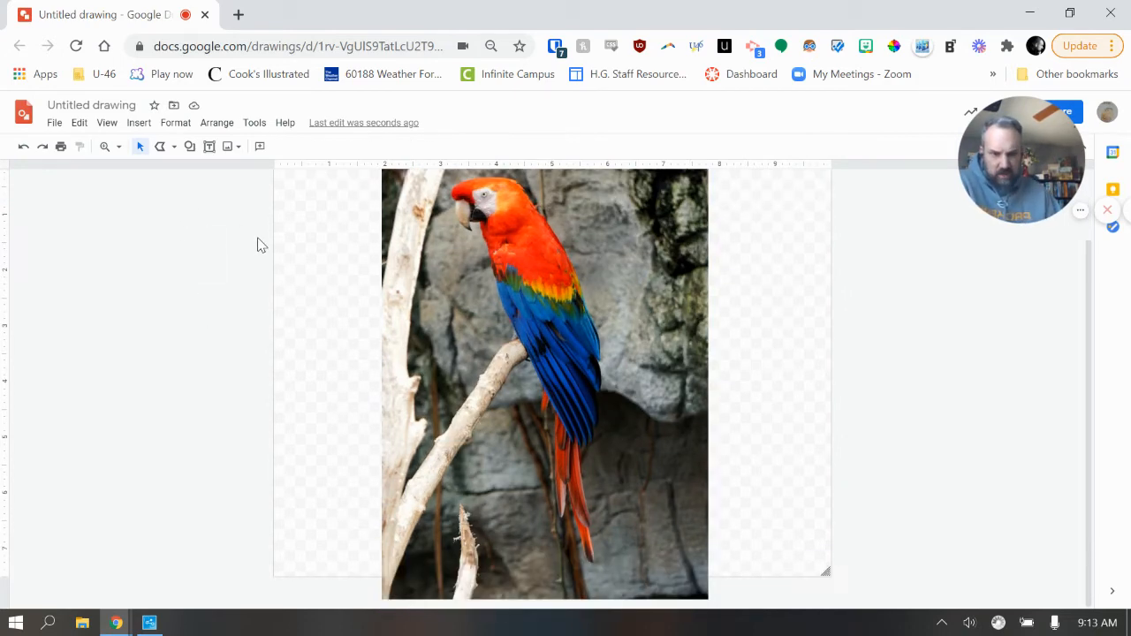
scroll("down", 3)
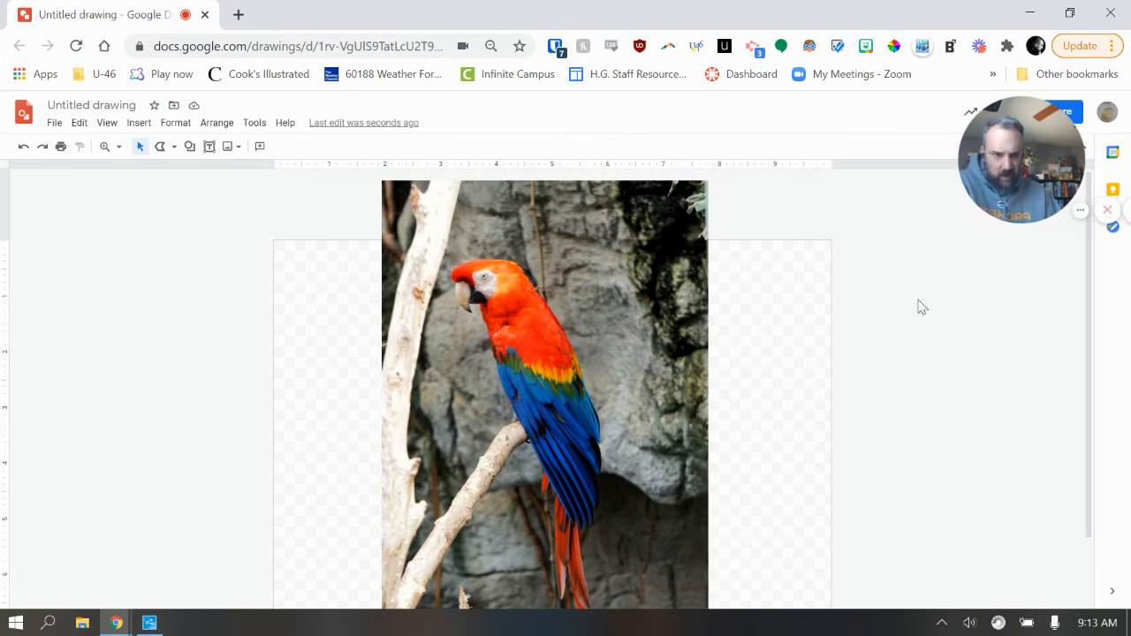
mouse_move(409, 292)
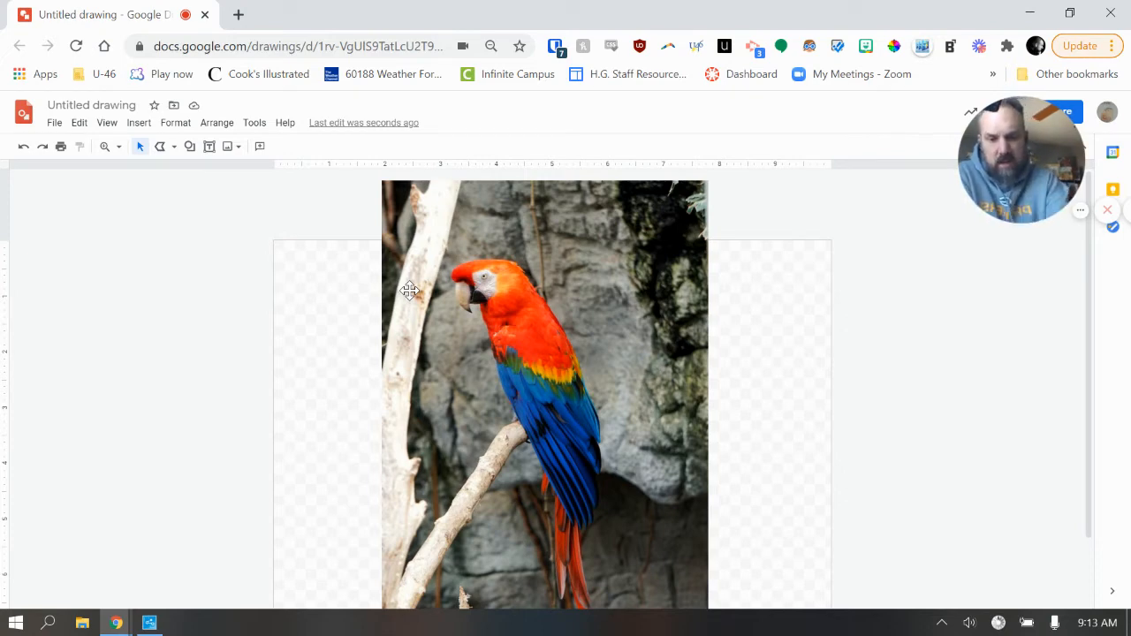
key("F11")
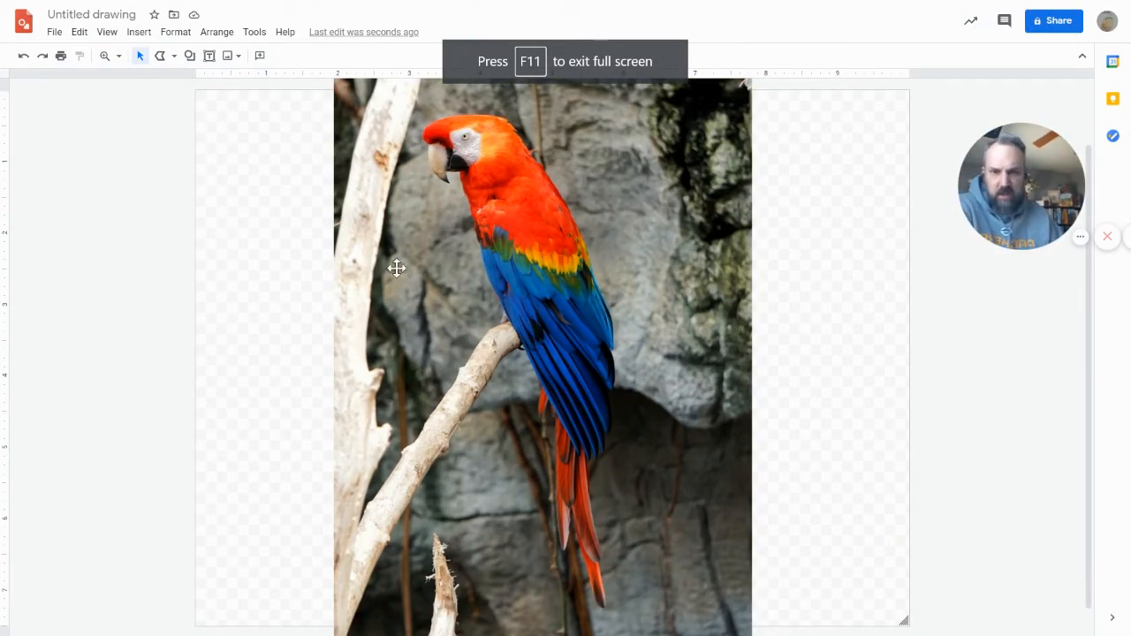
mouse_move(246, 106)
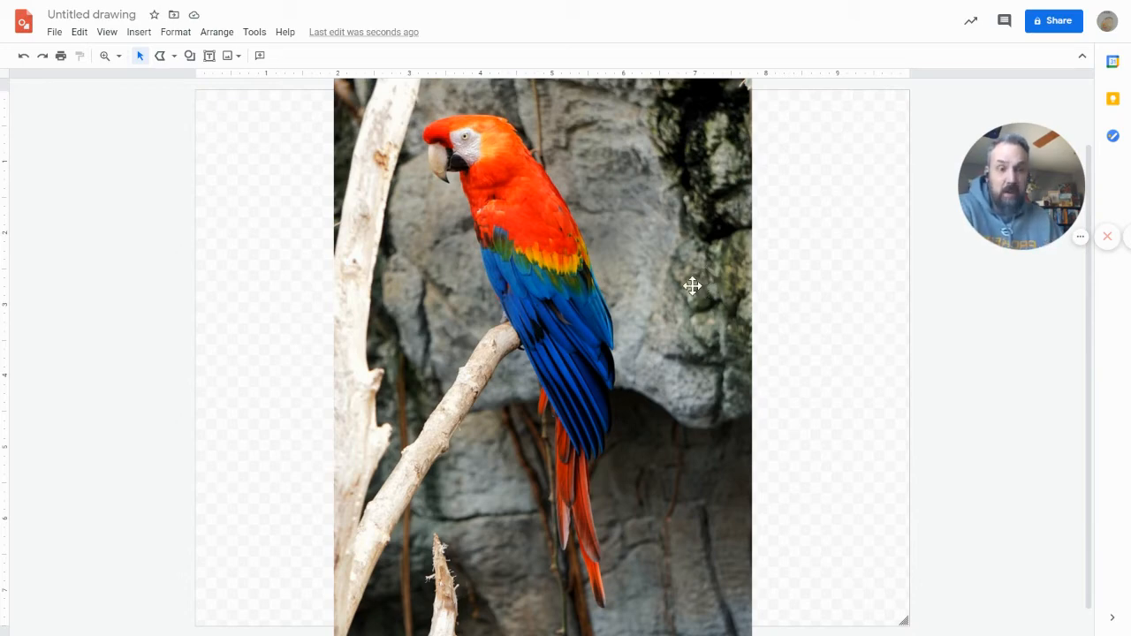
mouse_move(693, 269)
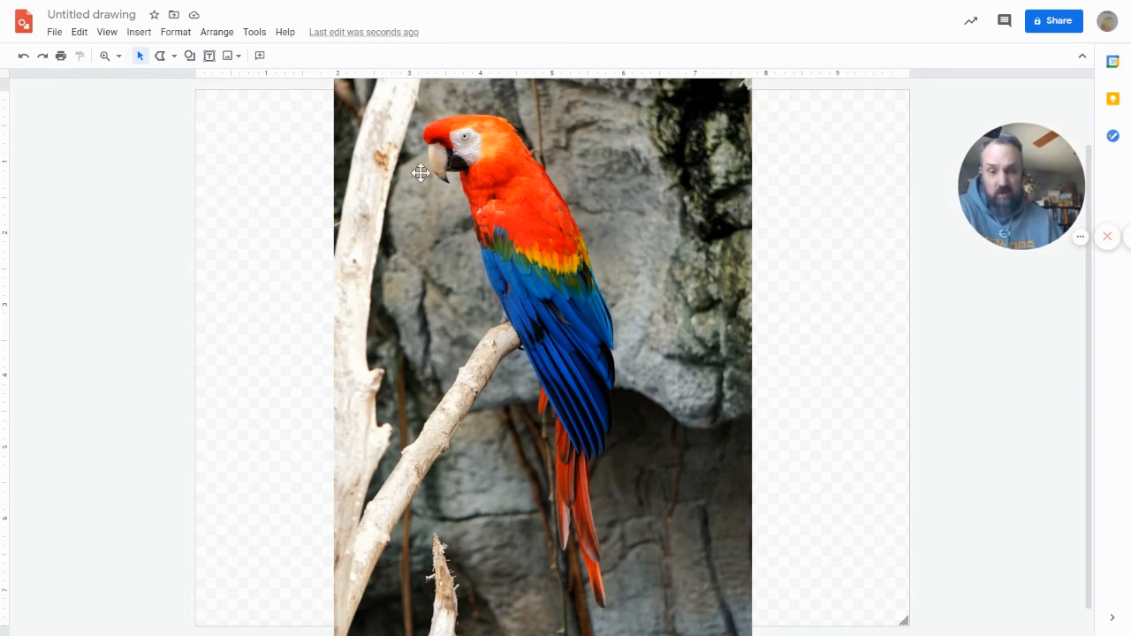
mouse_move(285, 32)
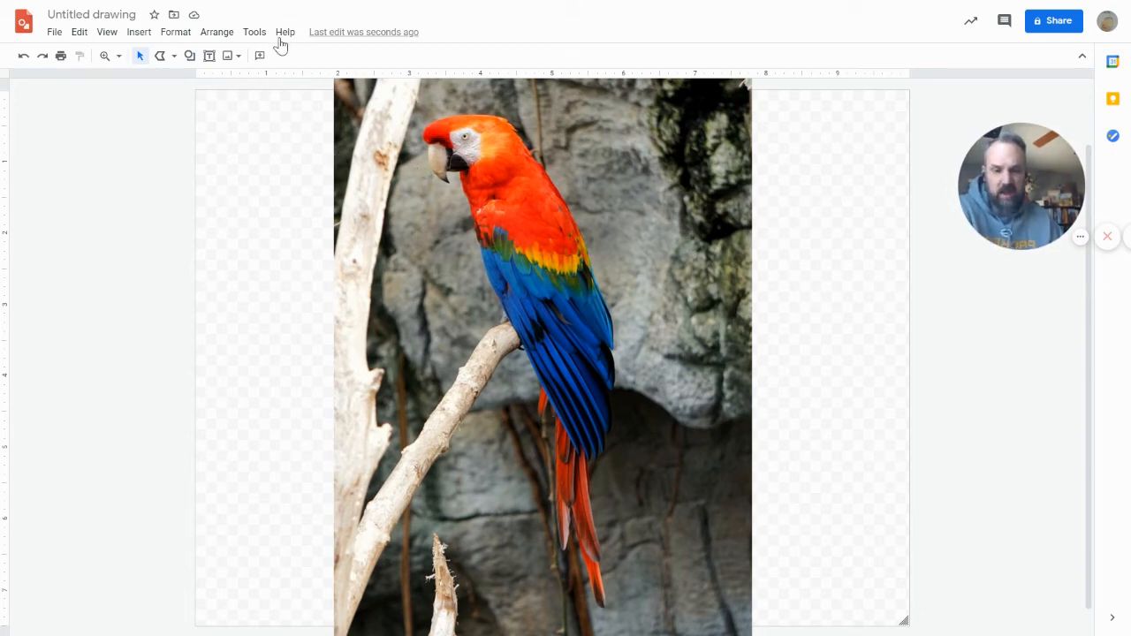
mouse_move(189, 55)
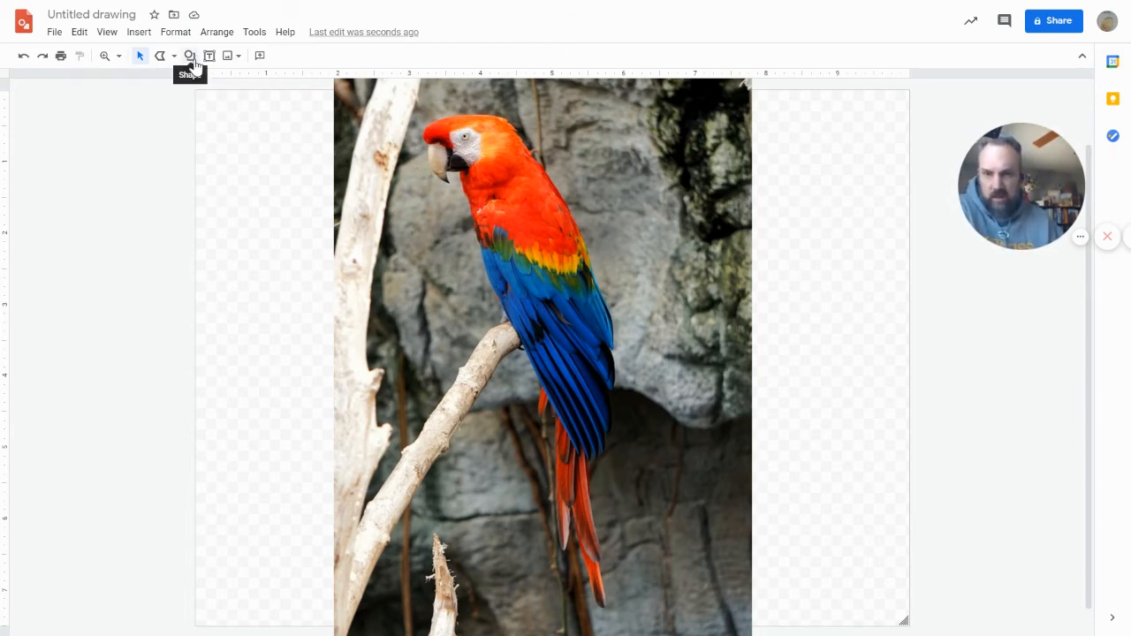
Draw a rectangle spanning the whole page and fill it black.
left_click(189, 56)
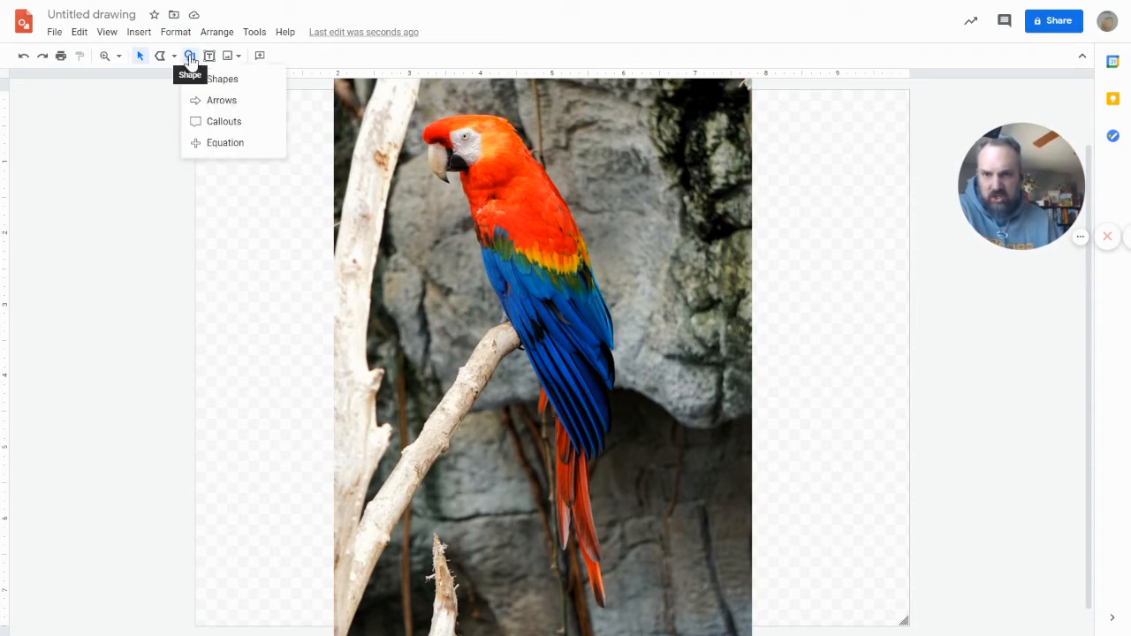
left_click(221, 78)
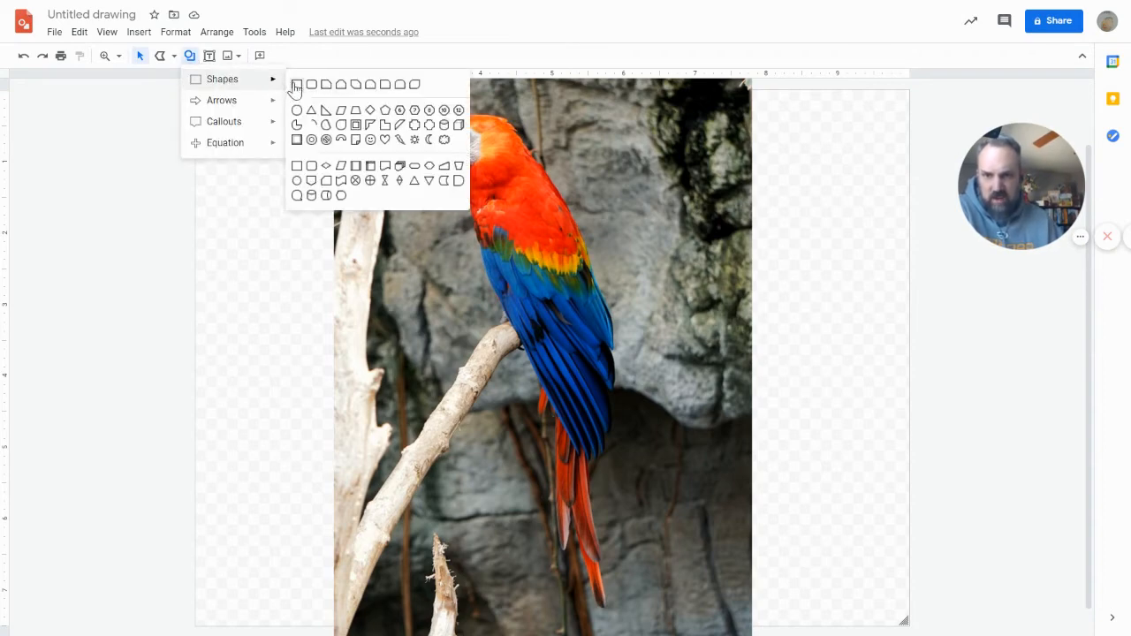
left_click(297, 84)
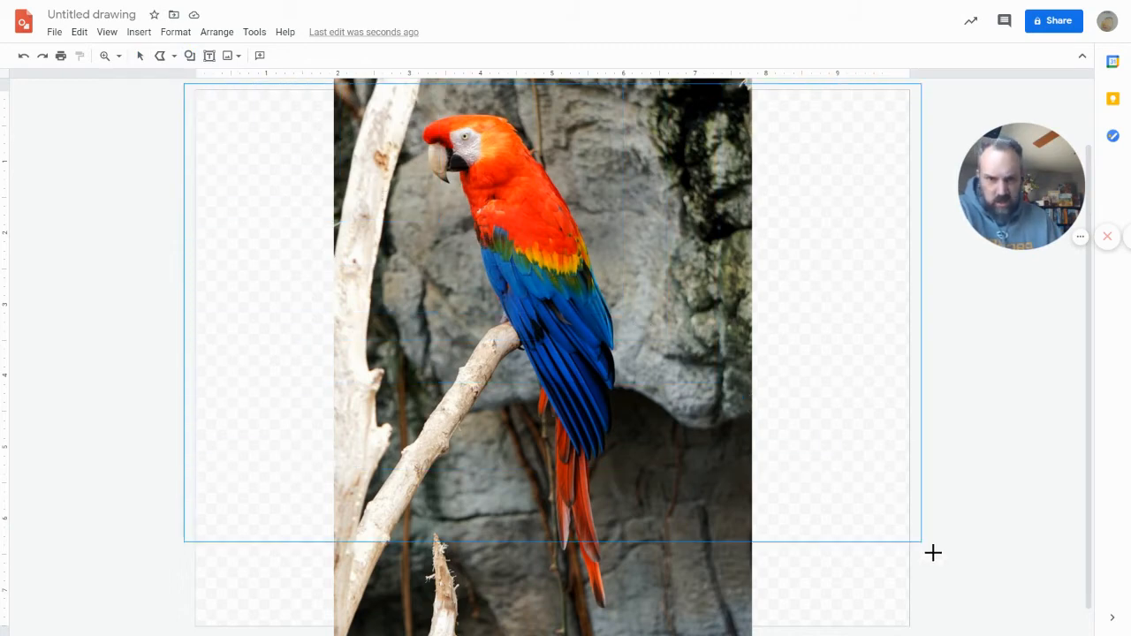
left_click_drag(933, 553, 916, 627)
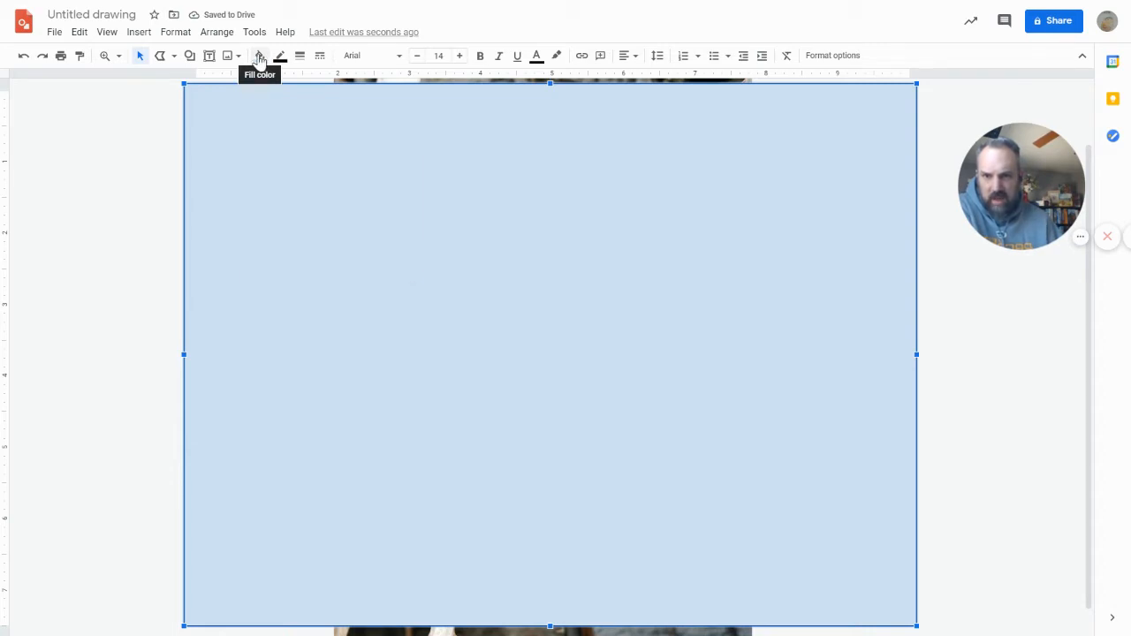
left_click(260, 55)
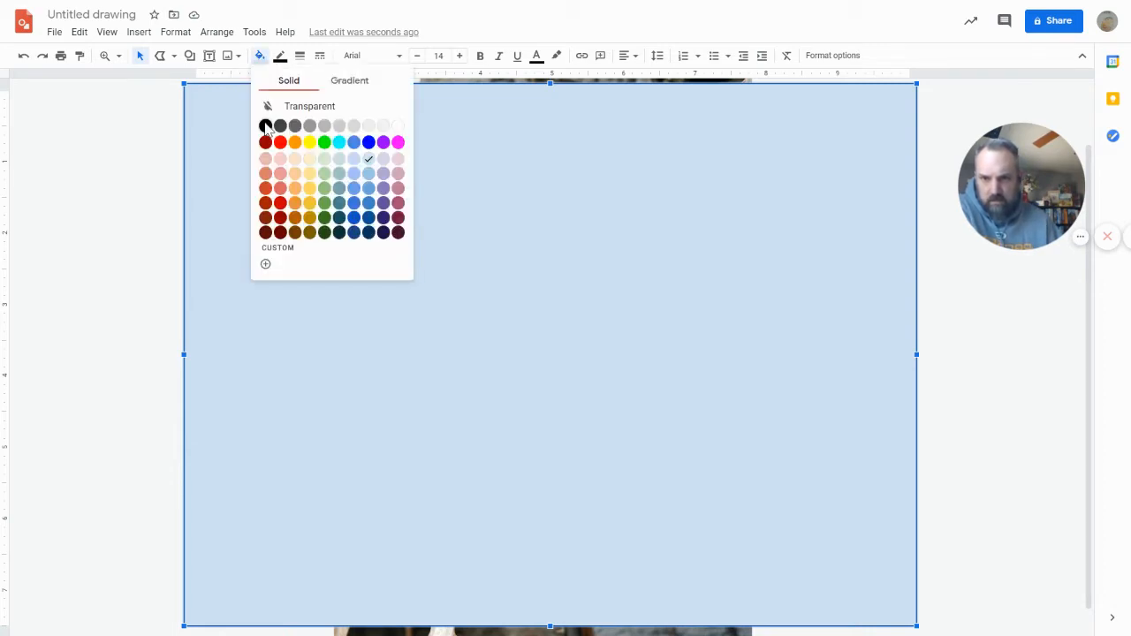
left_click(265, 125)
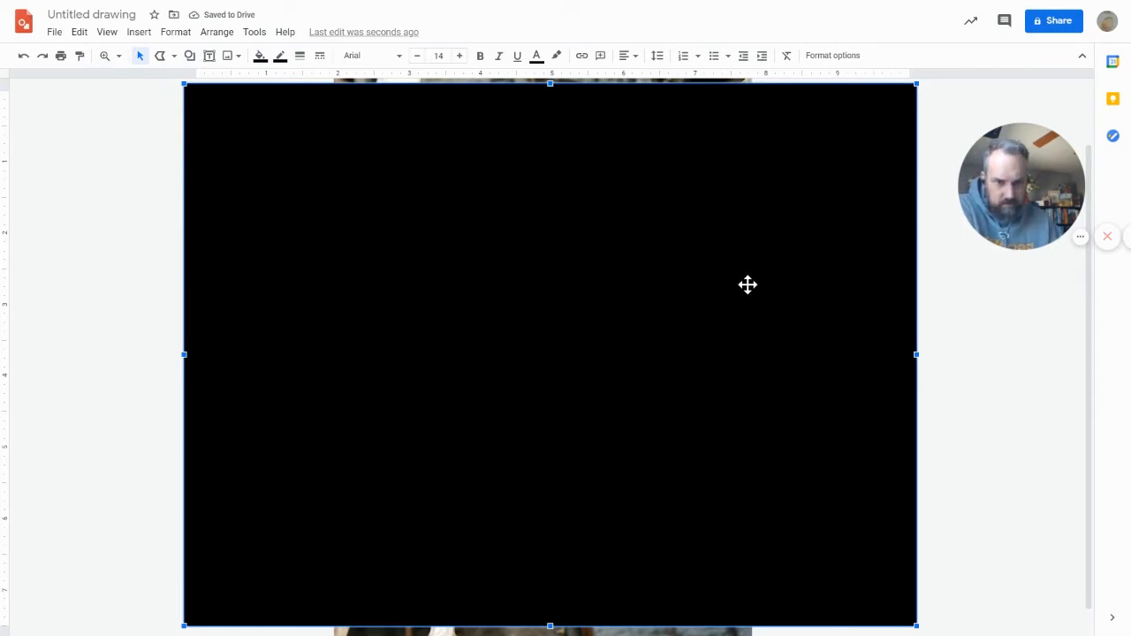
Send the black rectangle to the back, behind the parrot photo.
right_click(748, 284)
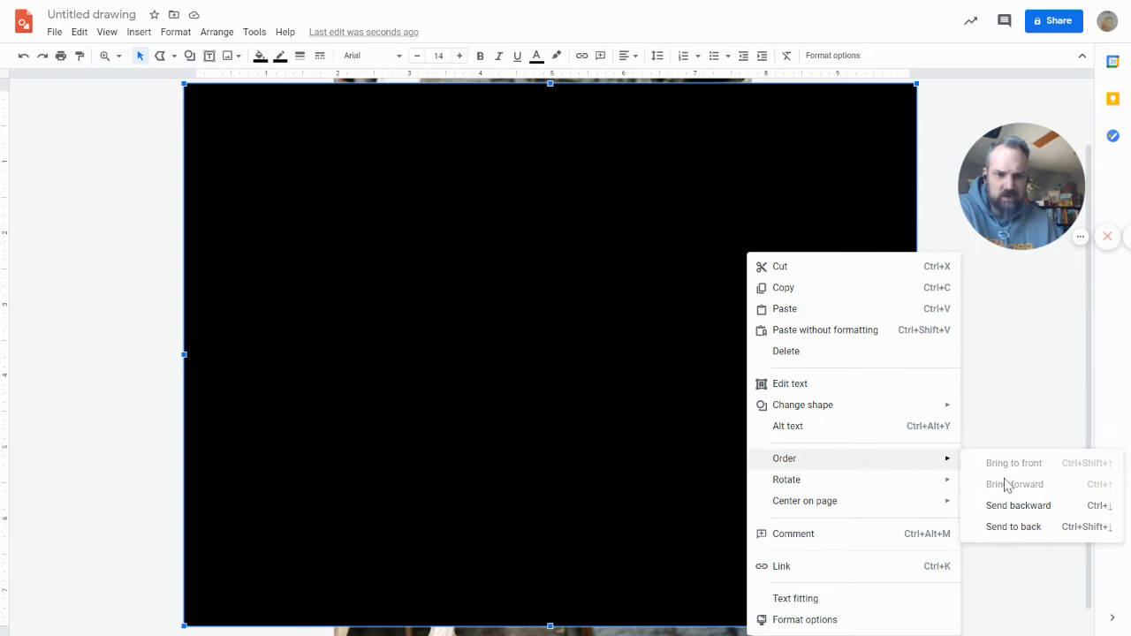
mouse_move(1017, 505)
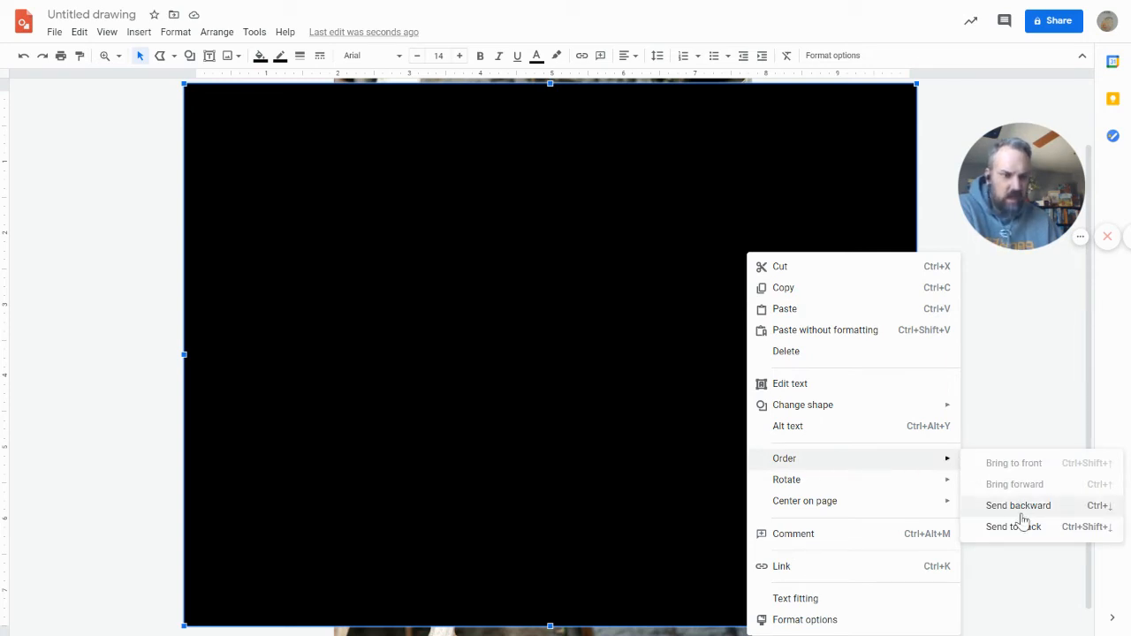
mouse_move(1024, 520)
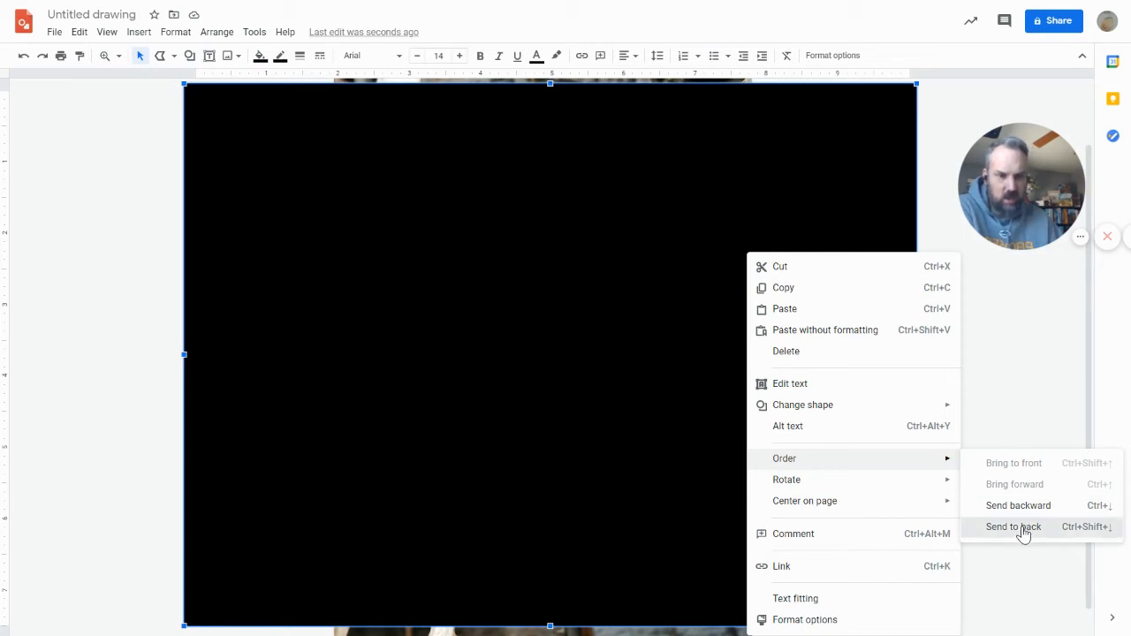
left_click(1013, 526)
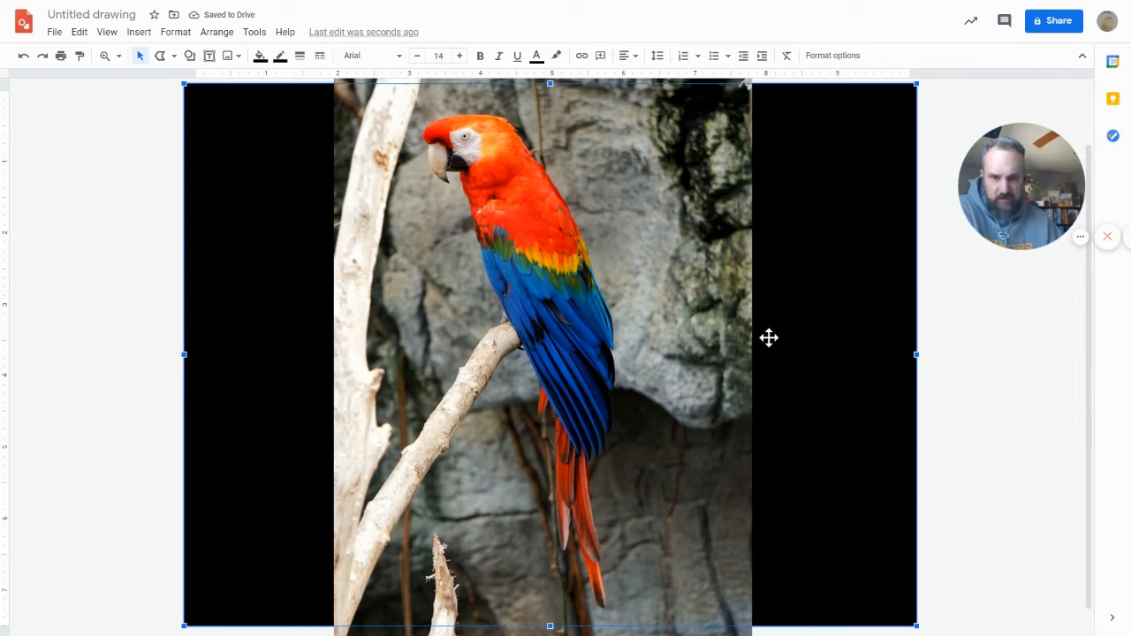
mouse_move(722, 331)
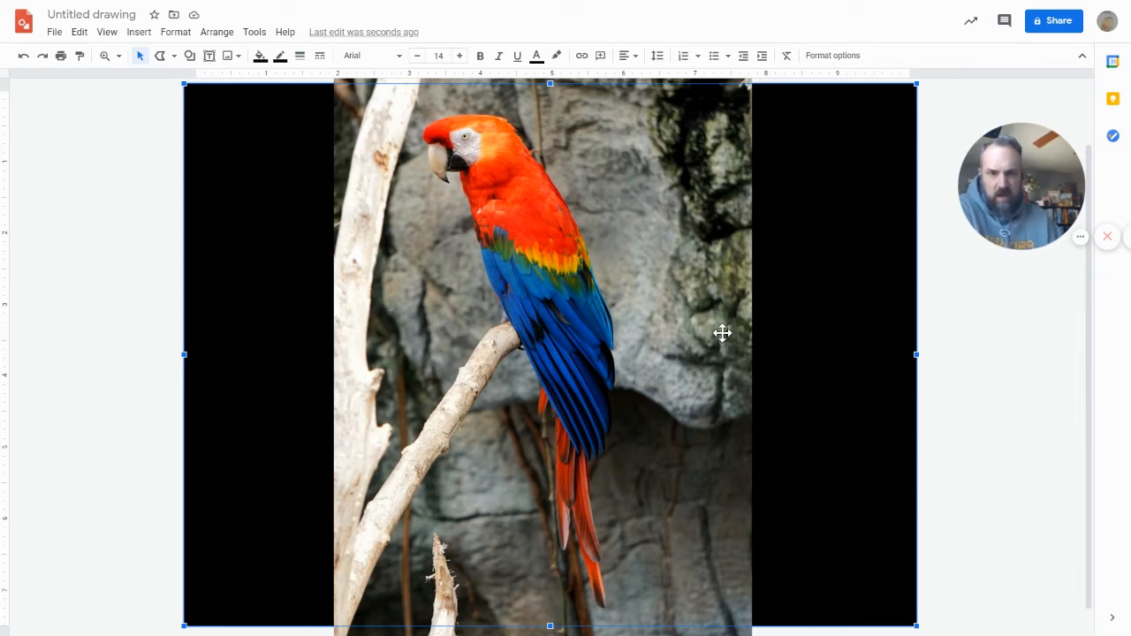
mouse_move(766, 343)
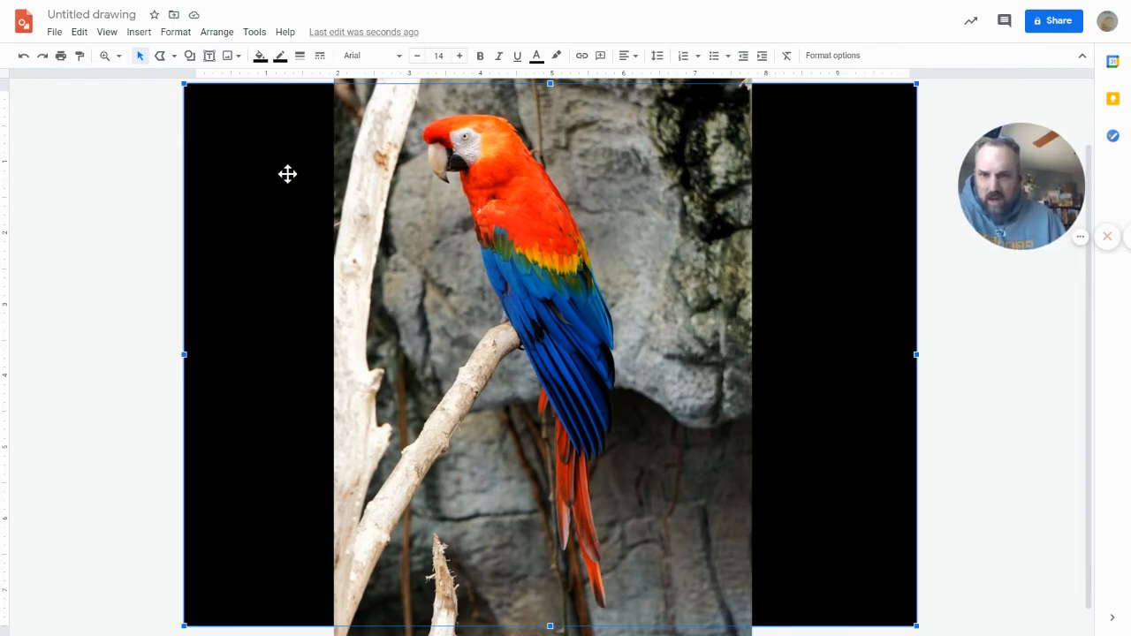
mouse_move(163, 55)
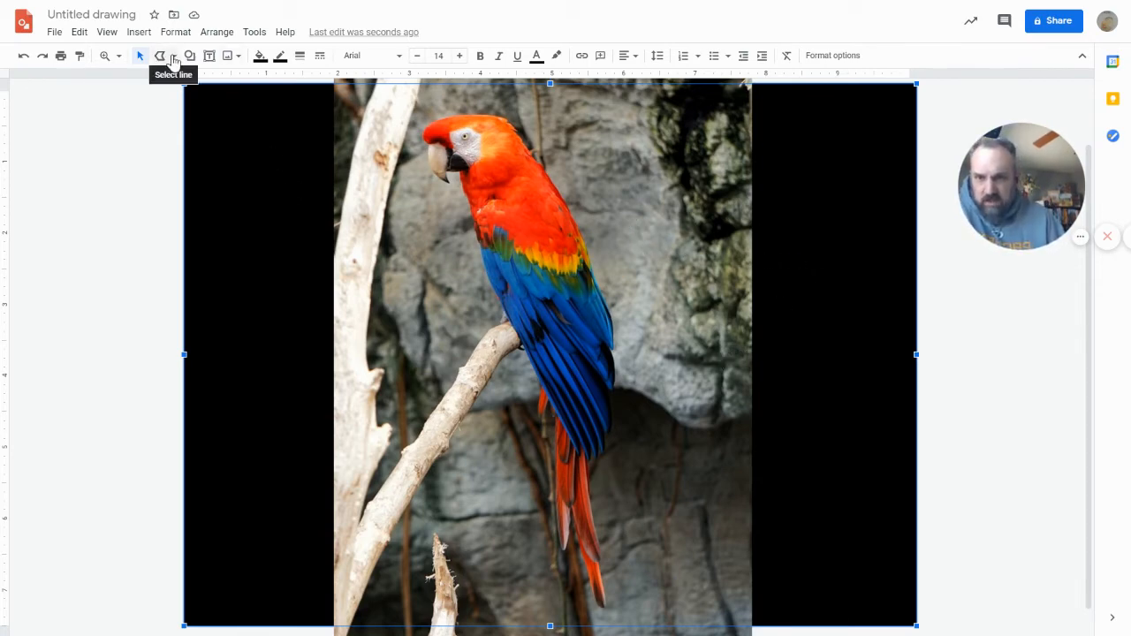
Pick a line tool, try a red, much thicker border, then undo the change.
left_click(167, 55)
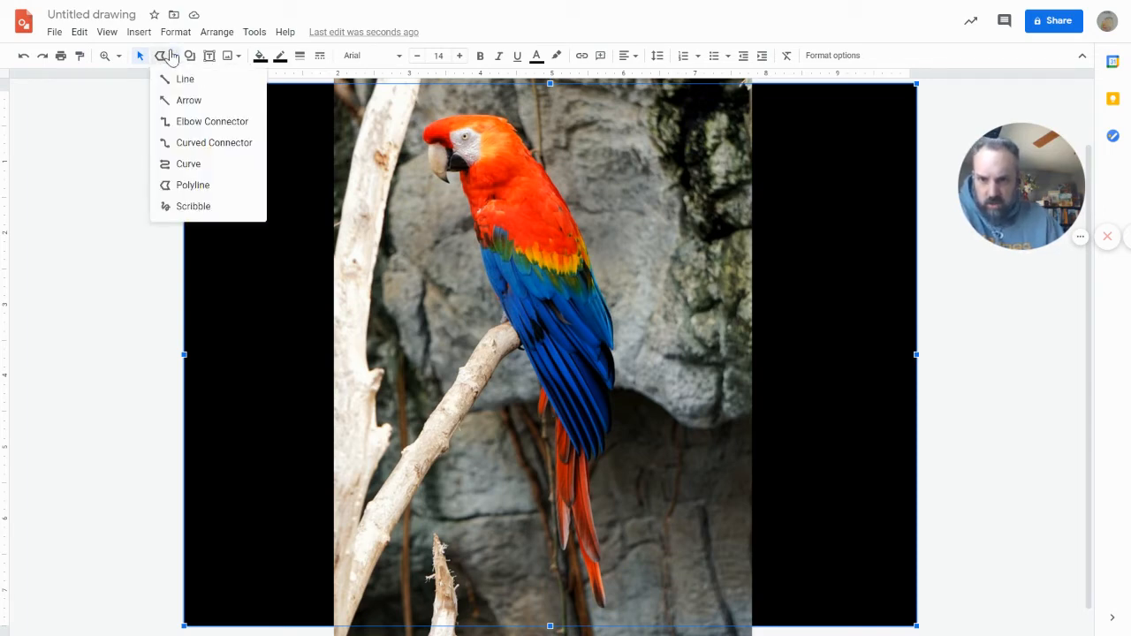
mouse_move(194, 206)
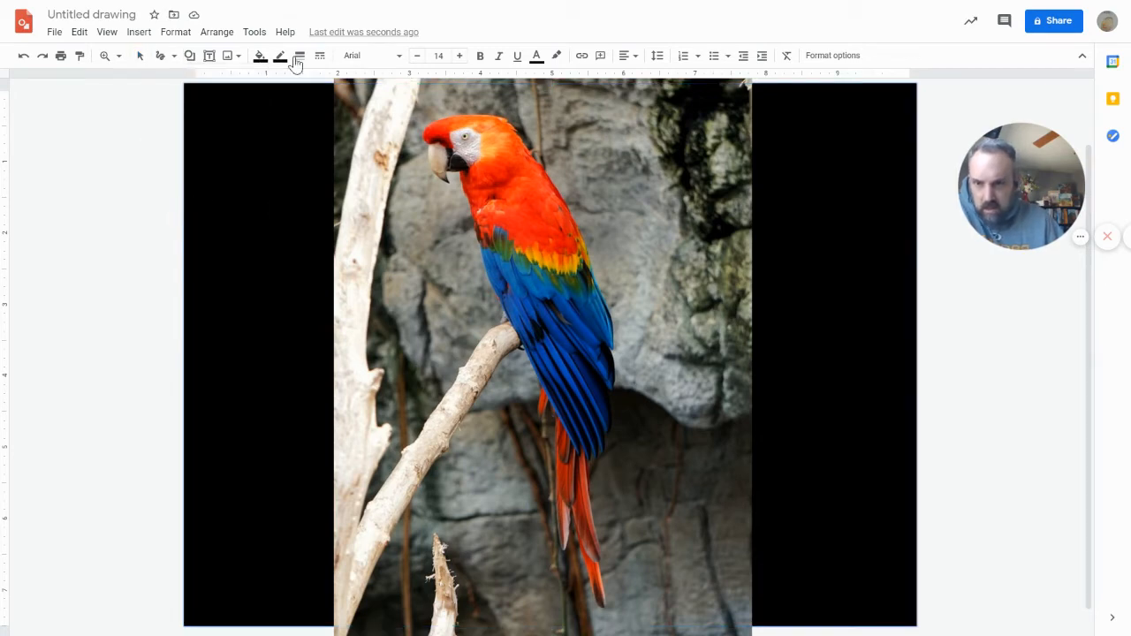
mouse_move(280, 64)
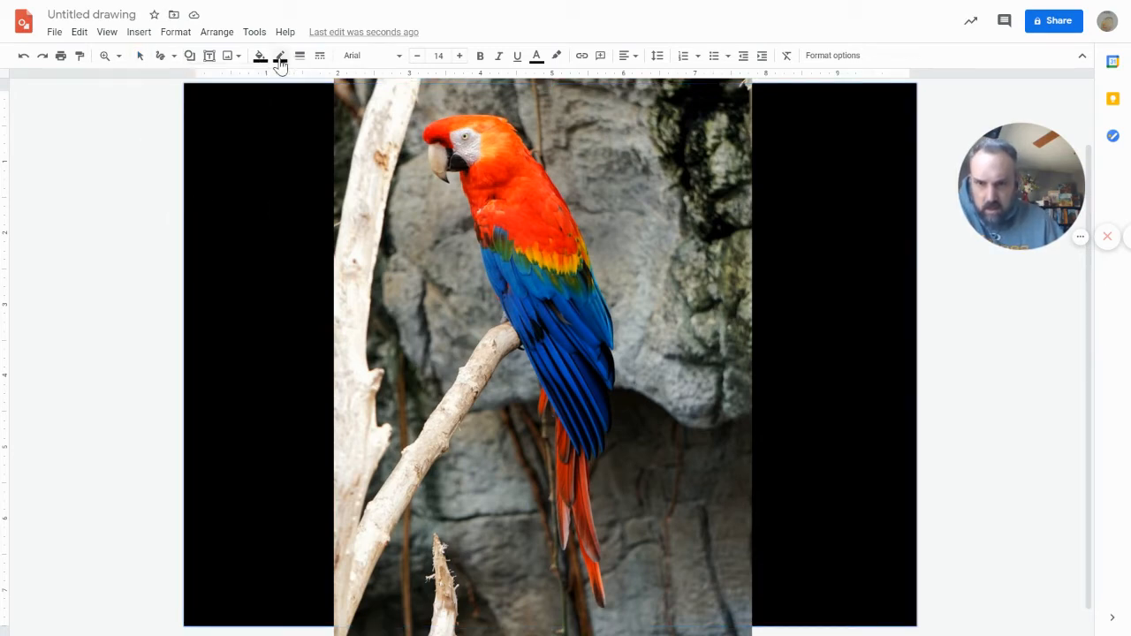
left_click(279, 56)
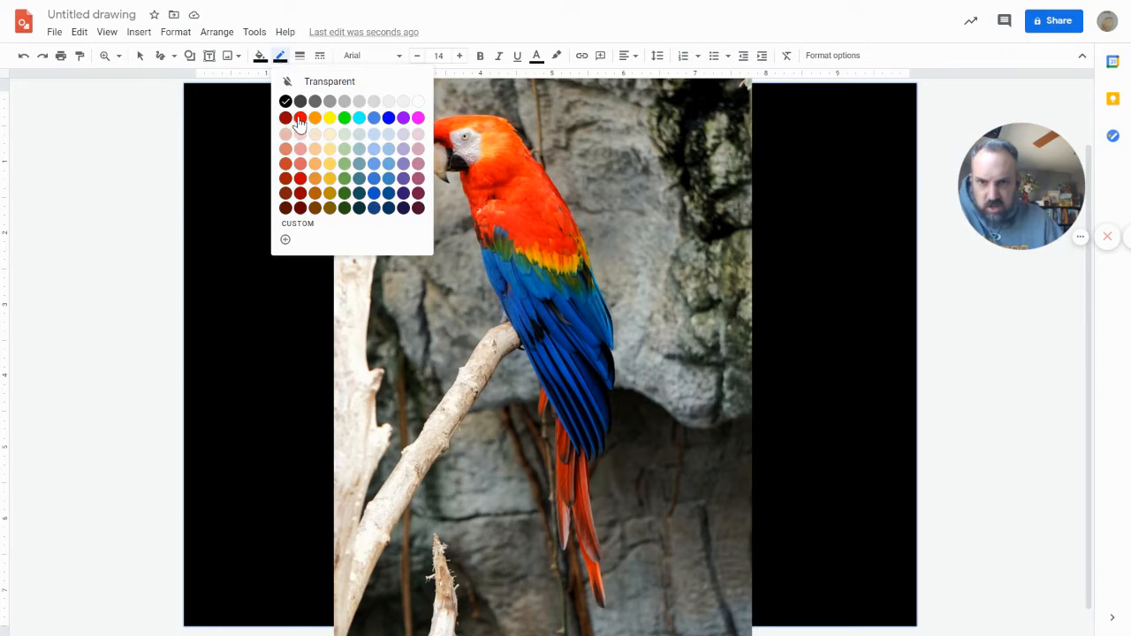
left_click(285, 117)
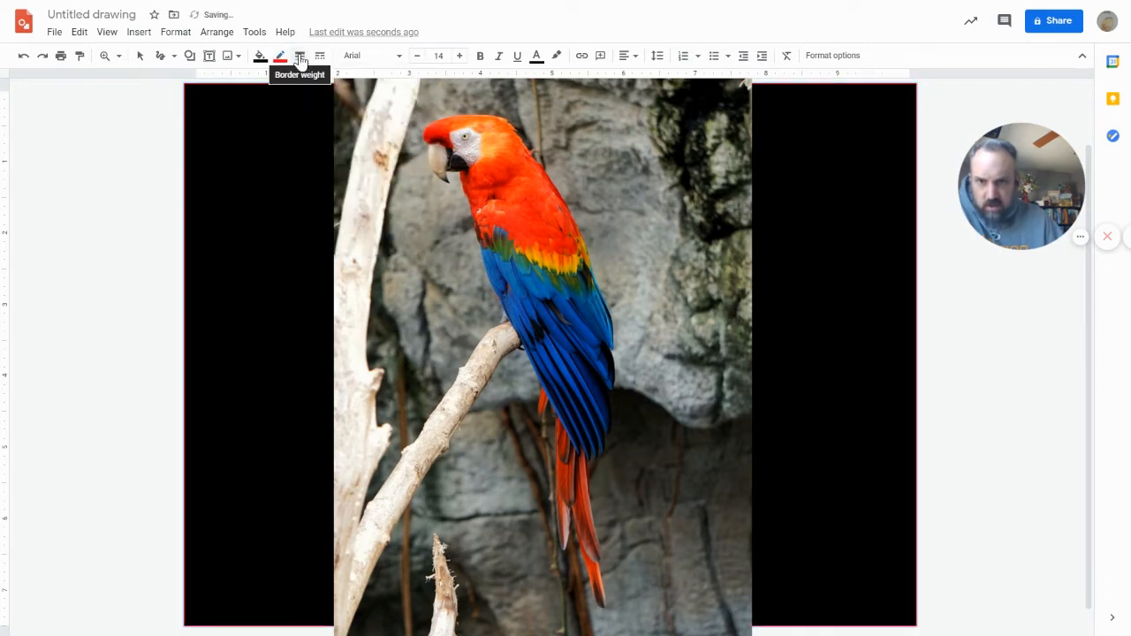
left_click(300, 55)
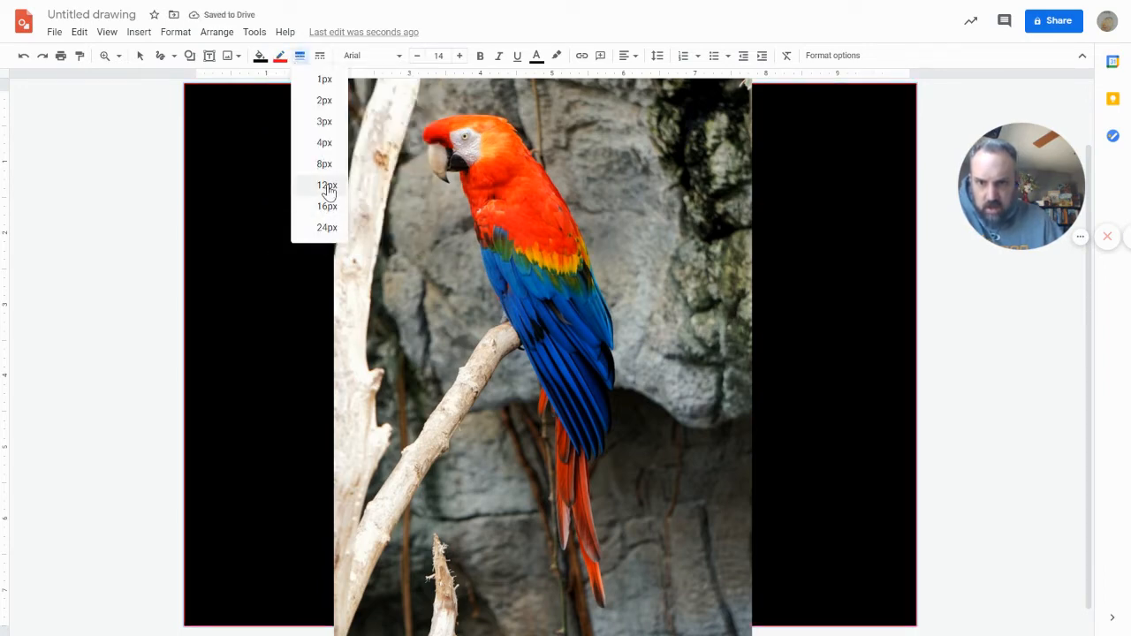
left_click(325, 184)
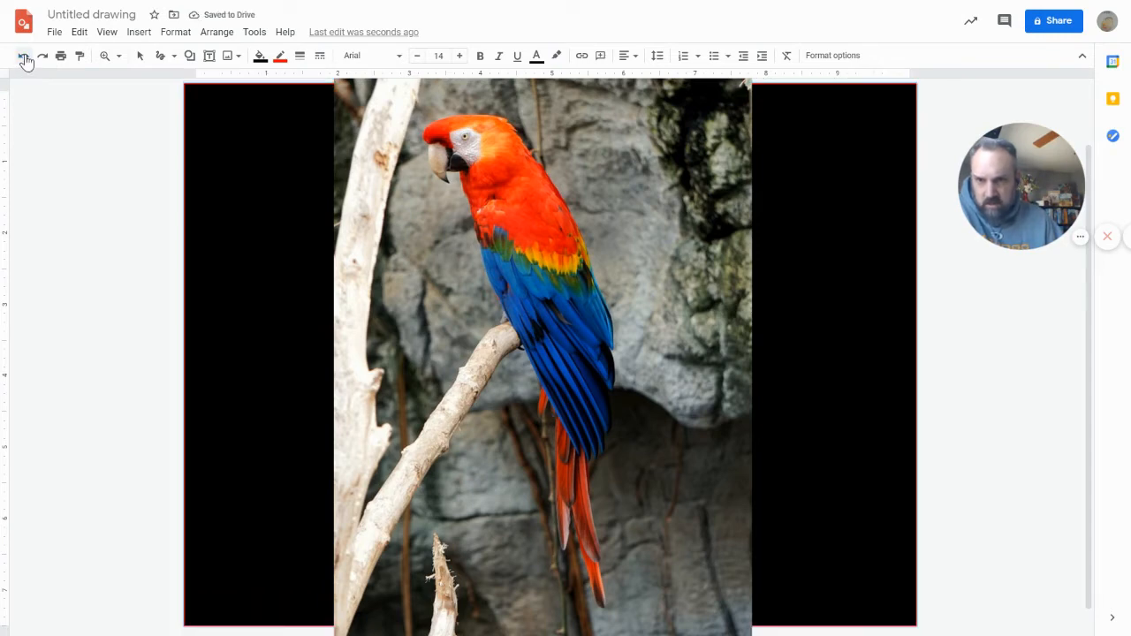
left_click(24, 55)
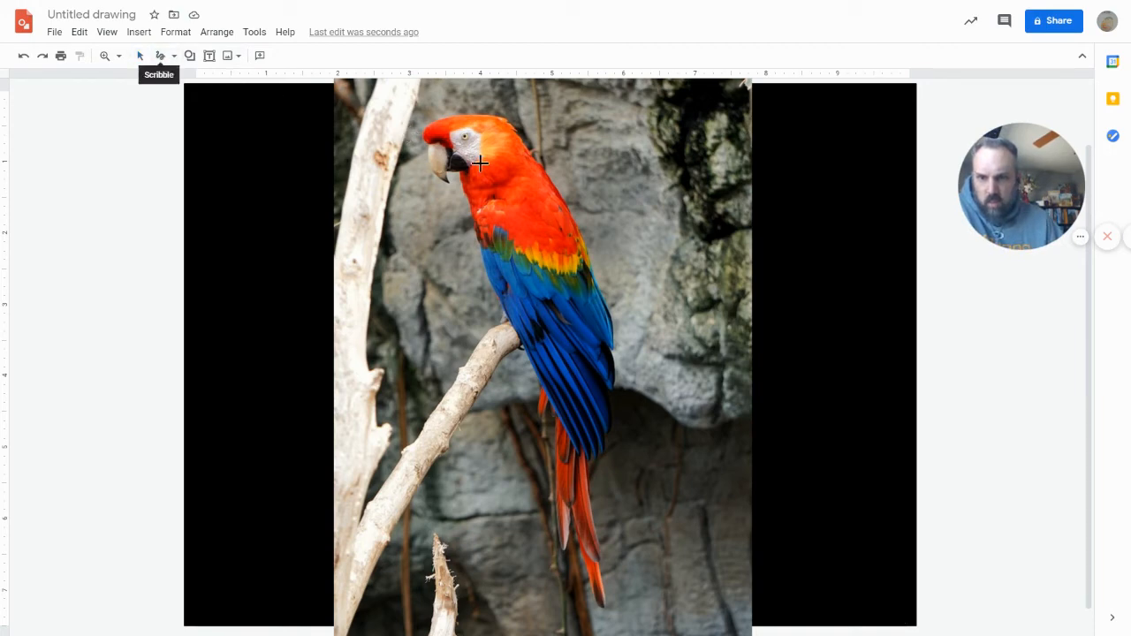
mouse_move(516, 146)
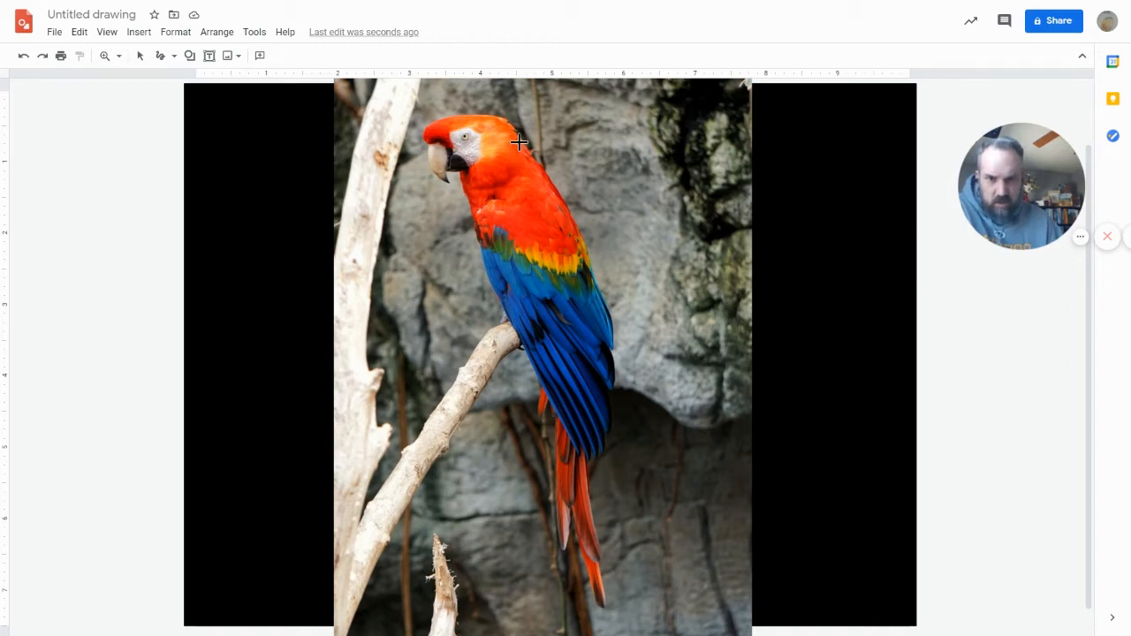
mouse_move(499, 157)
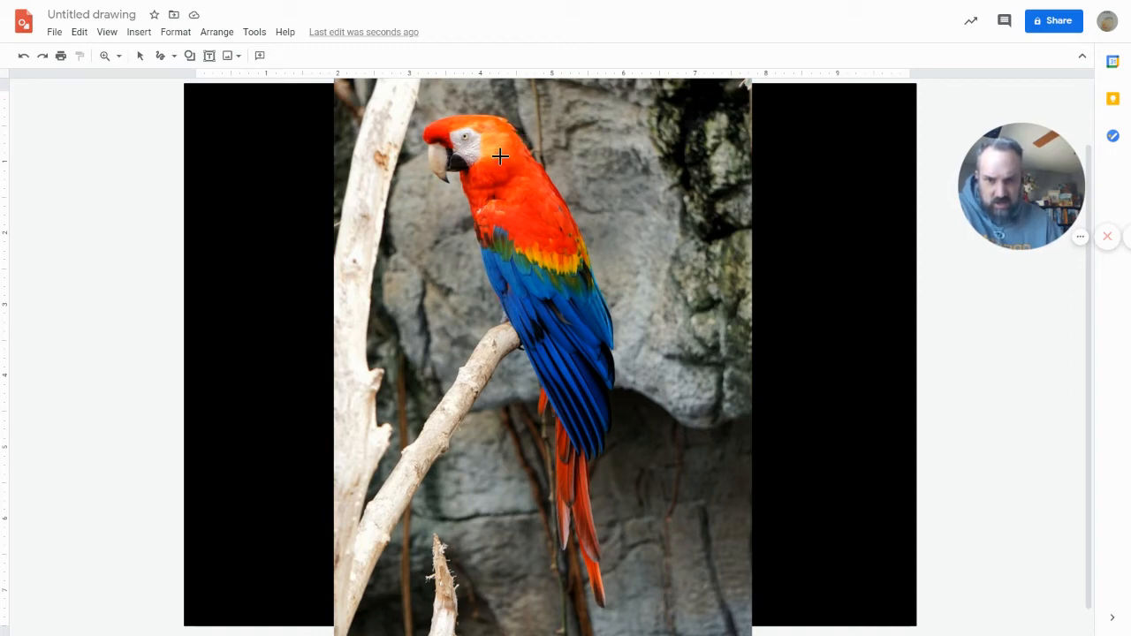
mouse_move(486, 113)
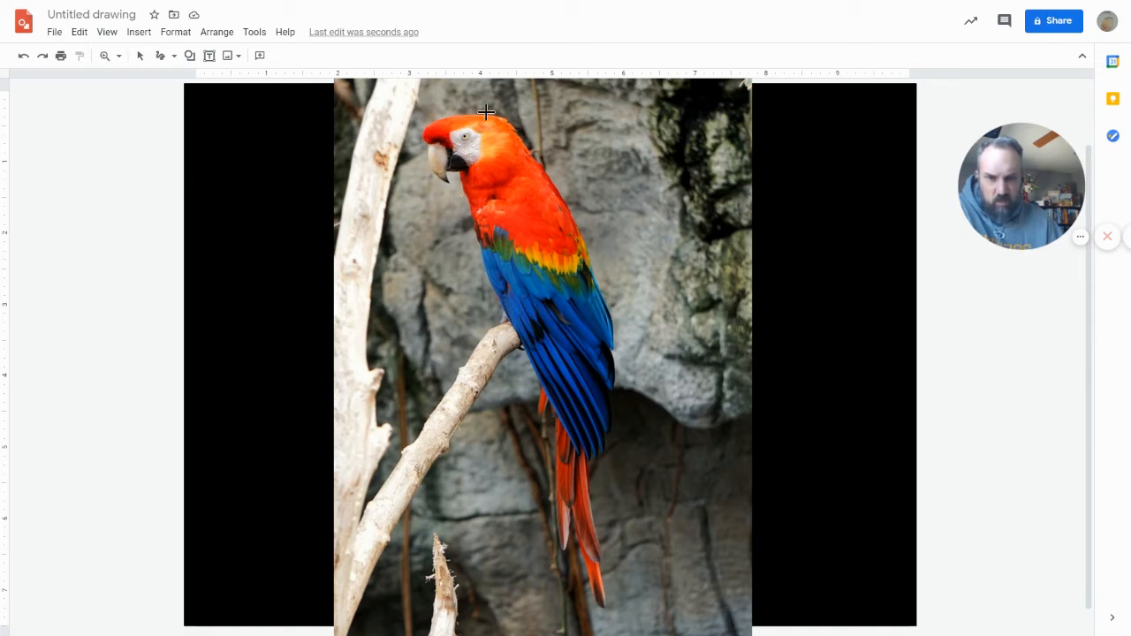
mouse_move(478, 155)
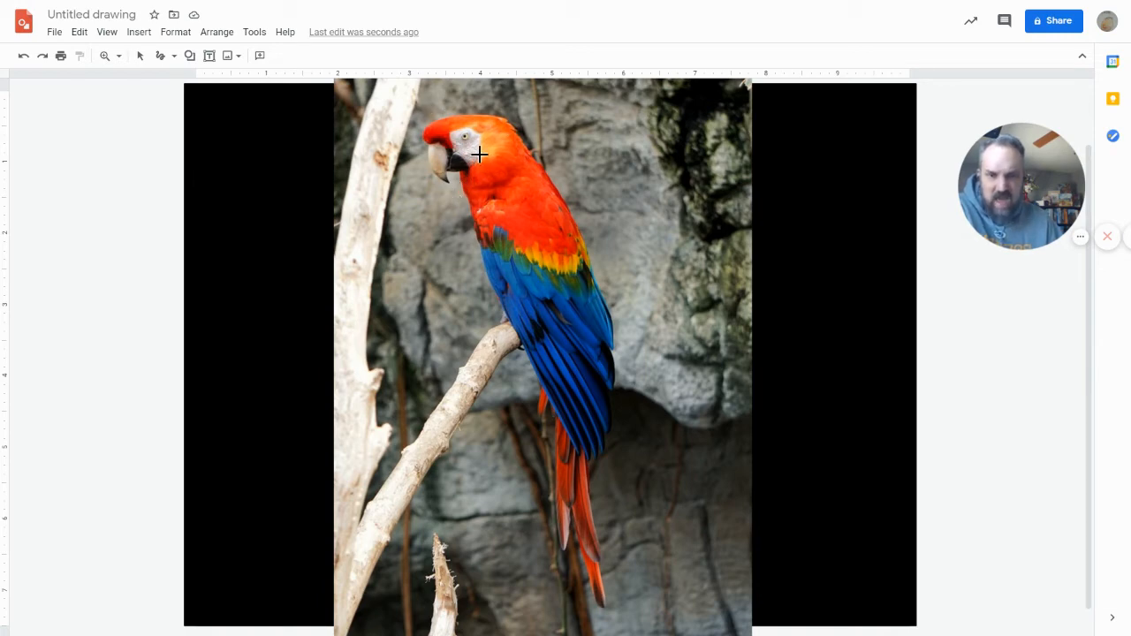
mouse_move(501, 168)
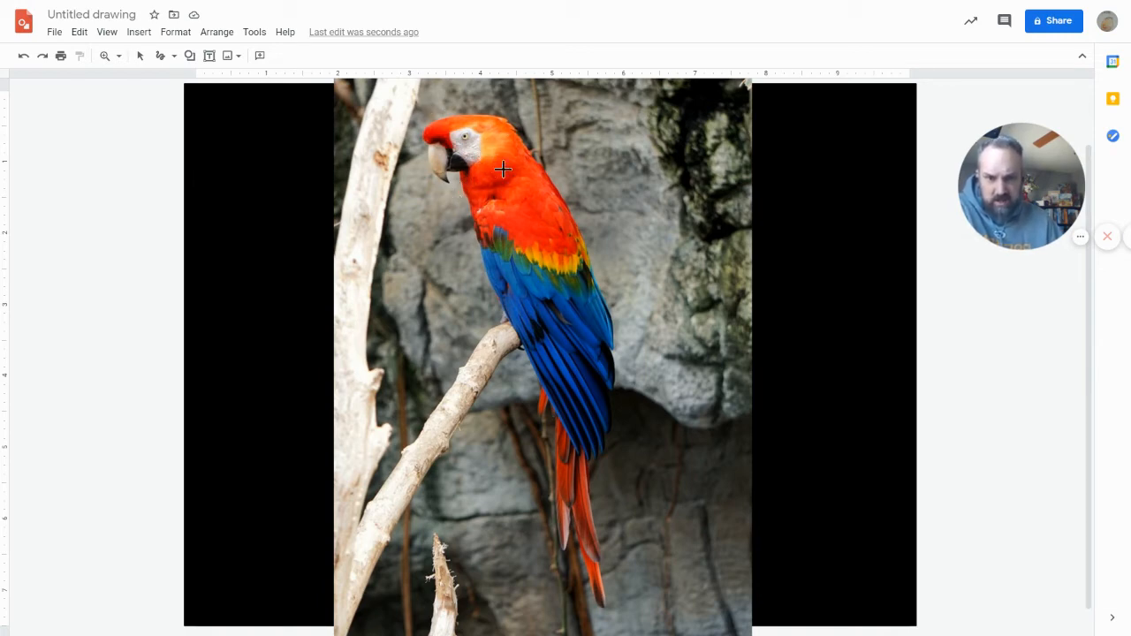
mouse_move(521, 139)
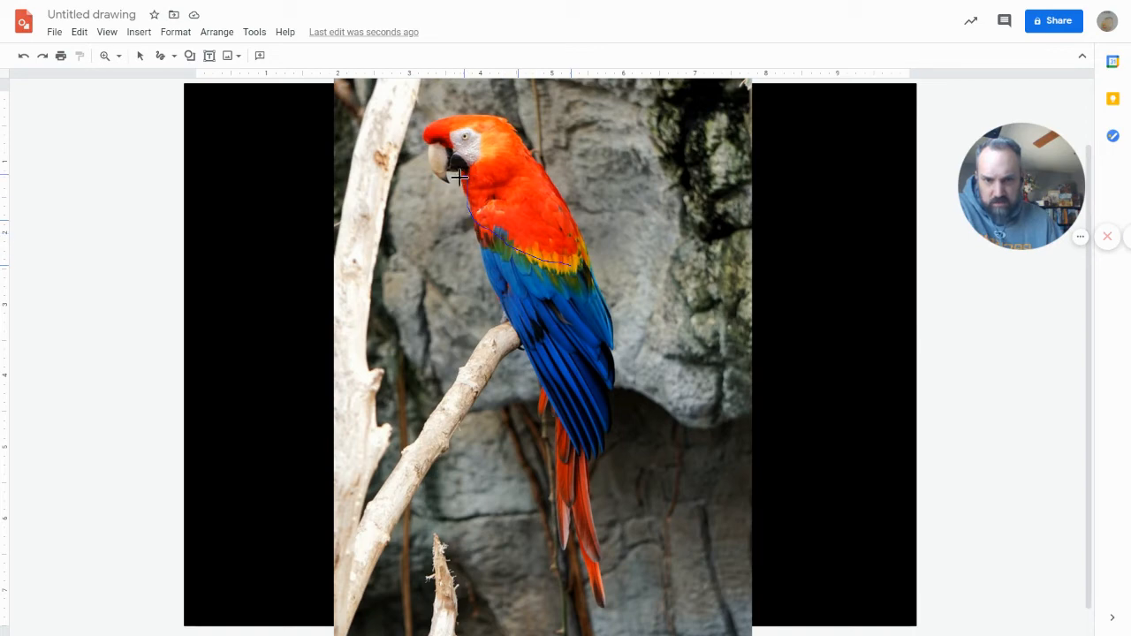
left_click_drag(460, 177, 574, 207)
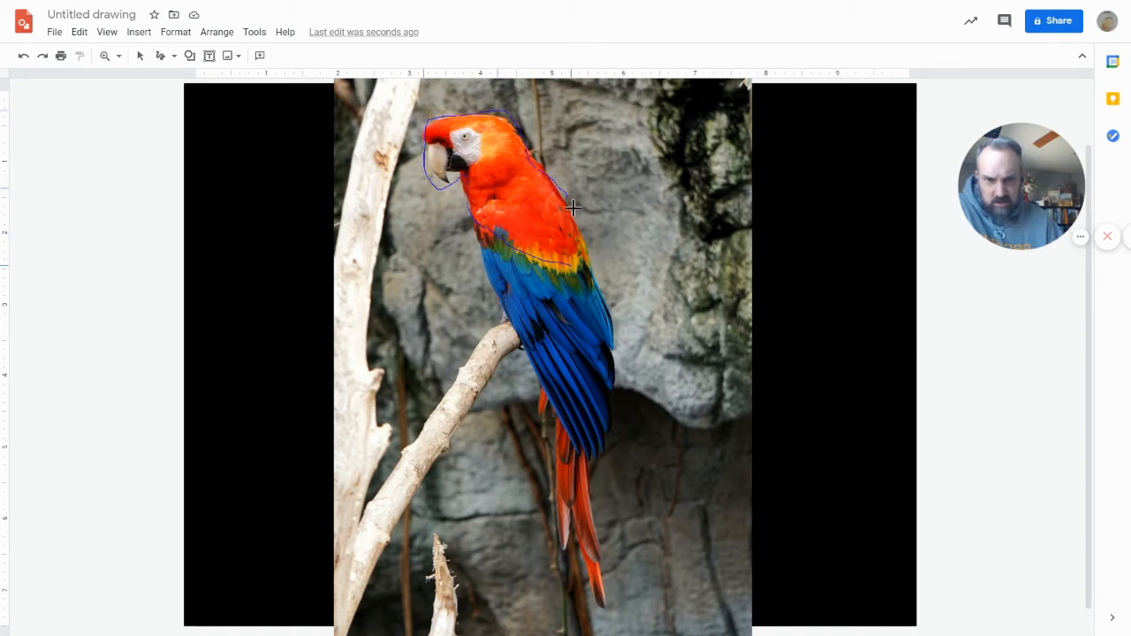
mouse_move(456, 166)
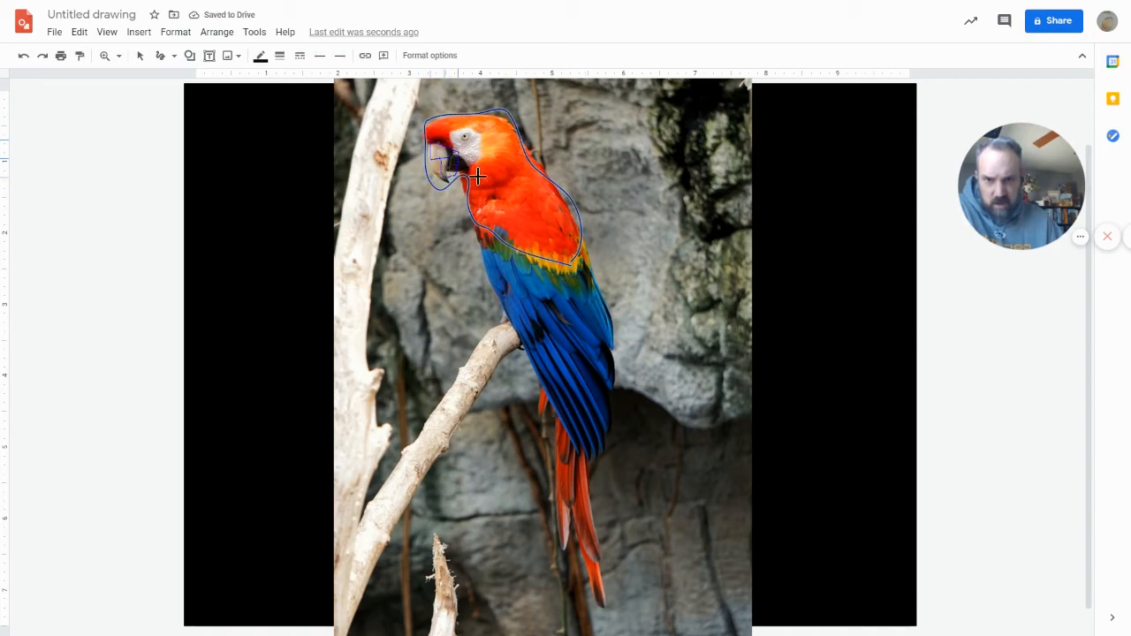
left_click_drag(477, 176, 481, 114)
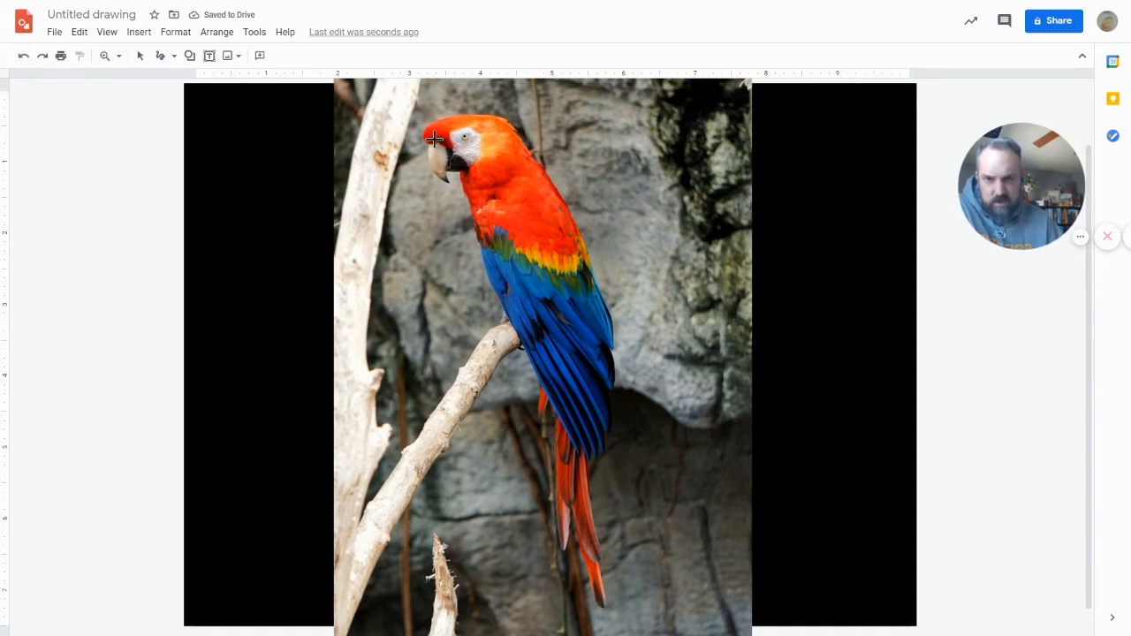
mouse_move(508, 122)
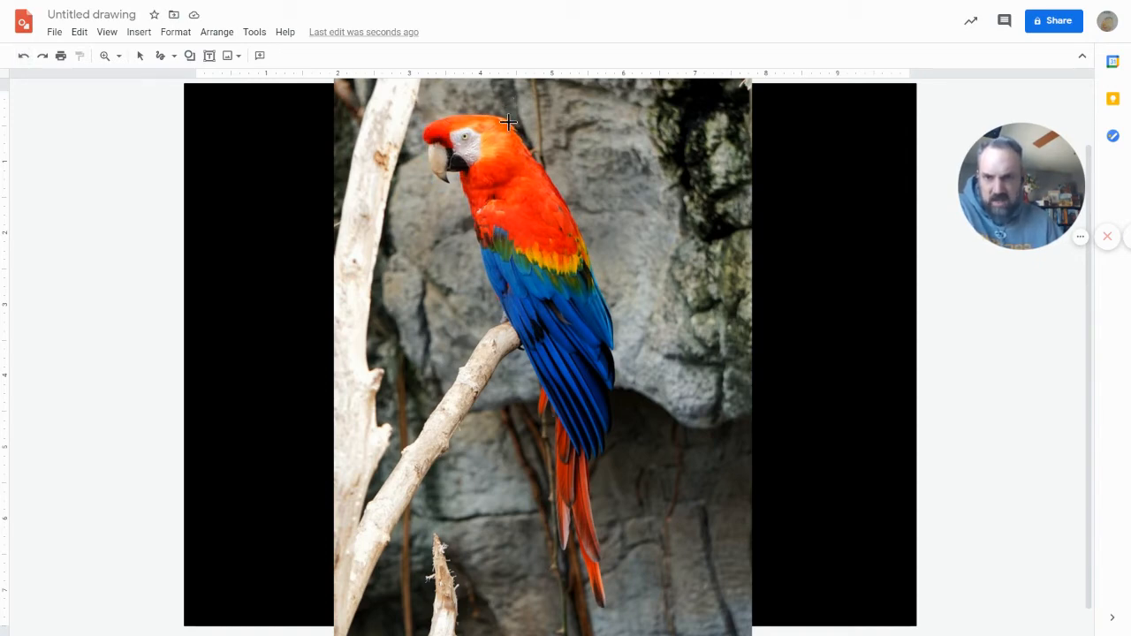
Switch the line type to Polyline and select the Zoom tool.
left_click(168, 56)
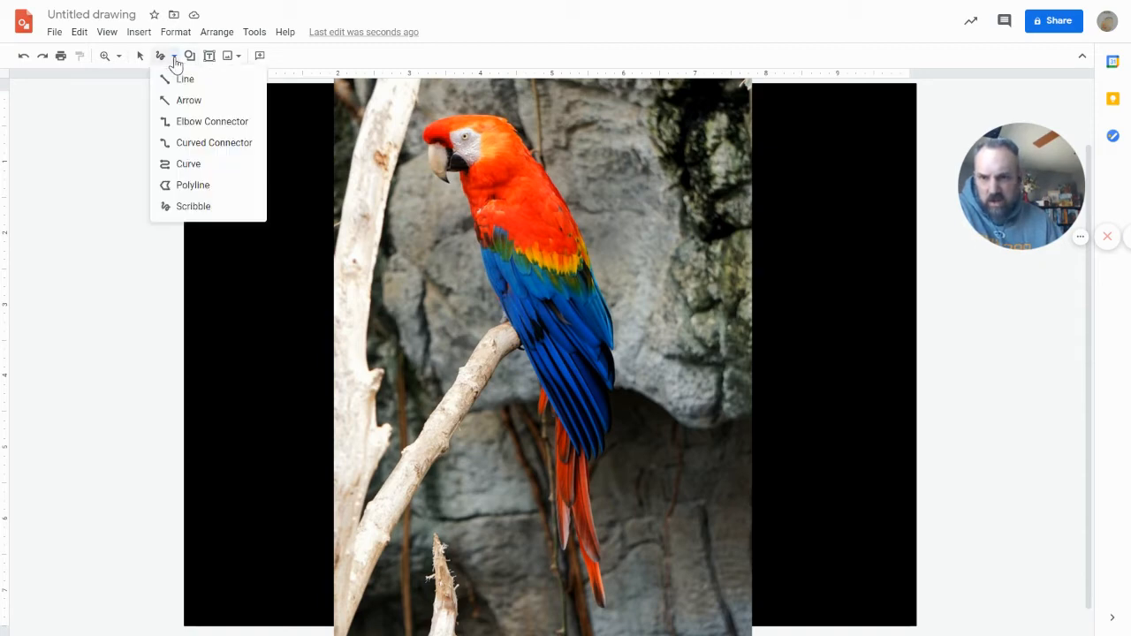
mouse_move(192, 185)
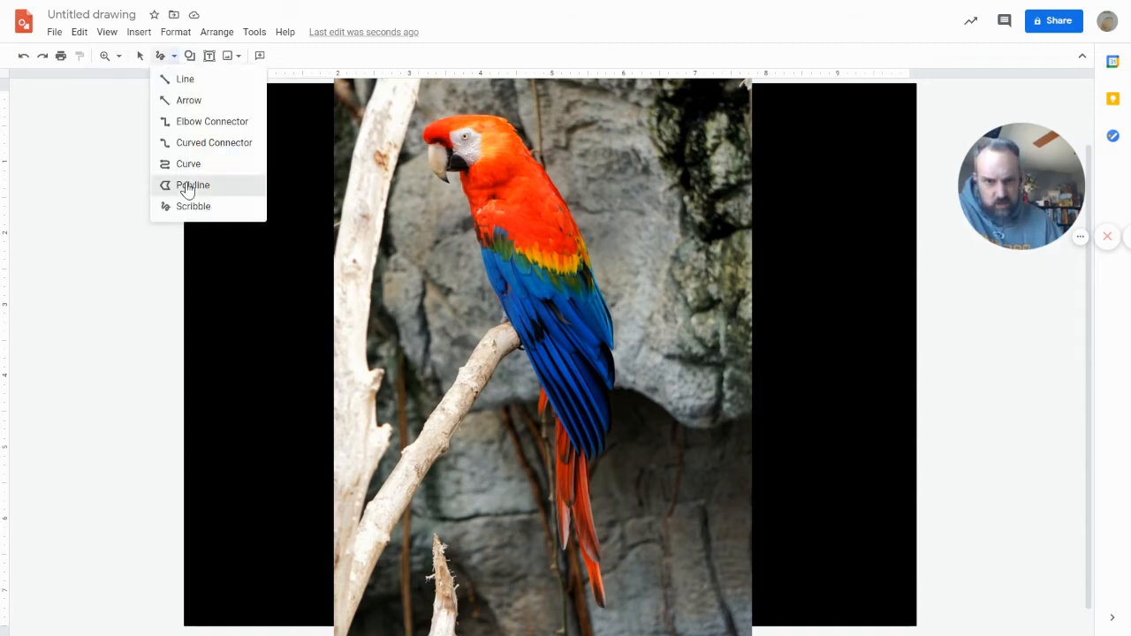
left_click(192, 184)
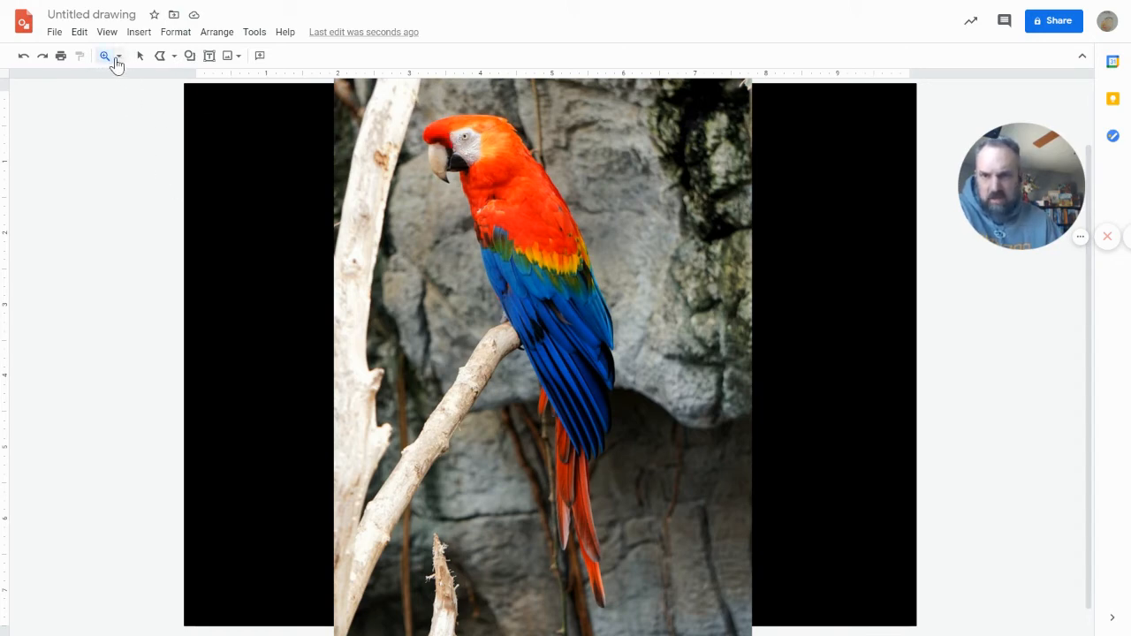
mouse_move(104, 56)
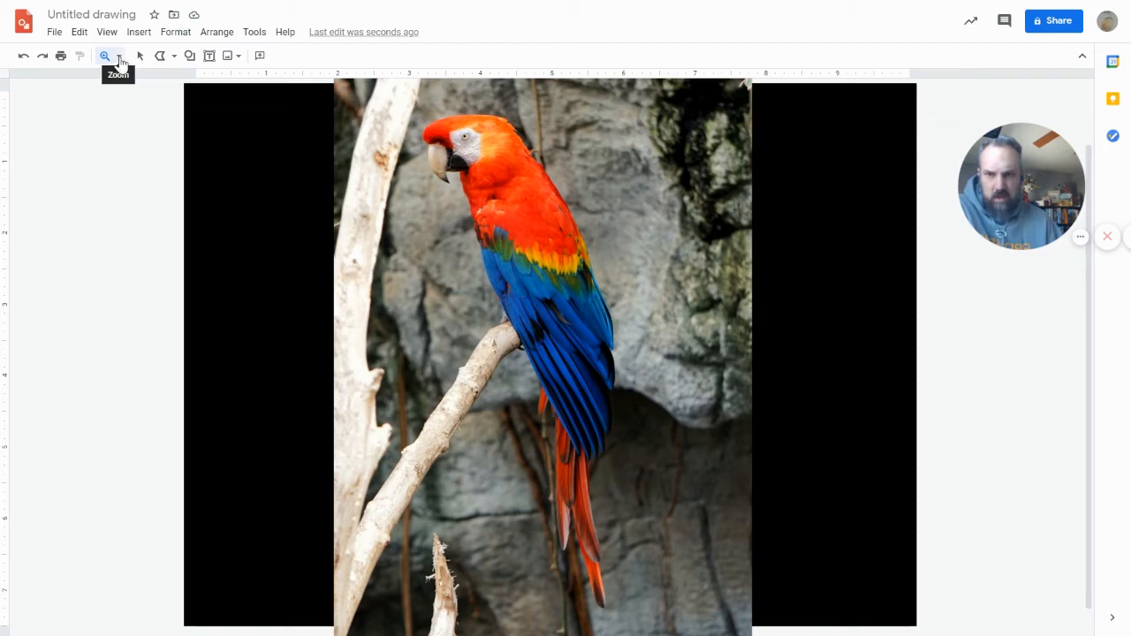
left_click(119, 55)
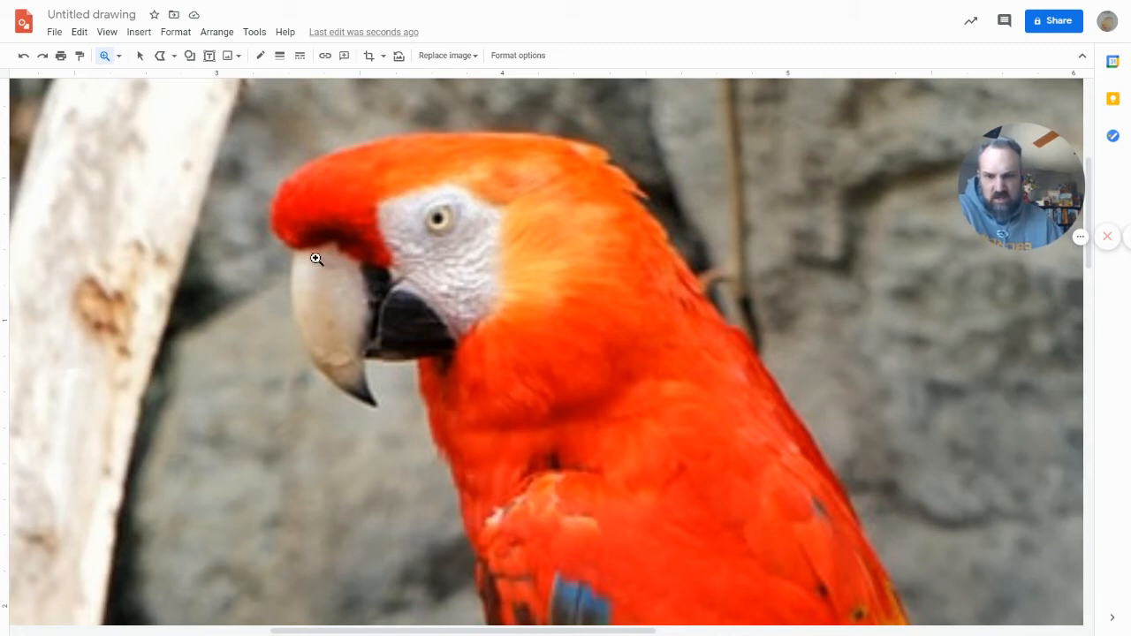
mouse_move(160, 56)
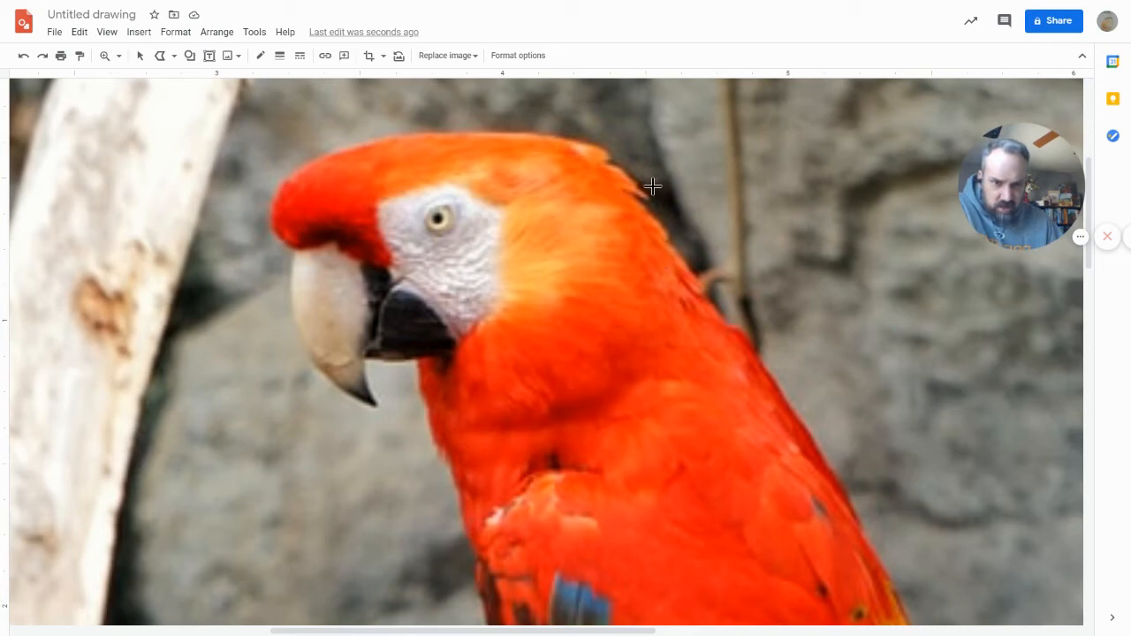
mouse_move(401, 276)
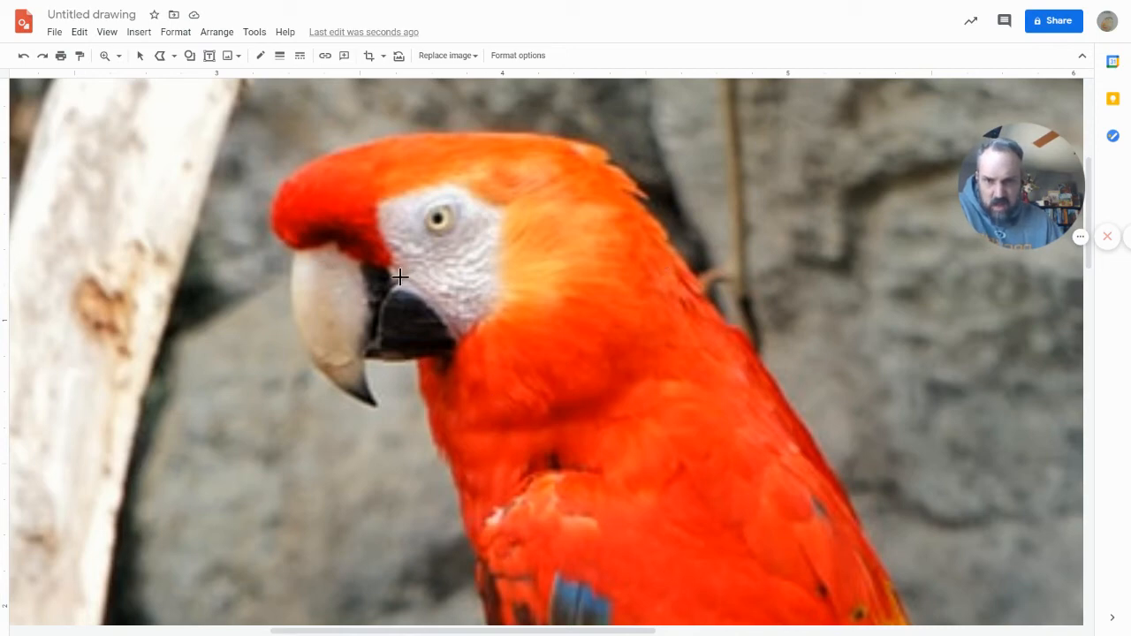
mouse_move(363, 292)
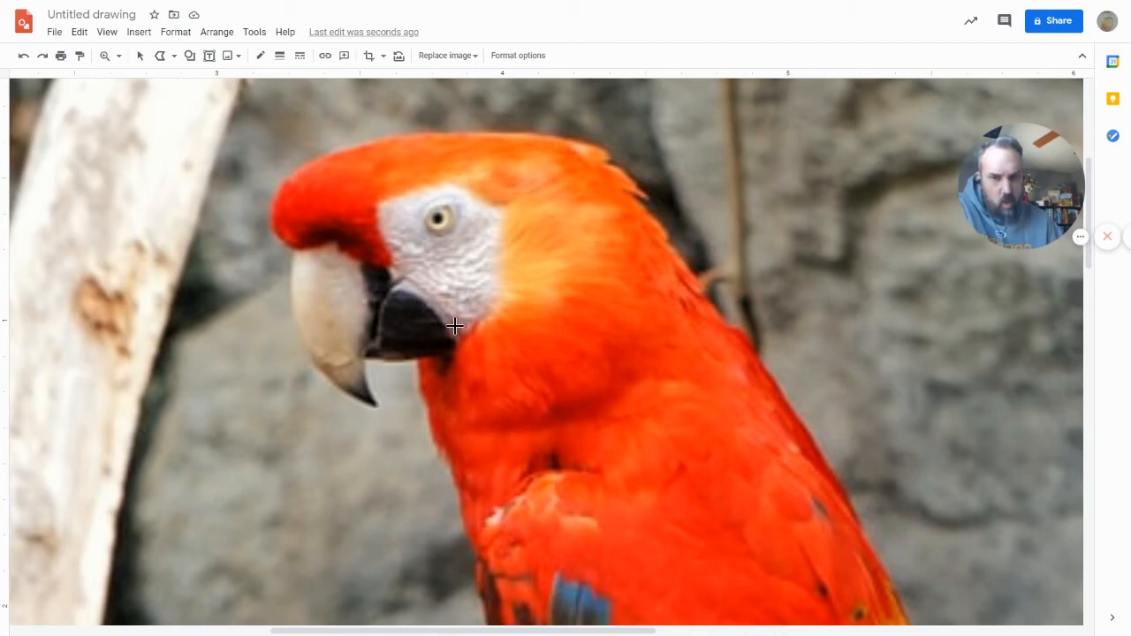
mouse_move(402, 284)
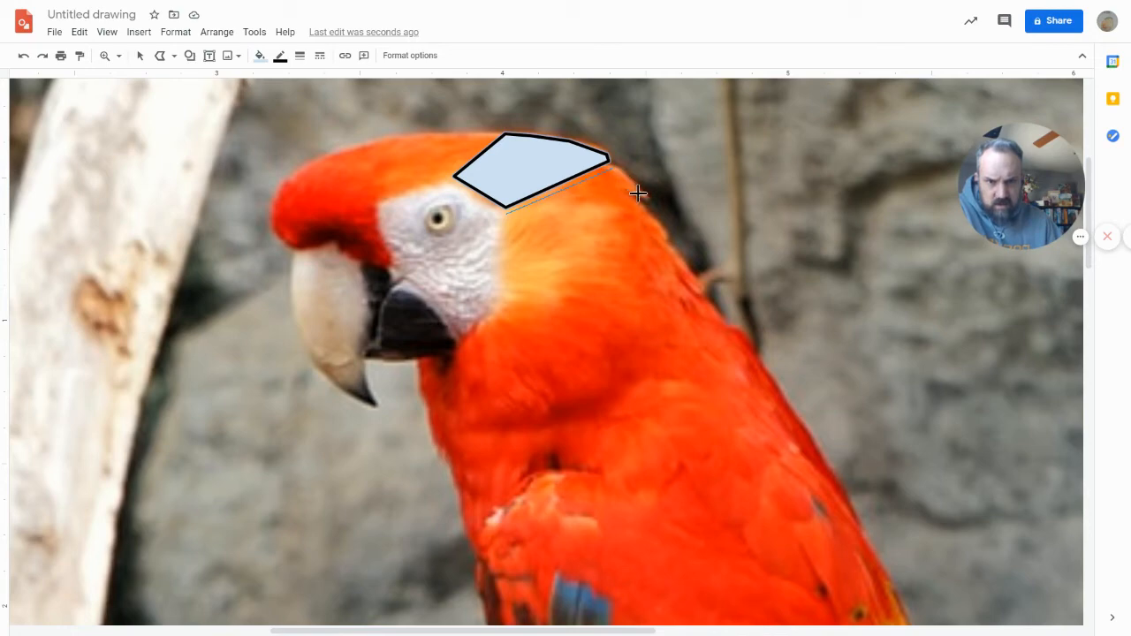
mouse_move(665, 236)
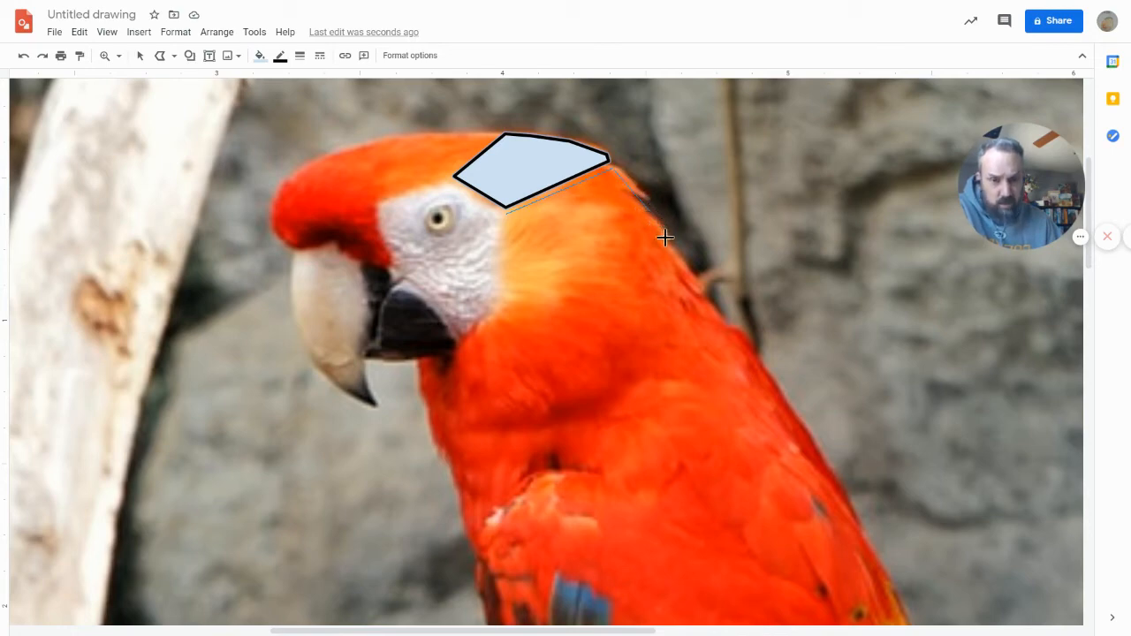
mouse_move(610, 239)
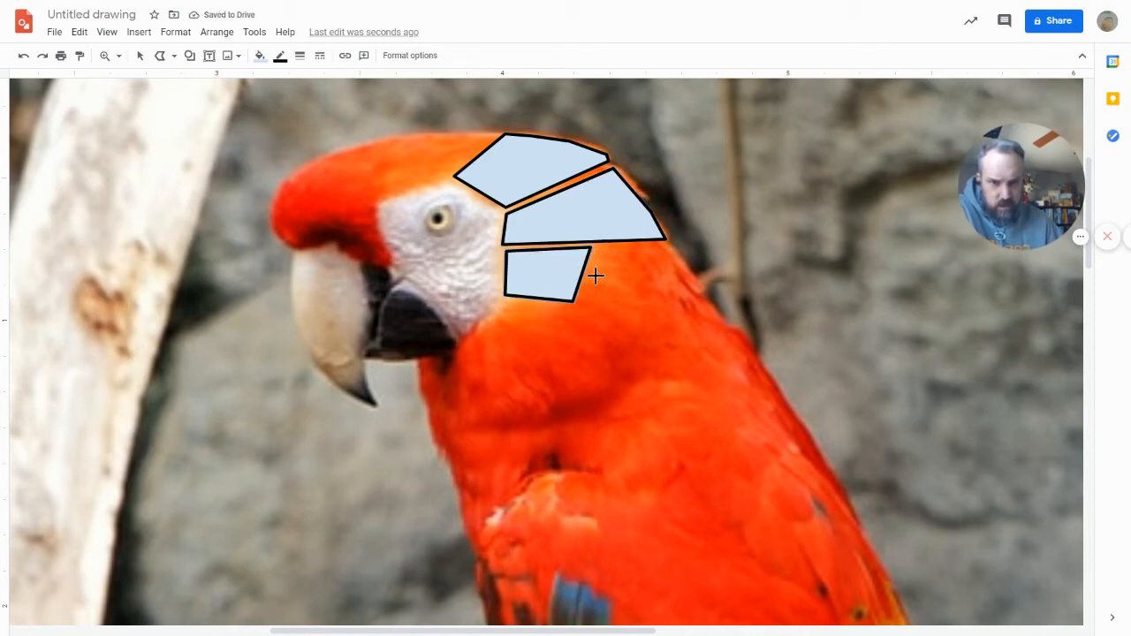
mouse_move(620, 318)
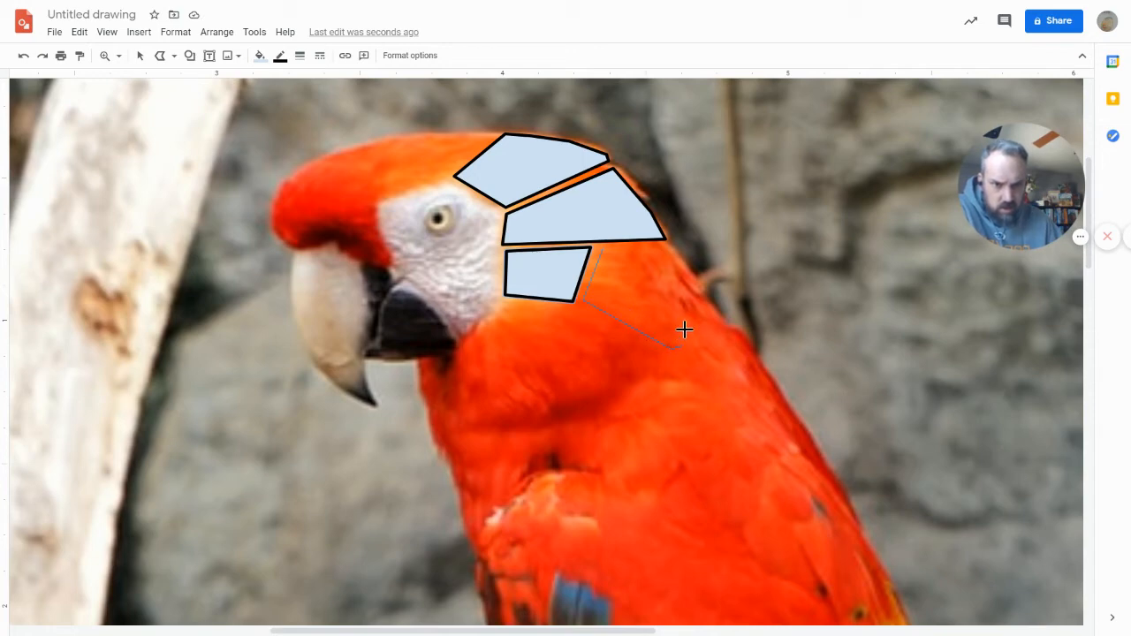
mouse_move(680, 285)
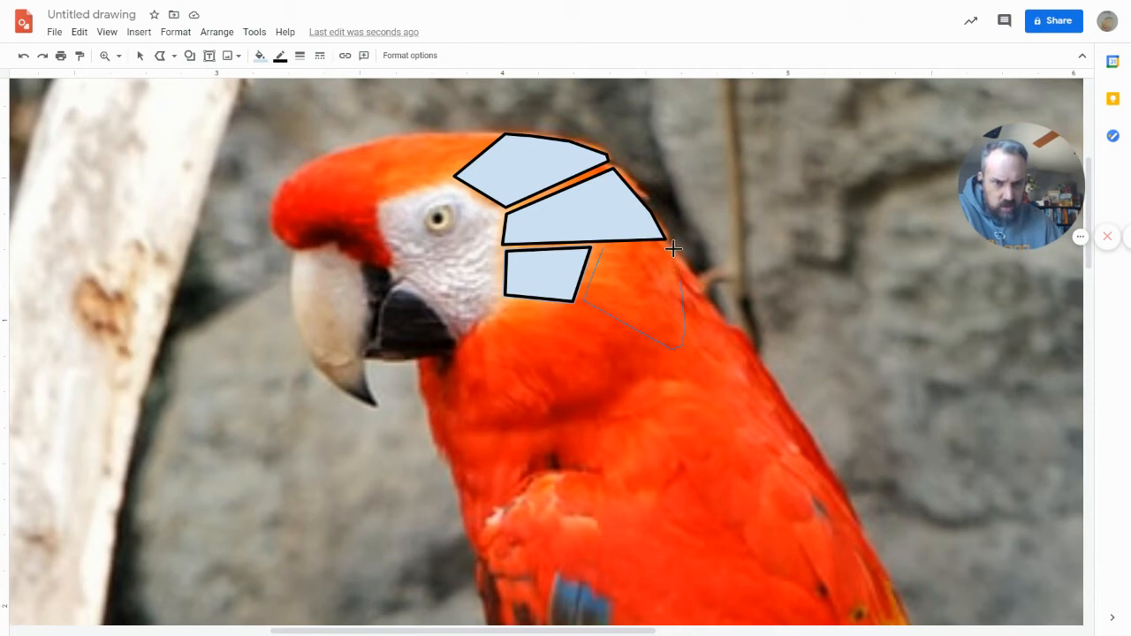
mouse_move(606, 251)
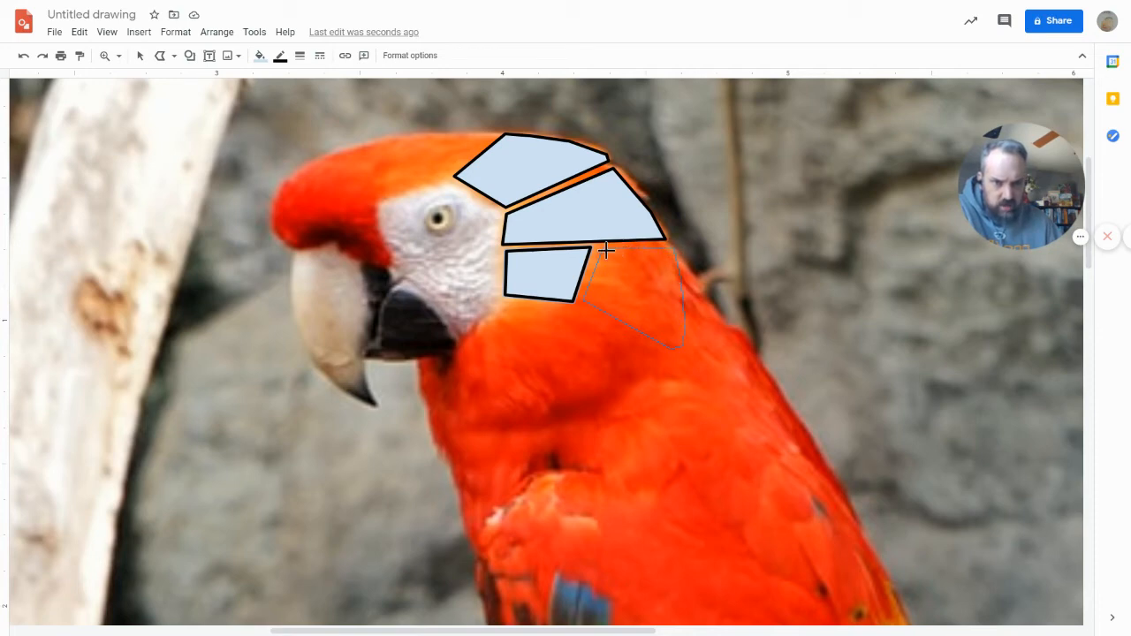
mouse_move(697, 377)
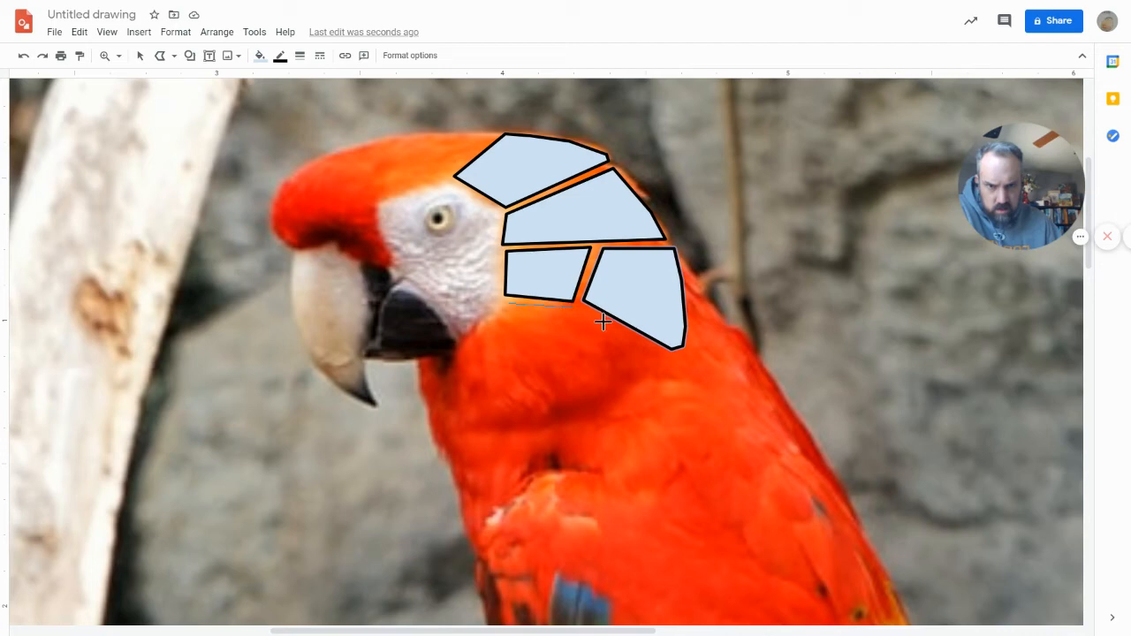
mouse_move(527, 331)
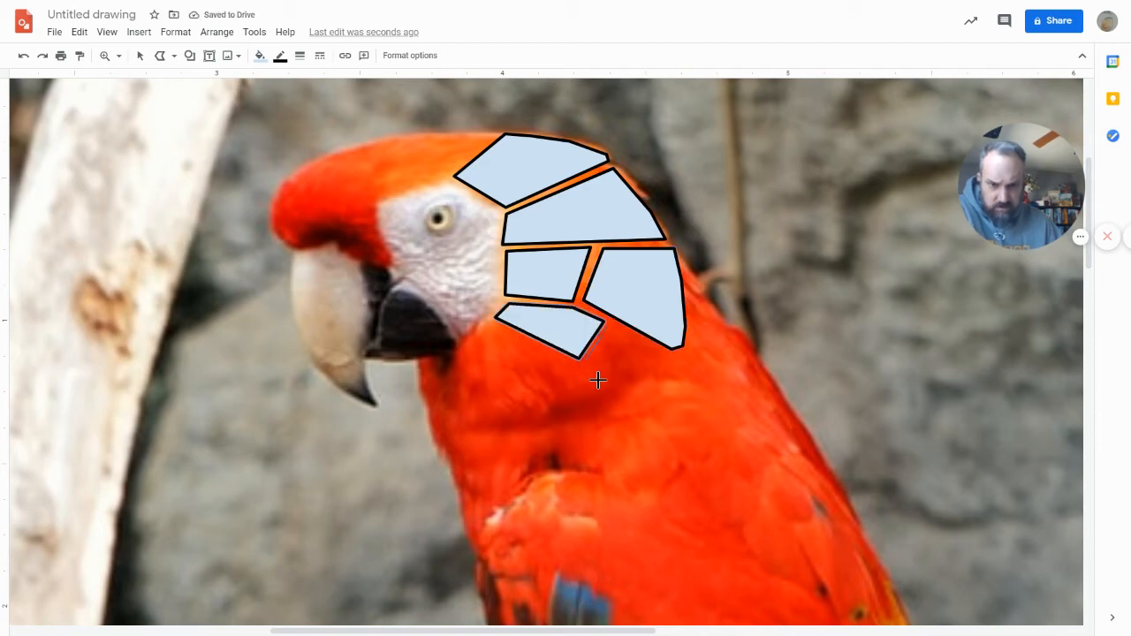
mouse_move(658, 353)
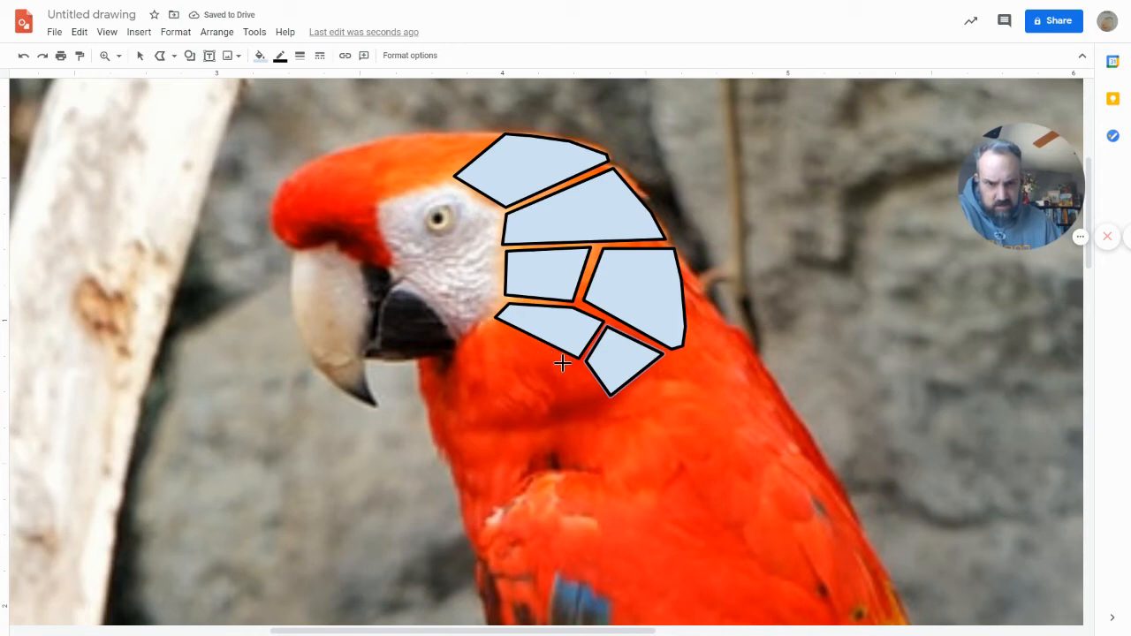
mouse_move(507, 364)
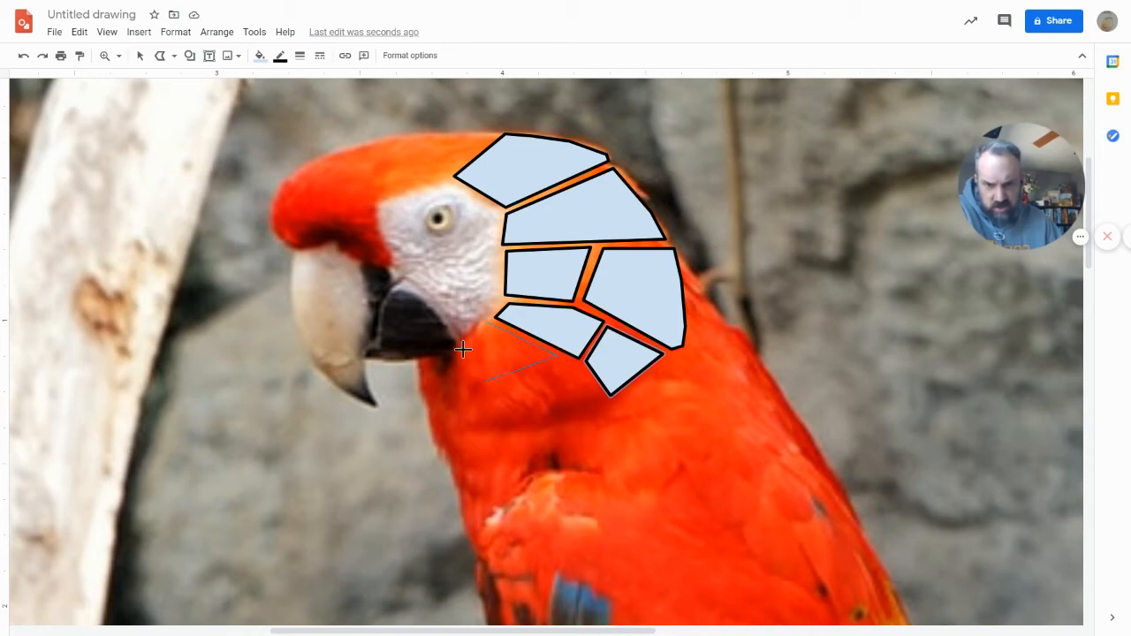
mouse_move(487, 320)
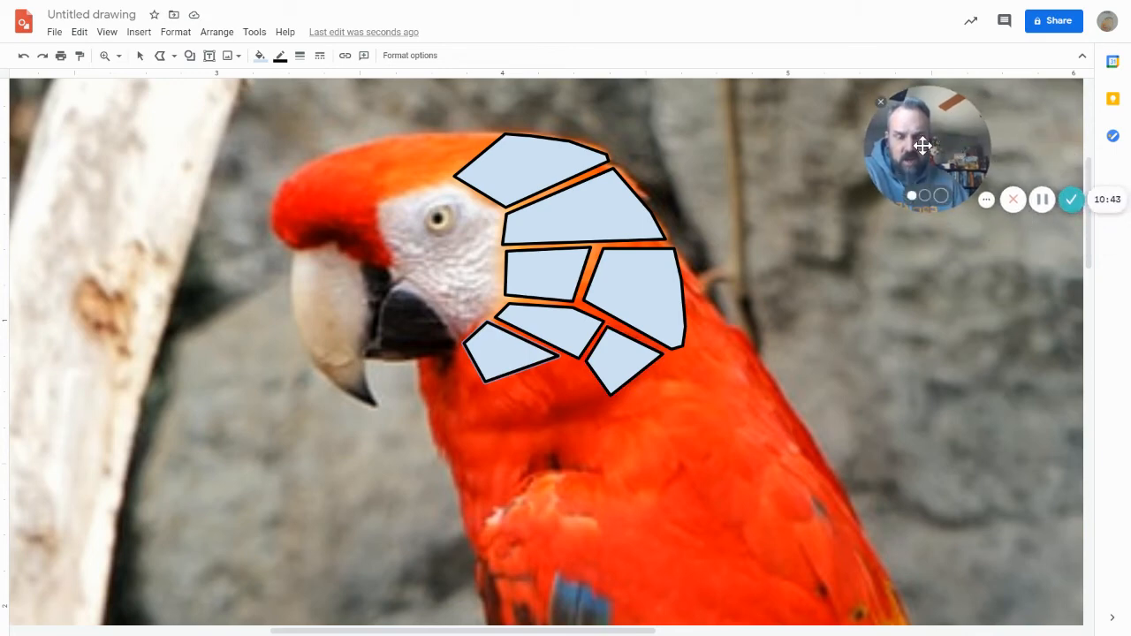
mouse_move(1042, 199)
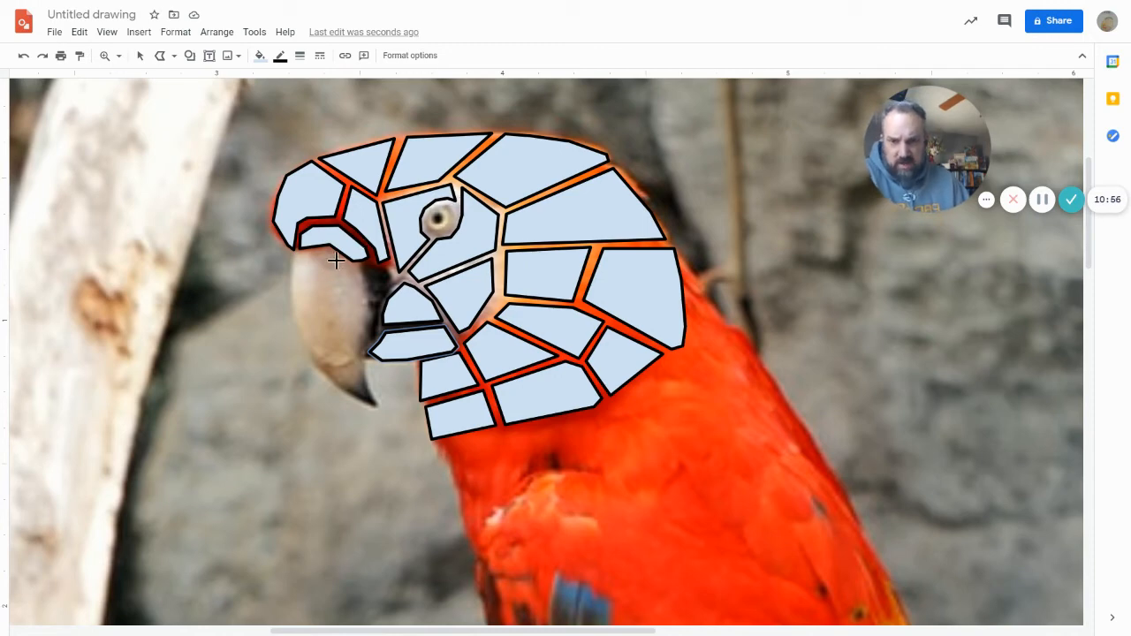
mouse_move(355, 280)
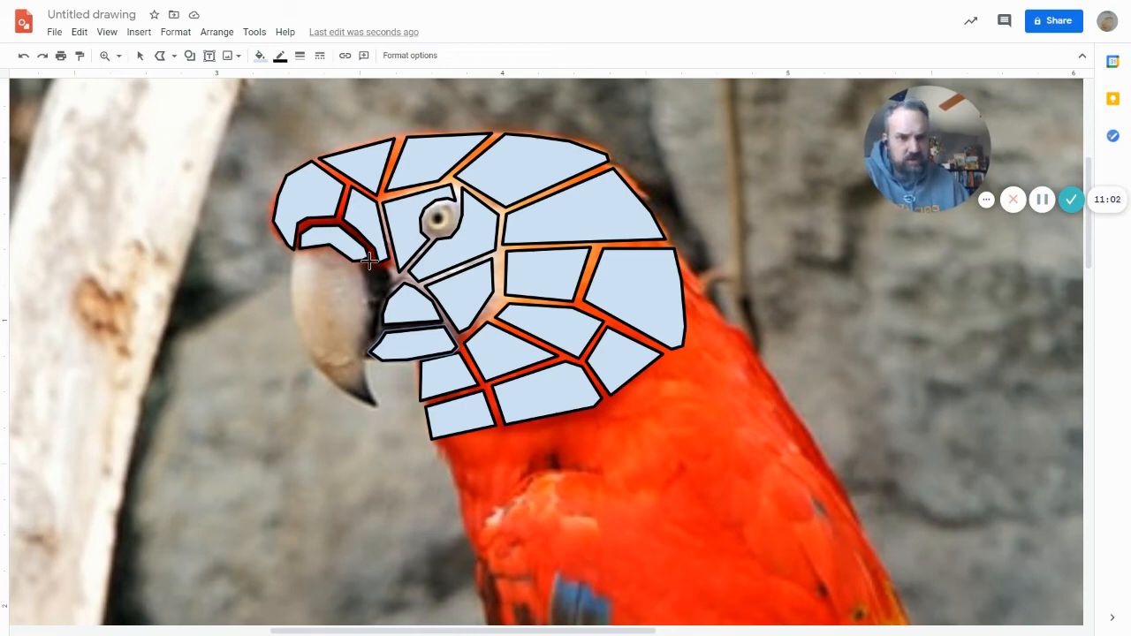
mouse_move(378, 292)
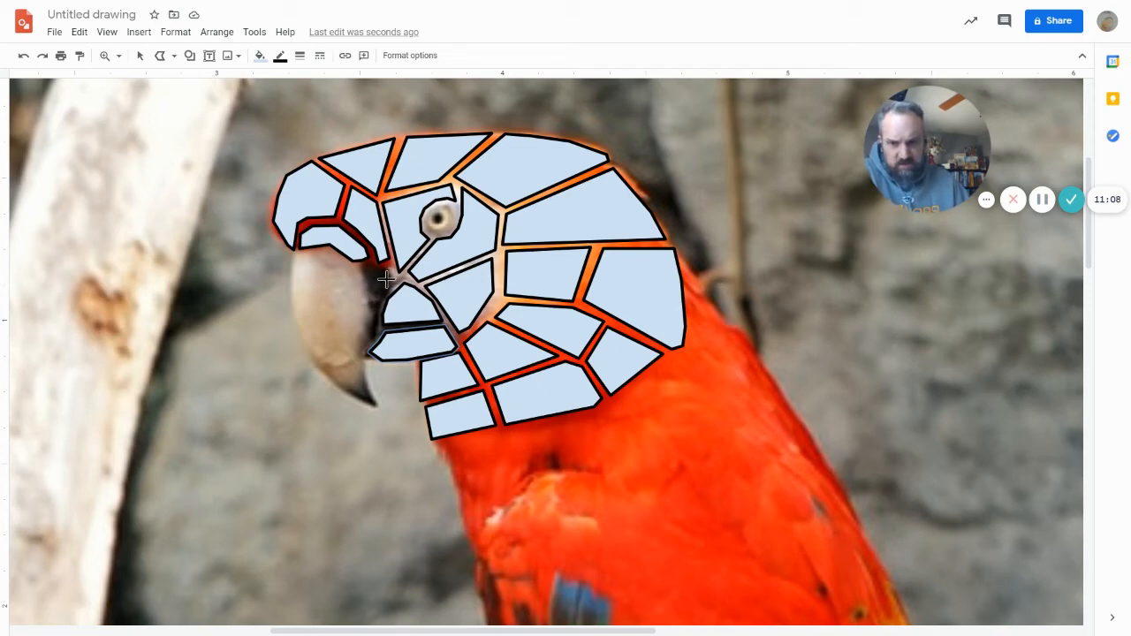
mouse_move(348, 271)
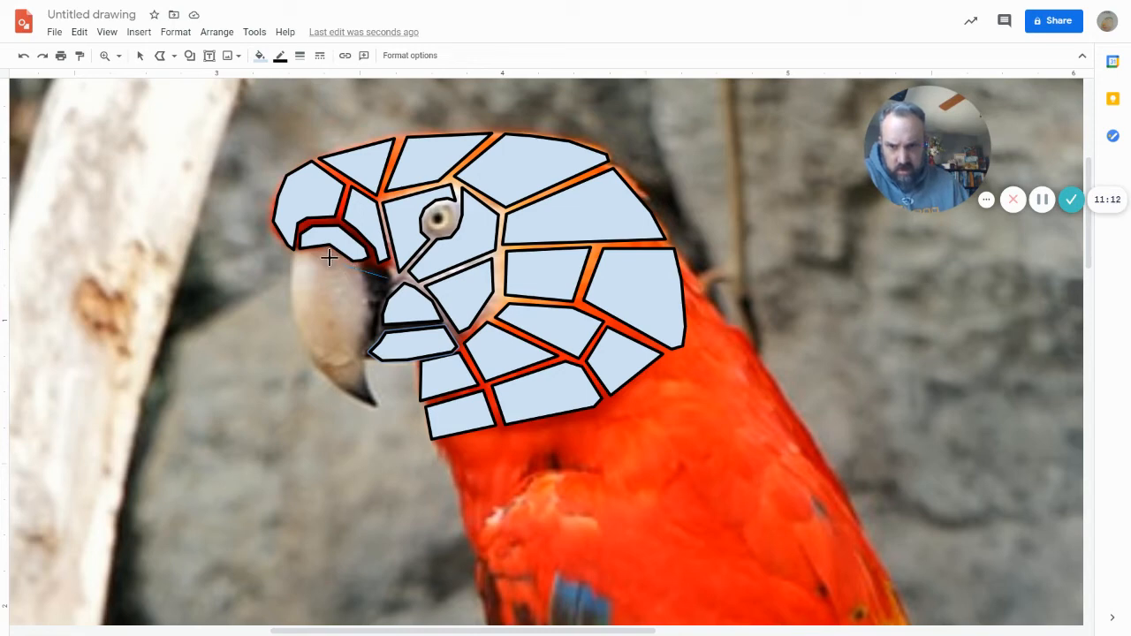
mouse_move(300, 257)
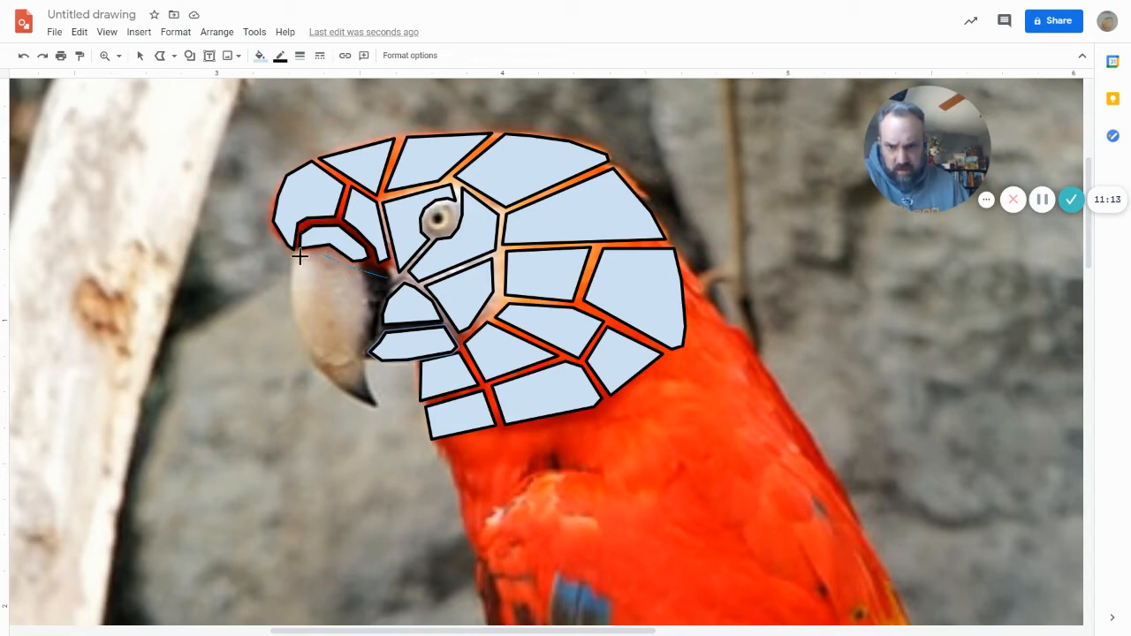
mouse_move(289, 266)
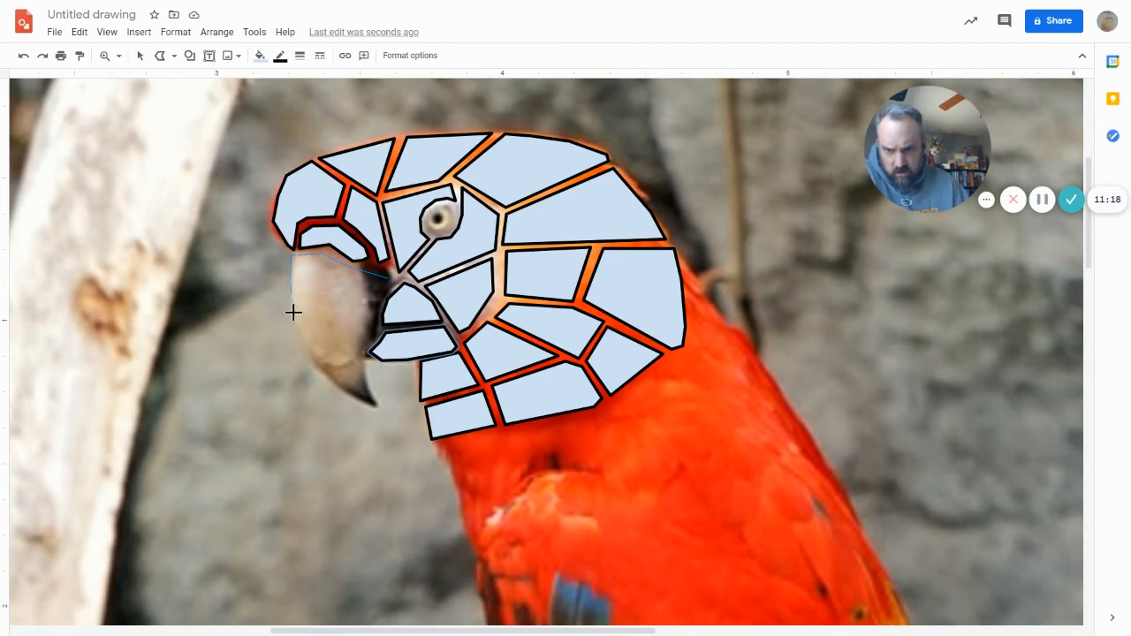
mouse_move(349, 306)
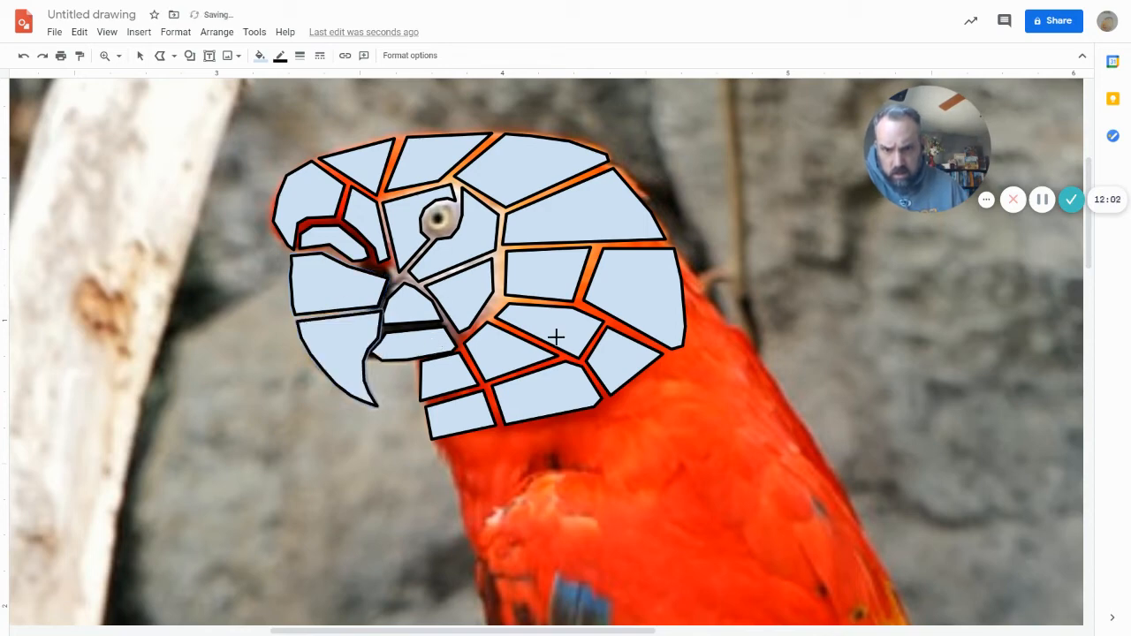
mouse_move(595, 352)
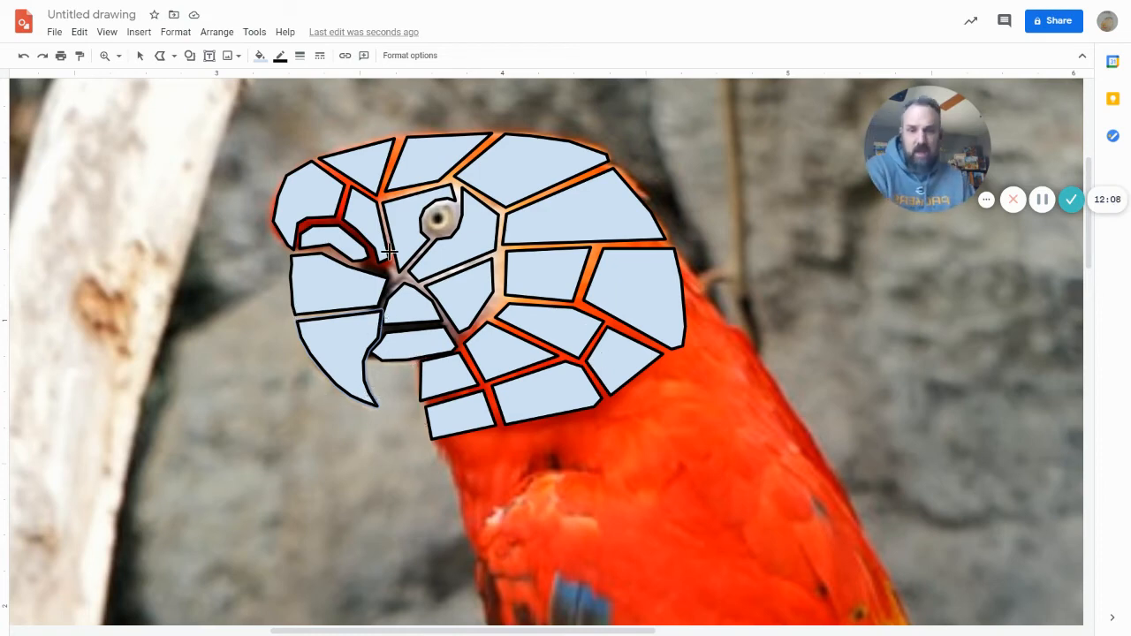
mouse_move(560, 347)
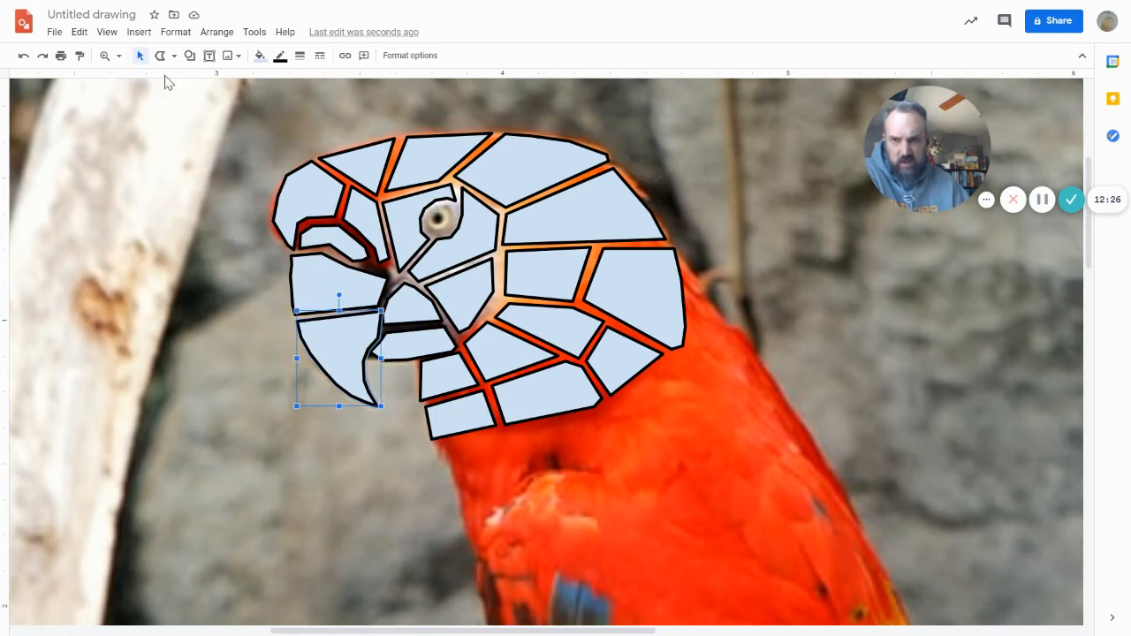
mouse_move(652, 294)
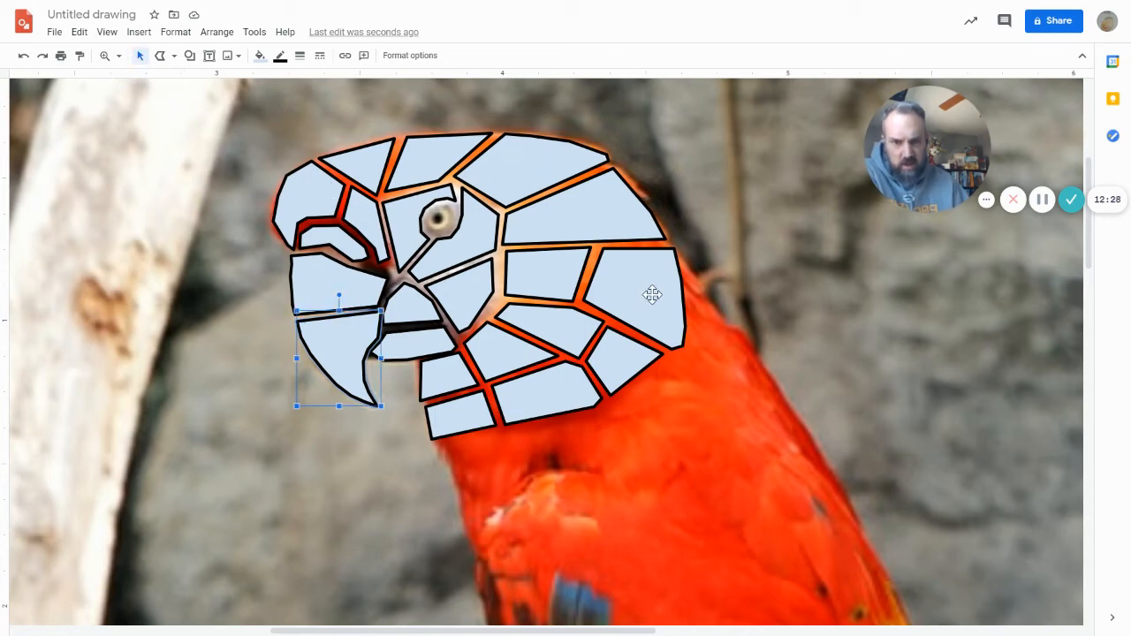
Fill the large tile at the back of the parrot's head with dark red.
left_click(631, 298)
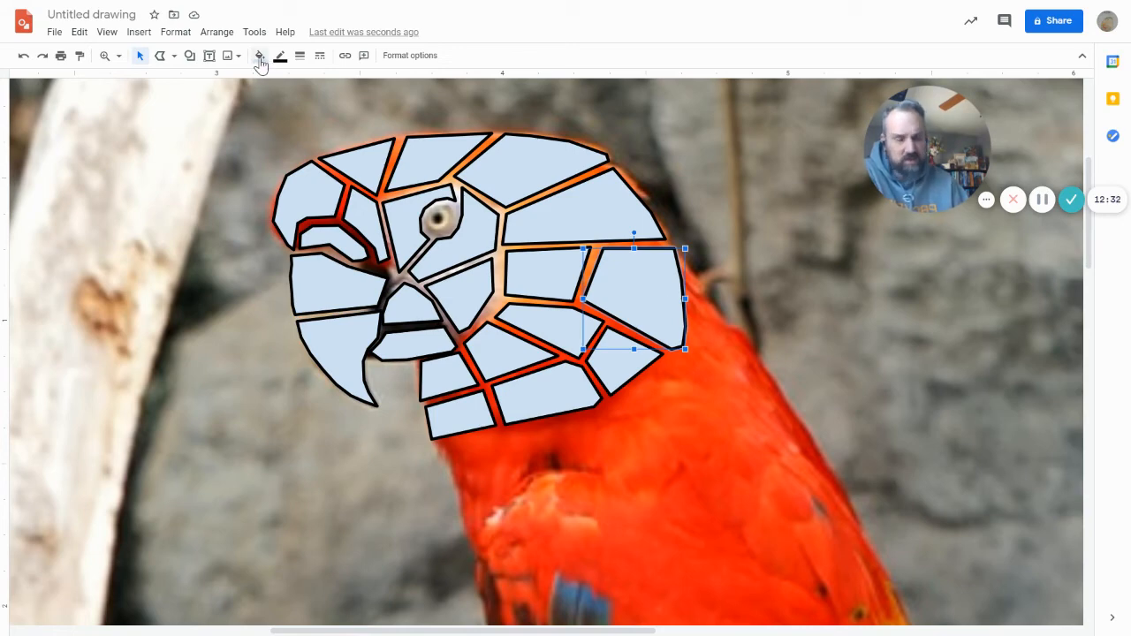
mouse_move(259, 55)
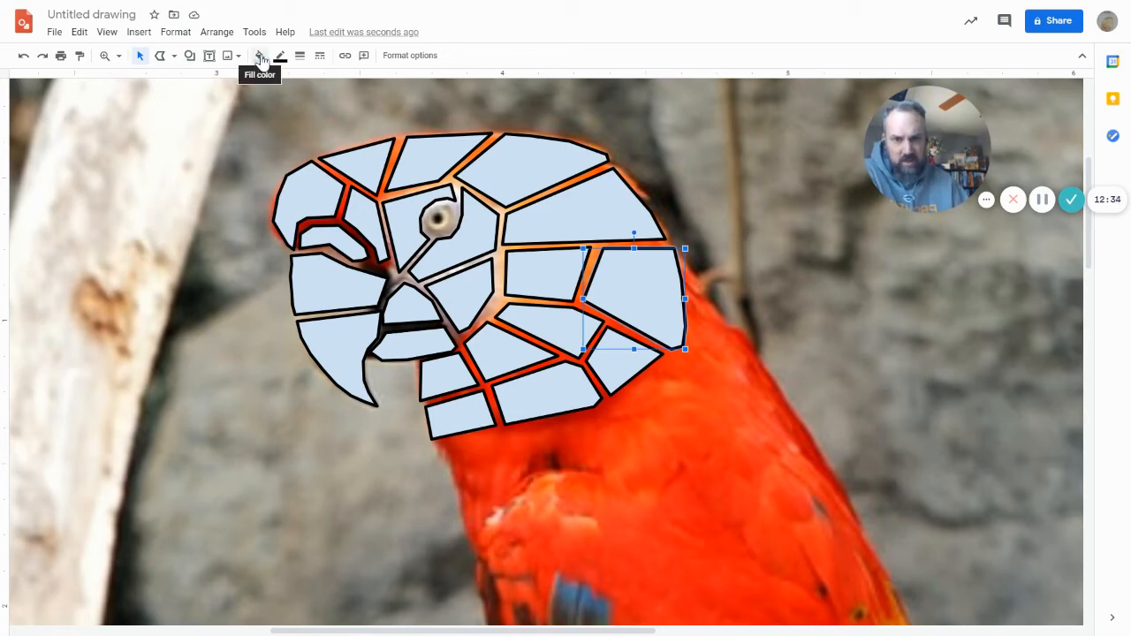
left_click(260, 55)
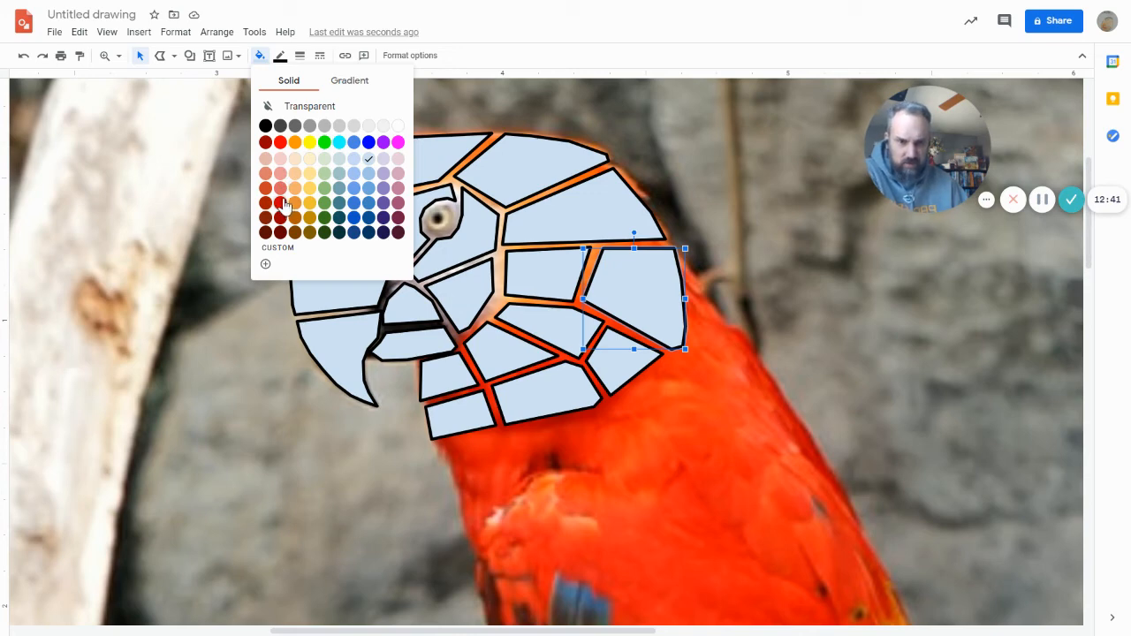
left_click(265, 203)
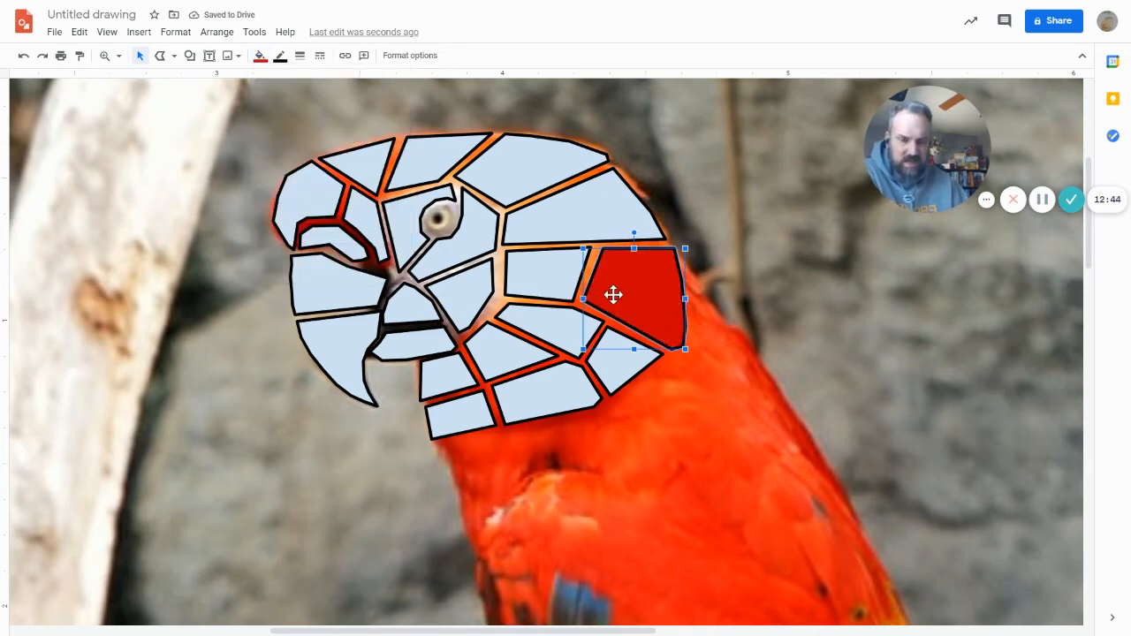
mouse_move(630, 283)
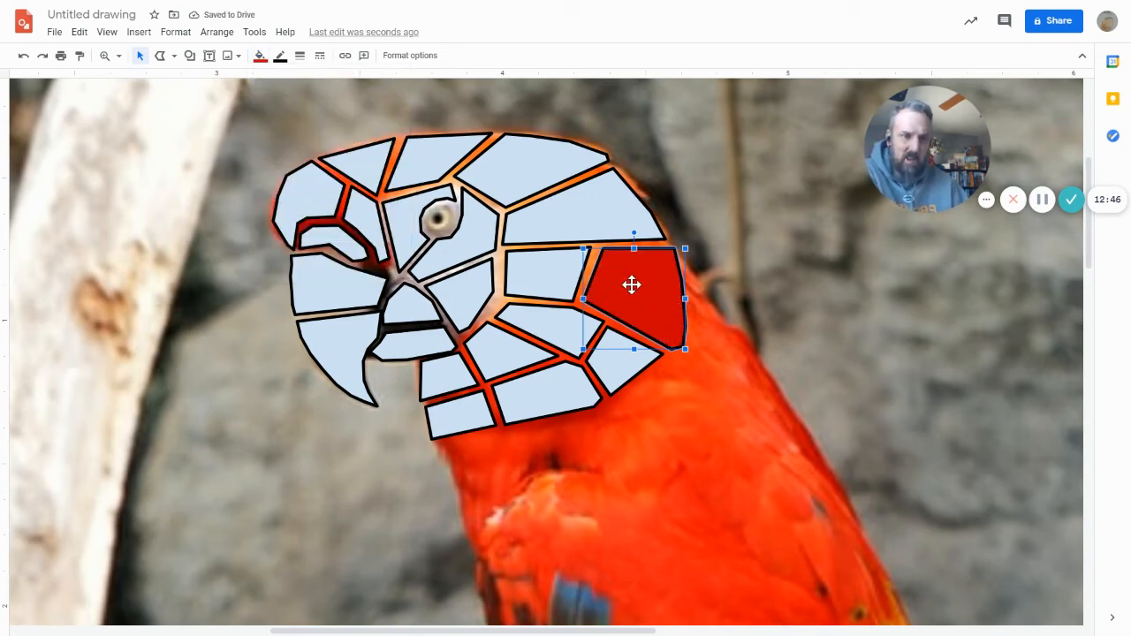
mouse_move(678, 352)
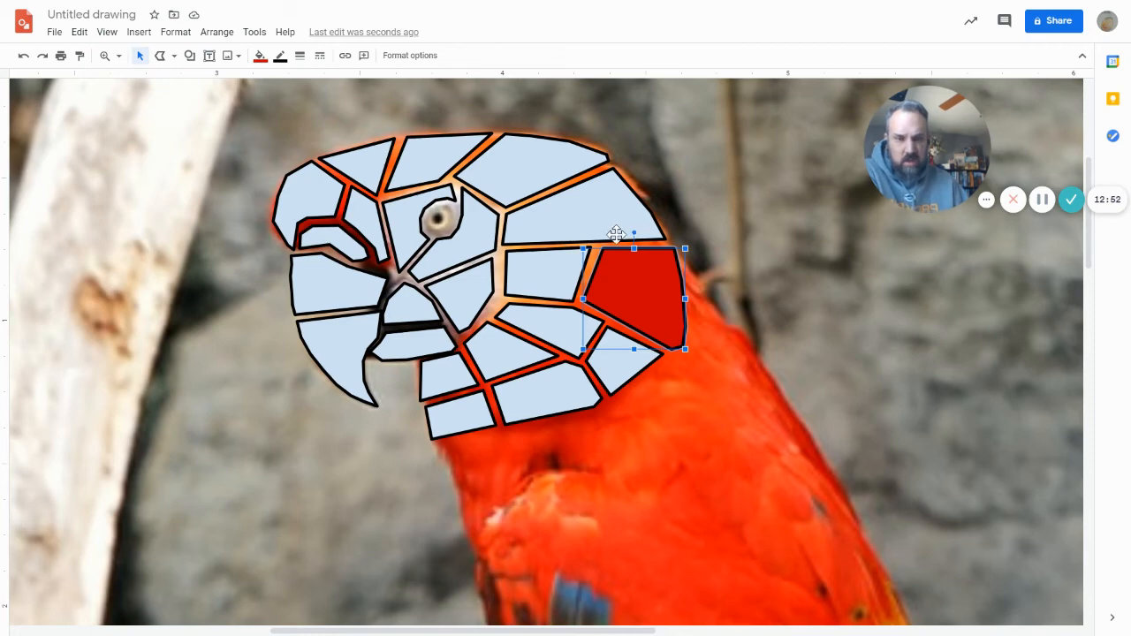
mouse_move(355, 134)
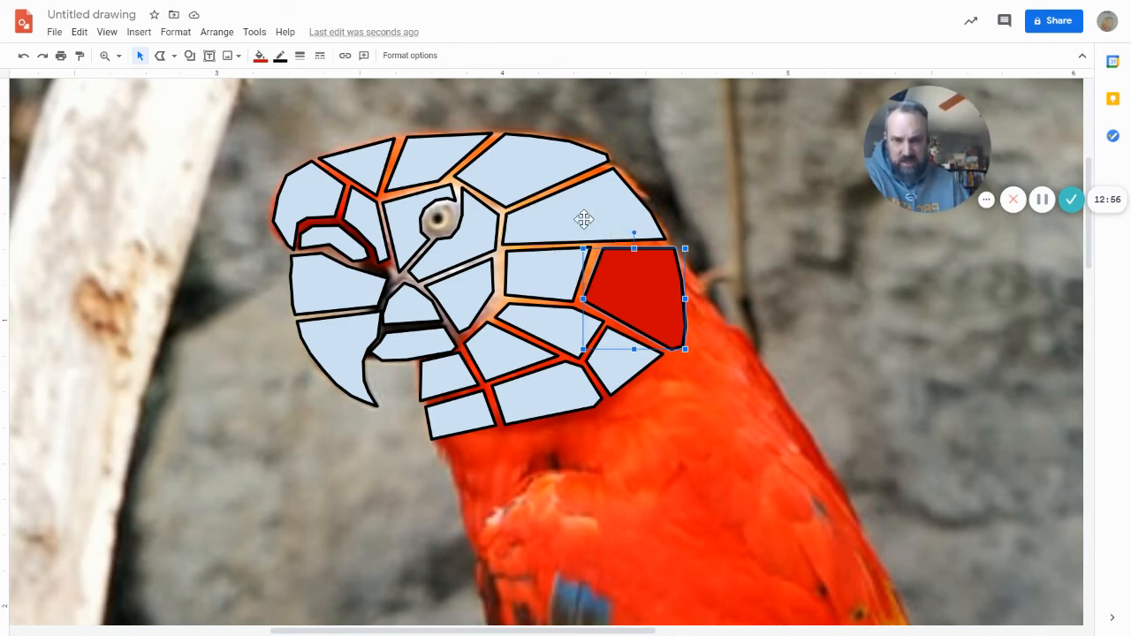
mouse_move(578, 212)
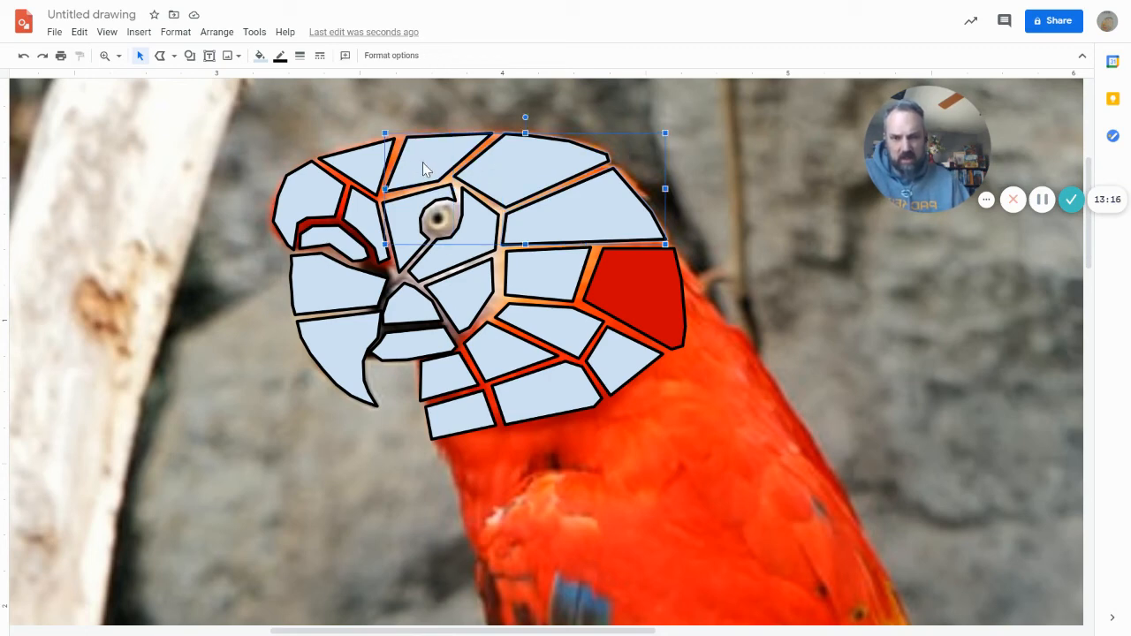
mouse_move(464, 283)
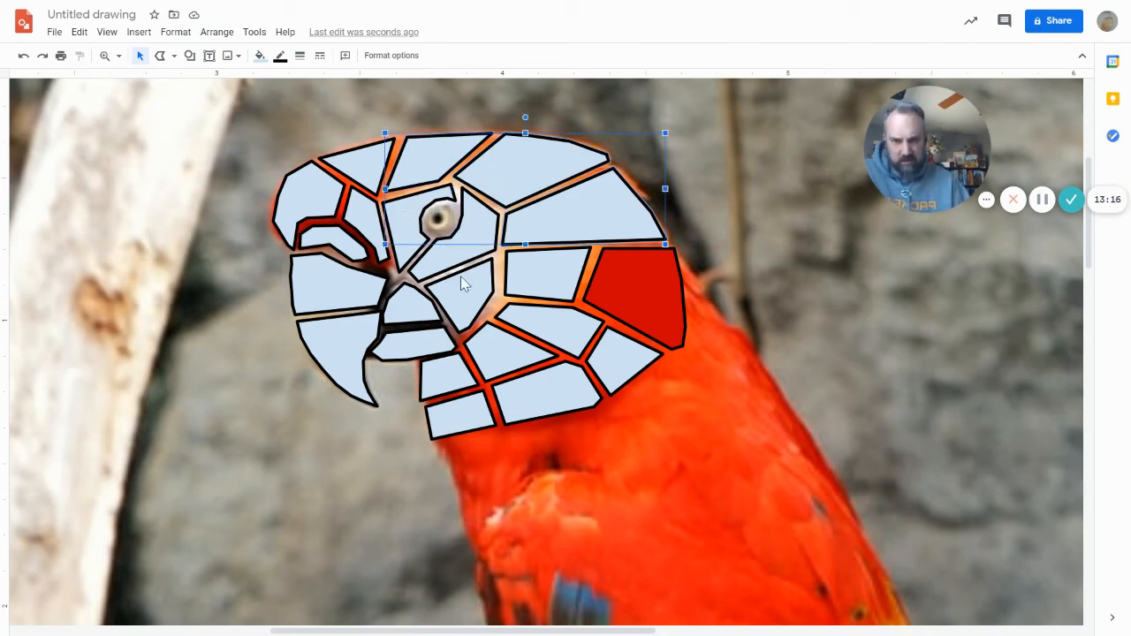
mouse_move(561, 334)
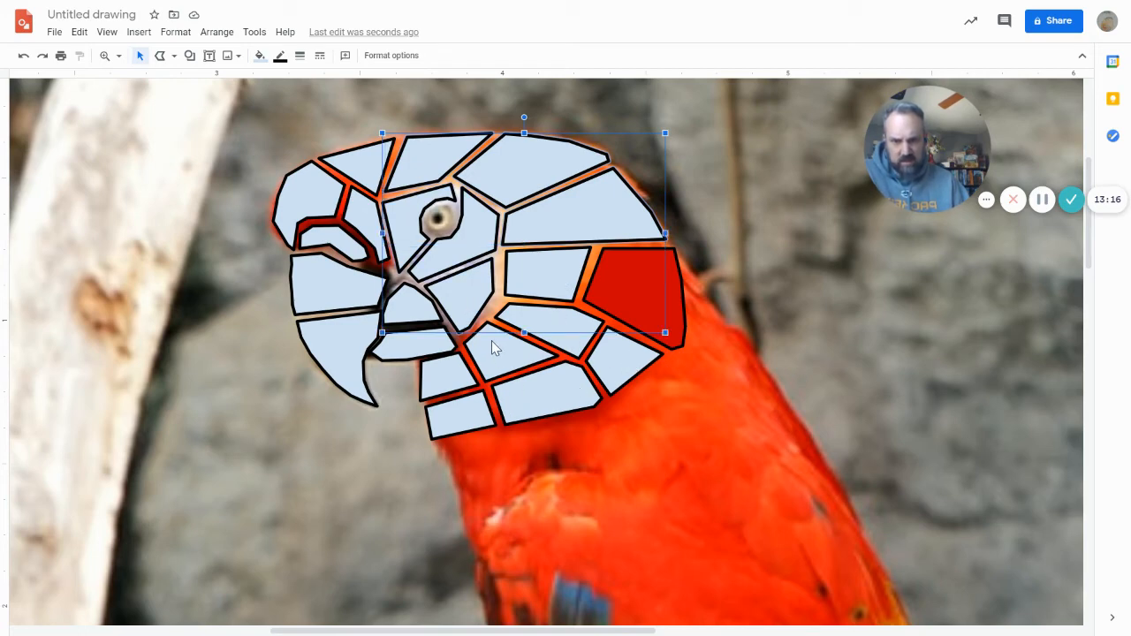
mouse_move(456, 427)
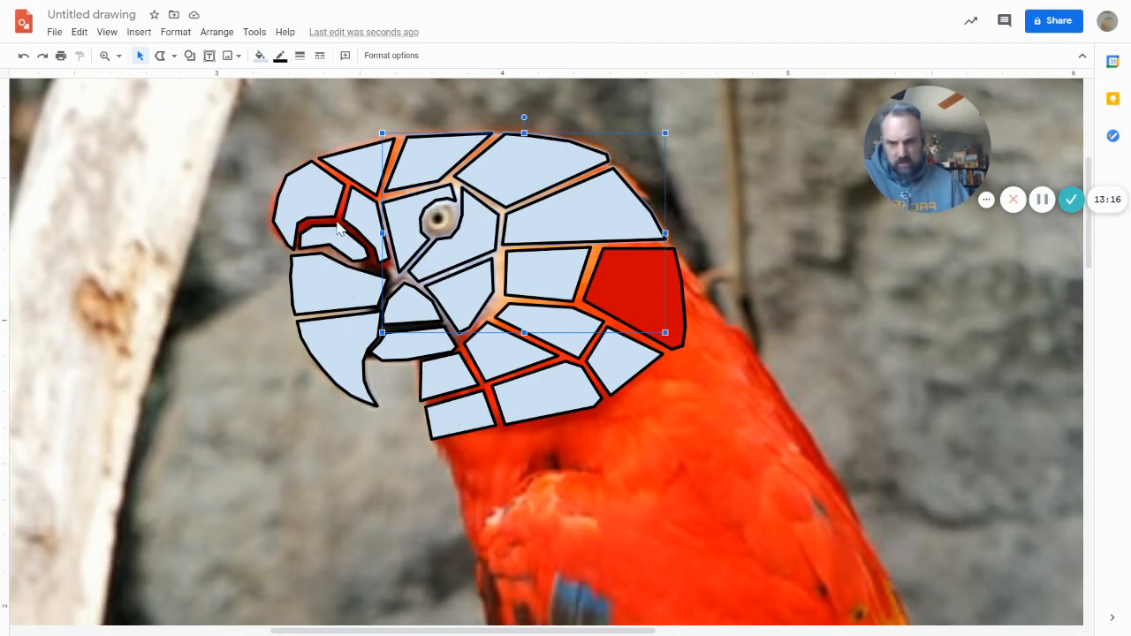
mouse_move(367, 208)
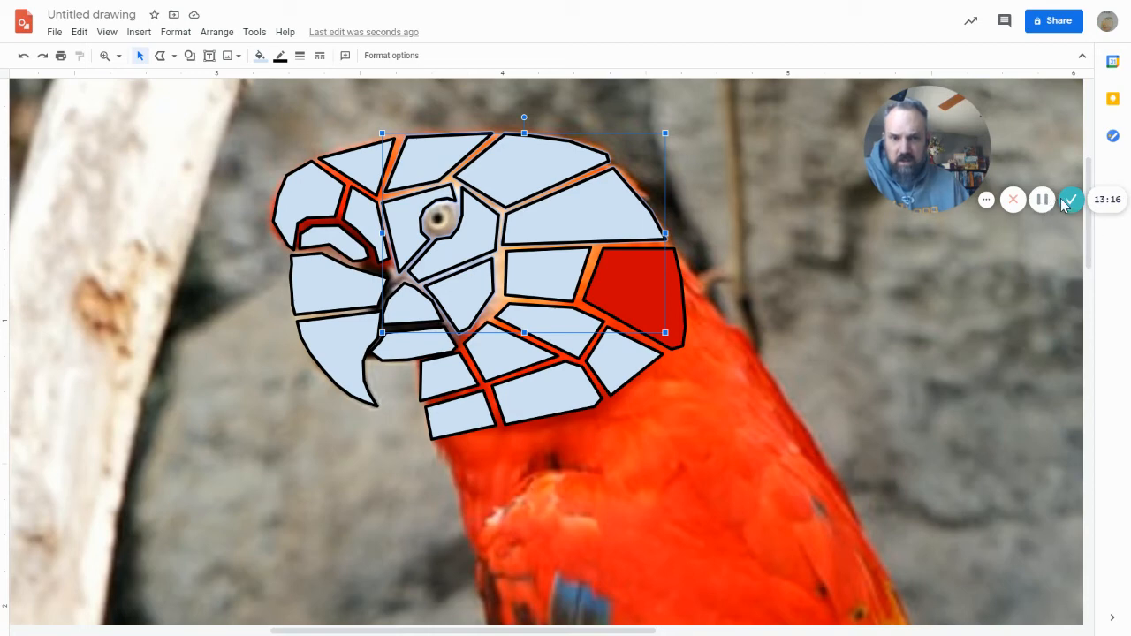
mouse_move(909, 177)
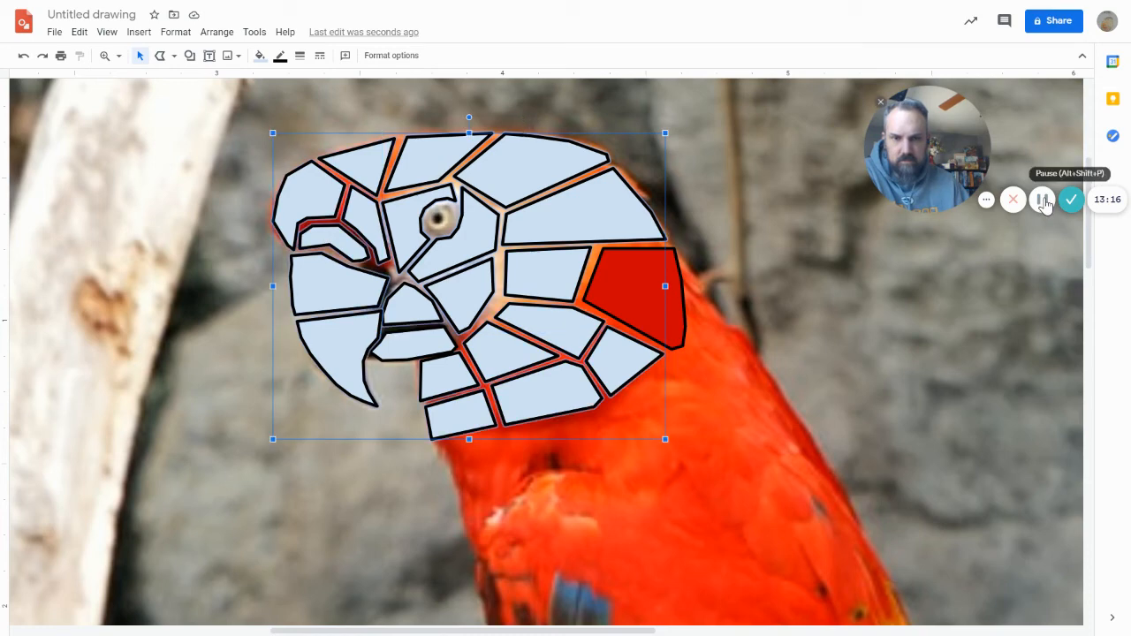
mouse_move(260, 55)
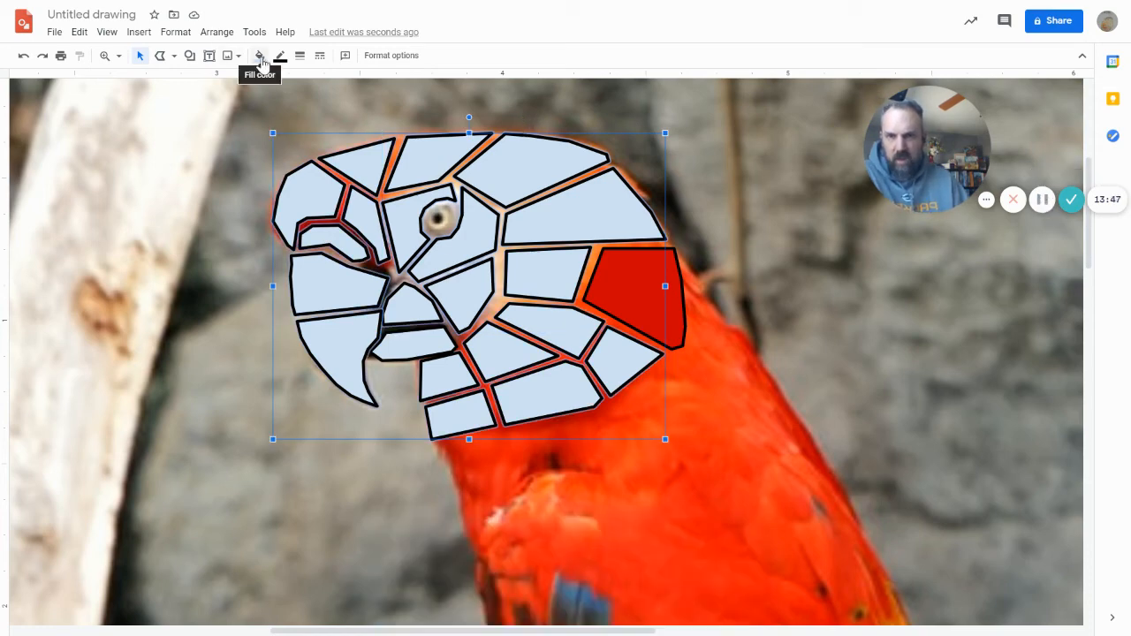
Set the fill of all selected head tiles to Transparent.
left_click(259, 54)
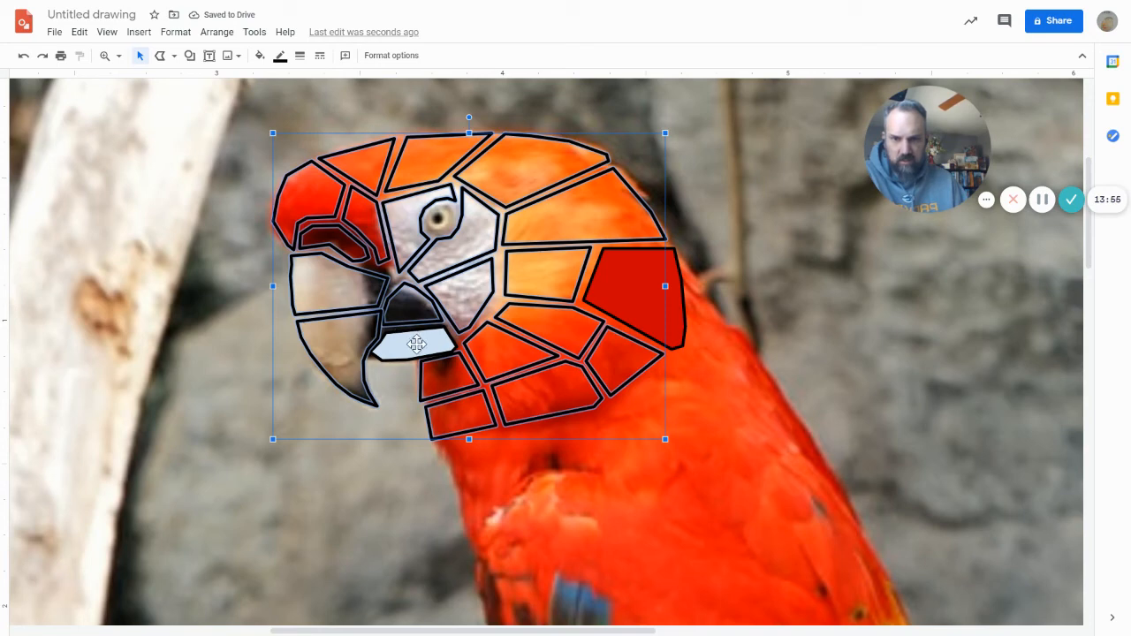
mouse_move(466, 336)
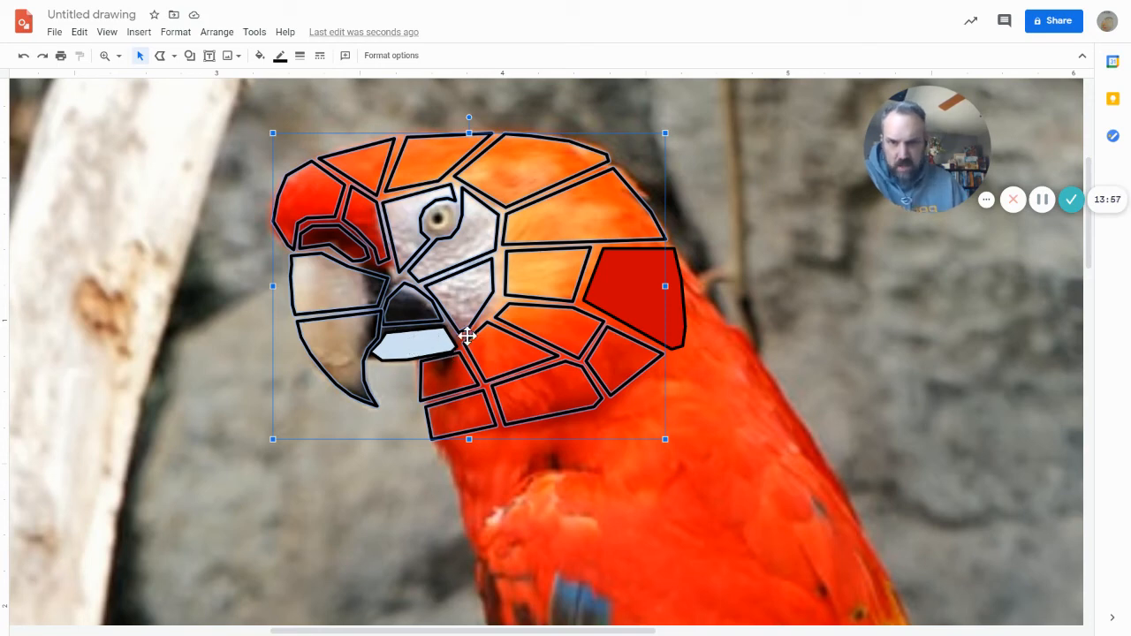
mouse_move(404, 231)
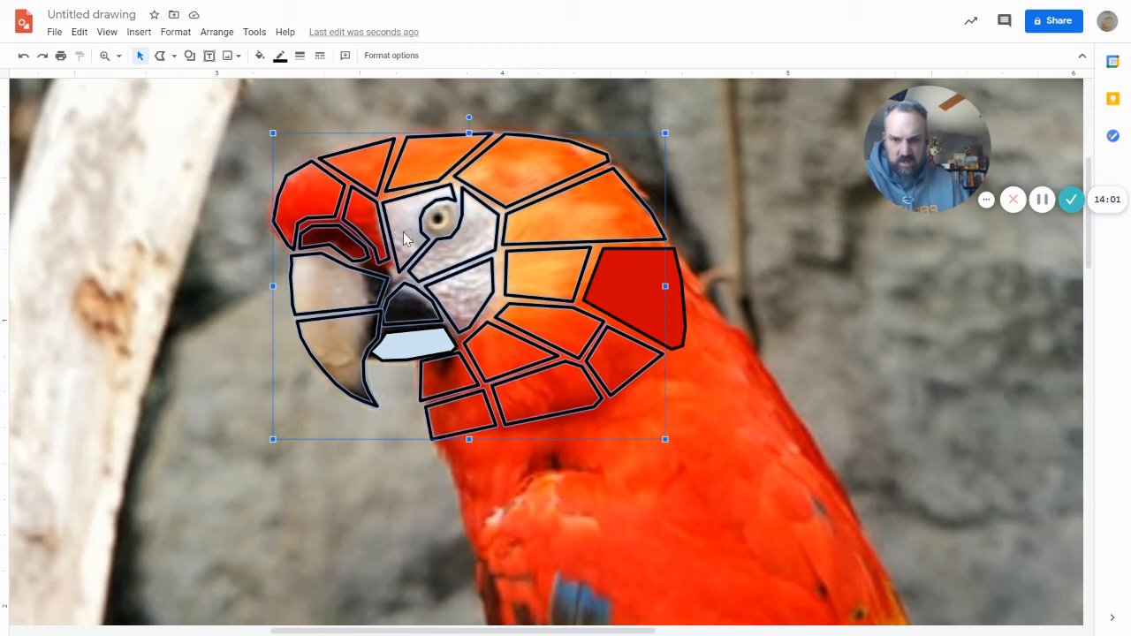
mouse_move(393, 219)
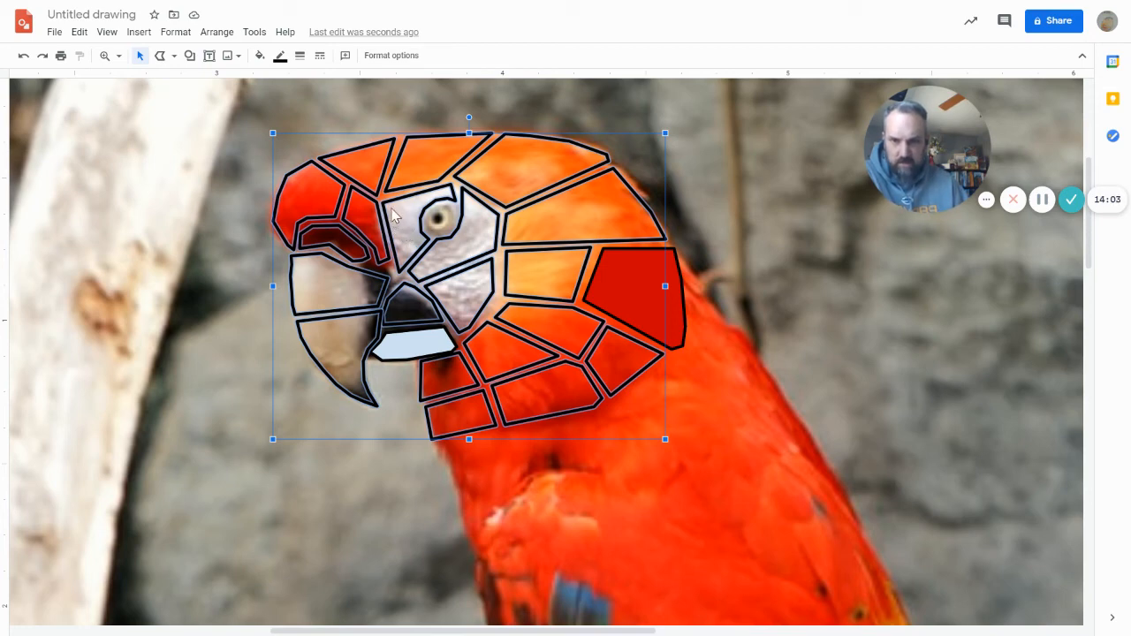
mouse_move(303, 195)
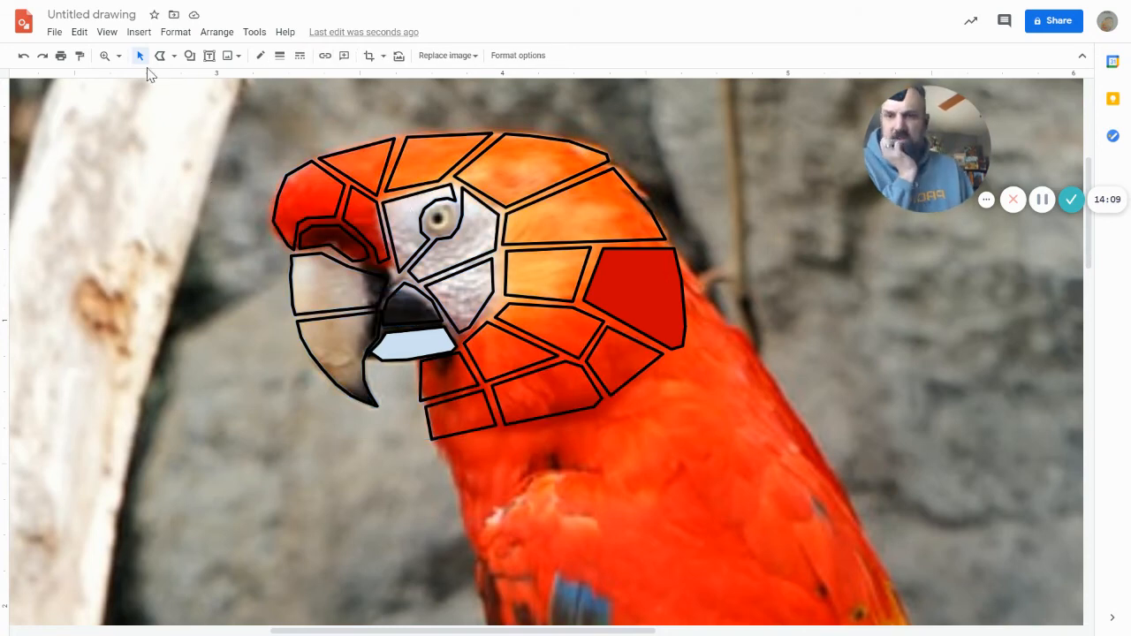
Draw a small ellipse shape over the parrot's eye inside the gray eye tile.
left_click(418, 221)
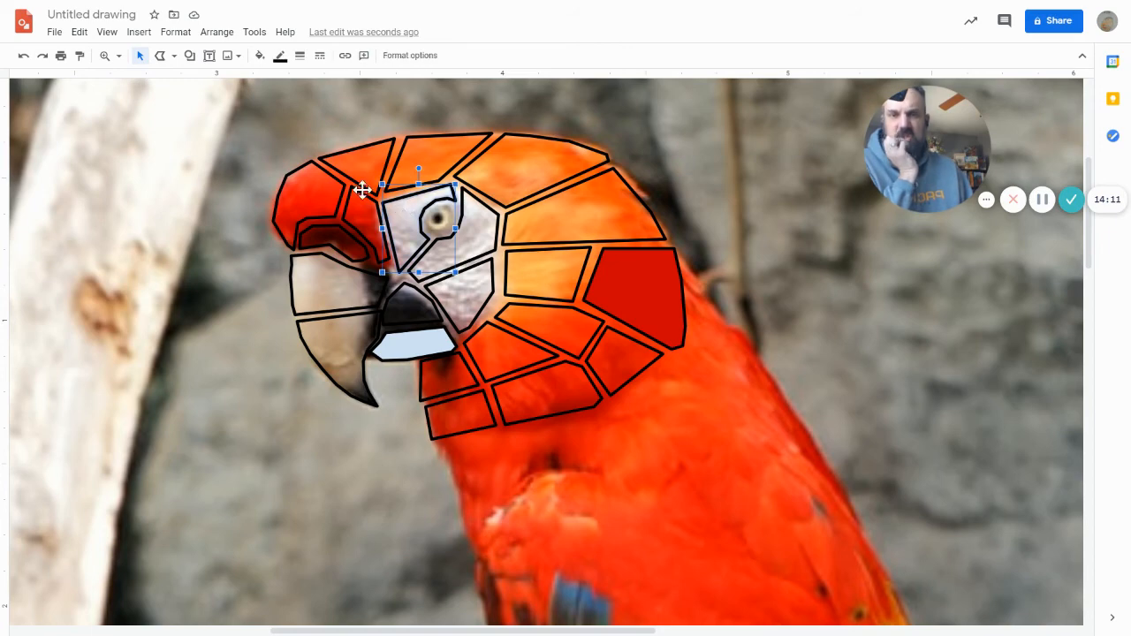
left_click(259, 55)
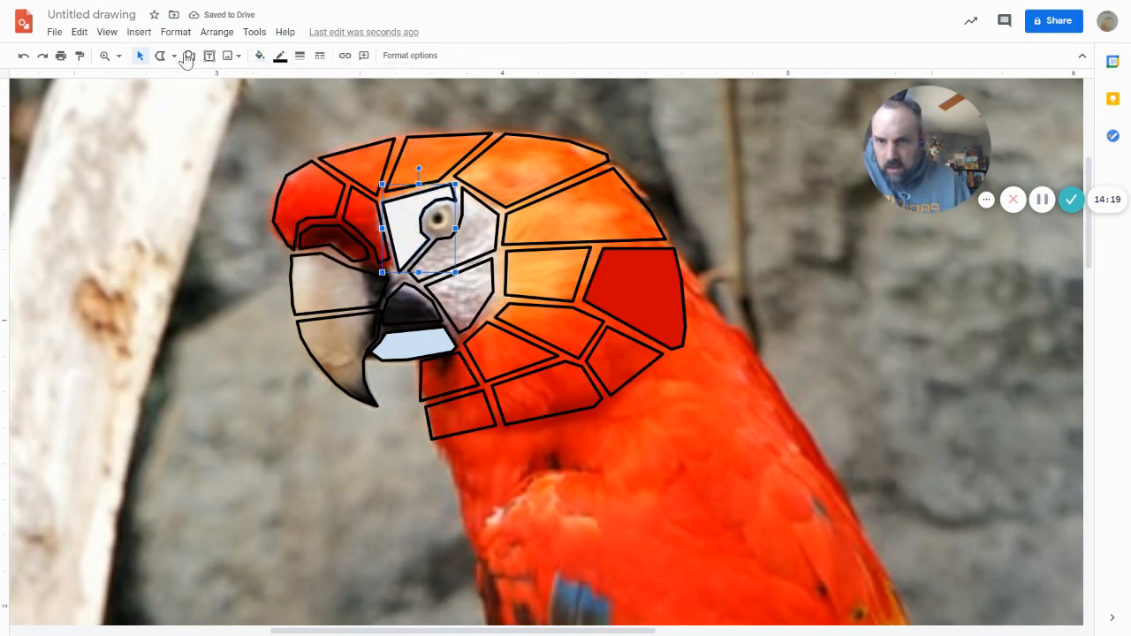
left_click(189, 55)
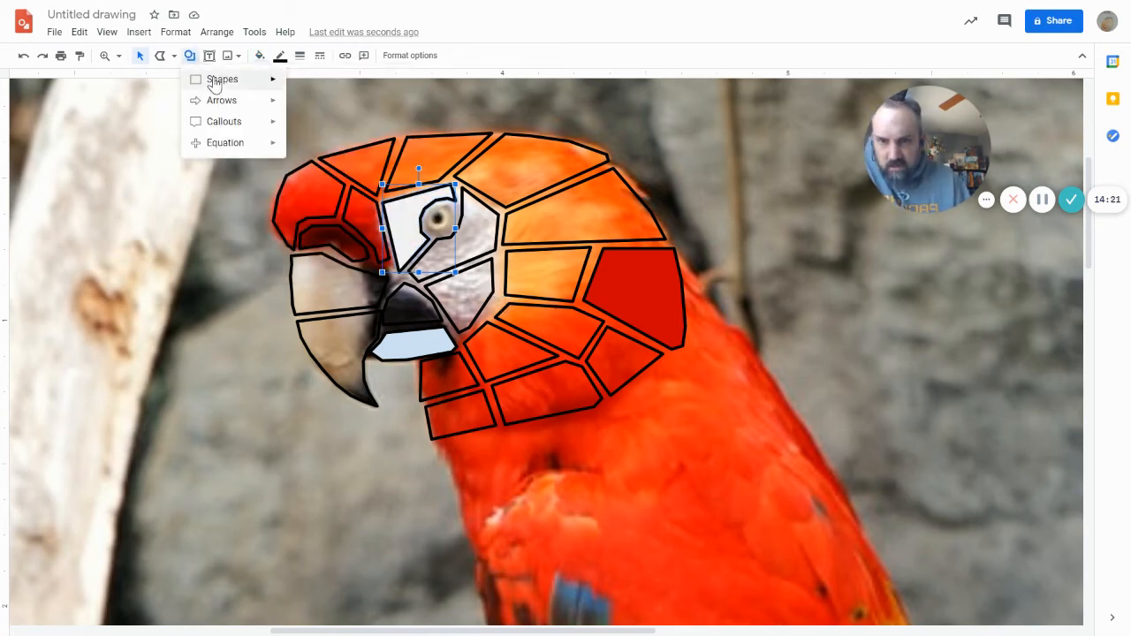
left_click(222, 78)
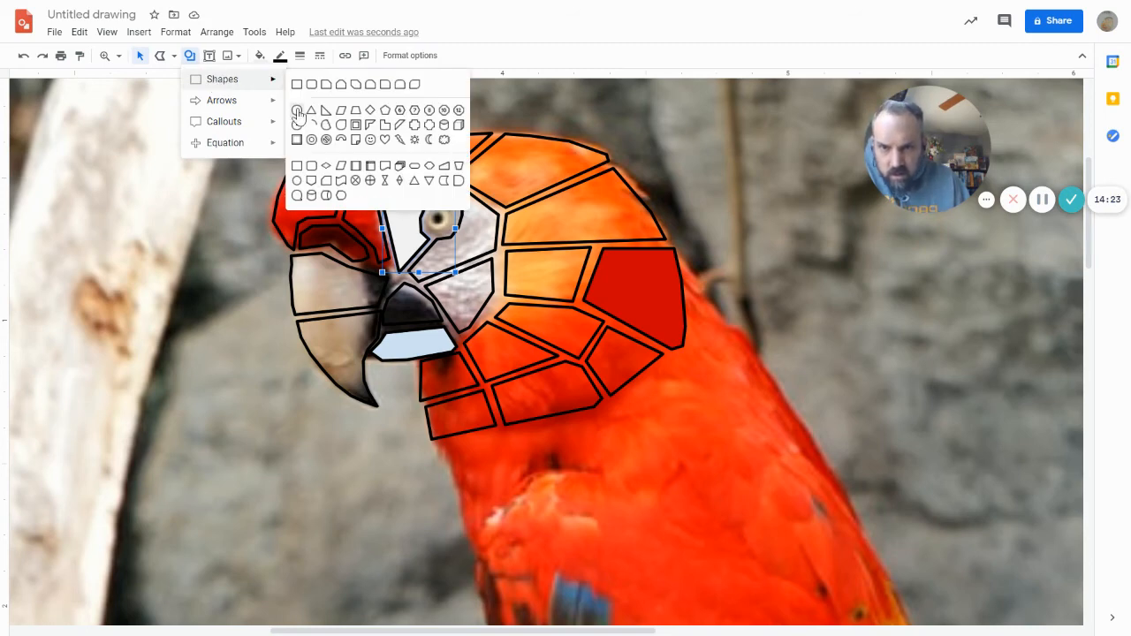
mouse_move(406, 215)
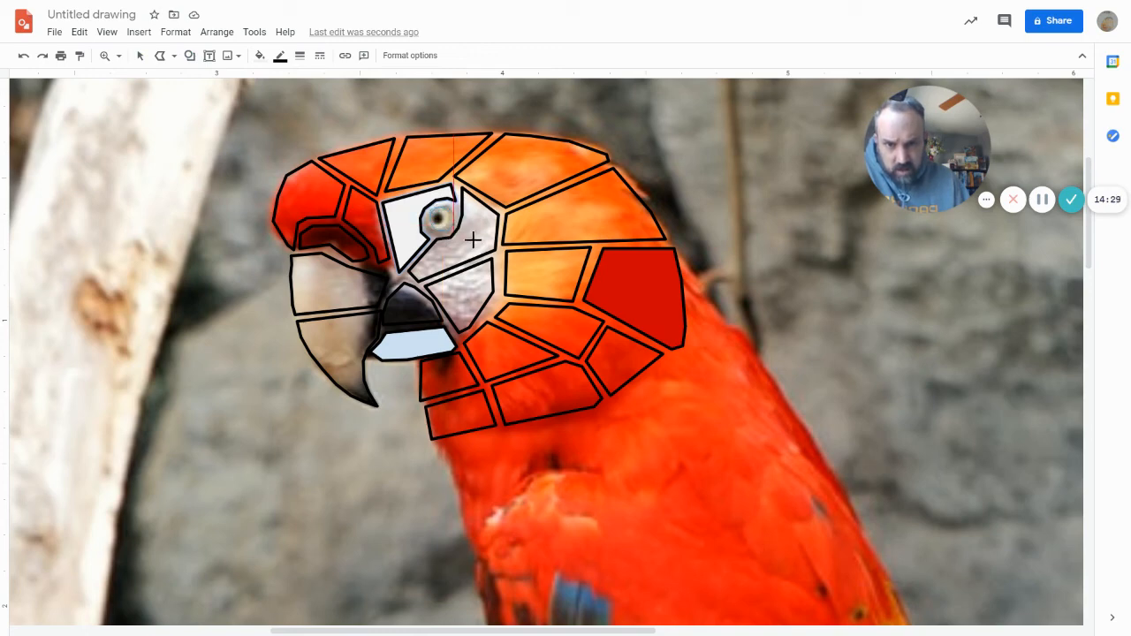
left_click(437, 216)
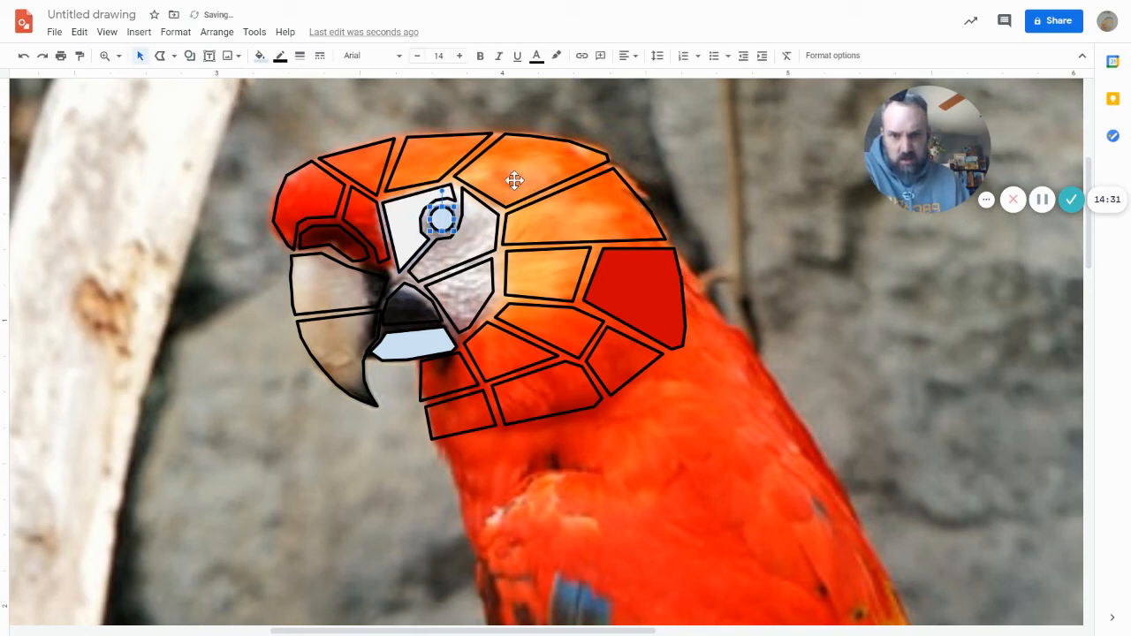
mouse_move(323, 143)
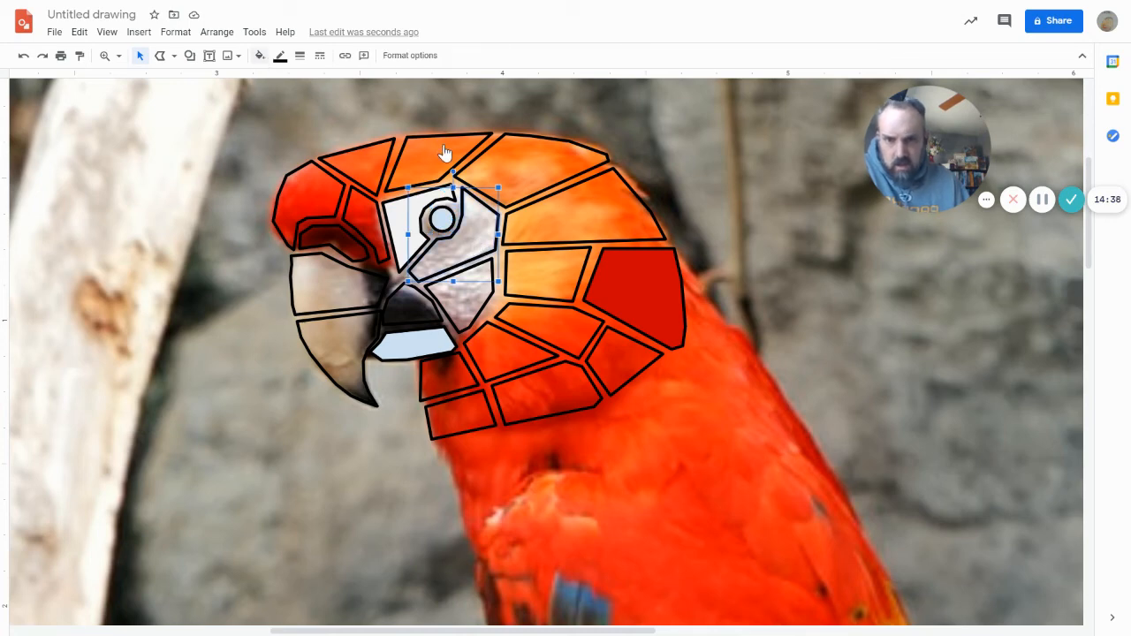
Fill the tile below the eye and the eye tile with light gray.
left_click(259, 55)
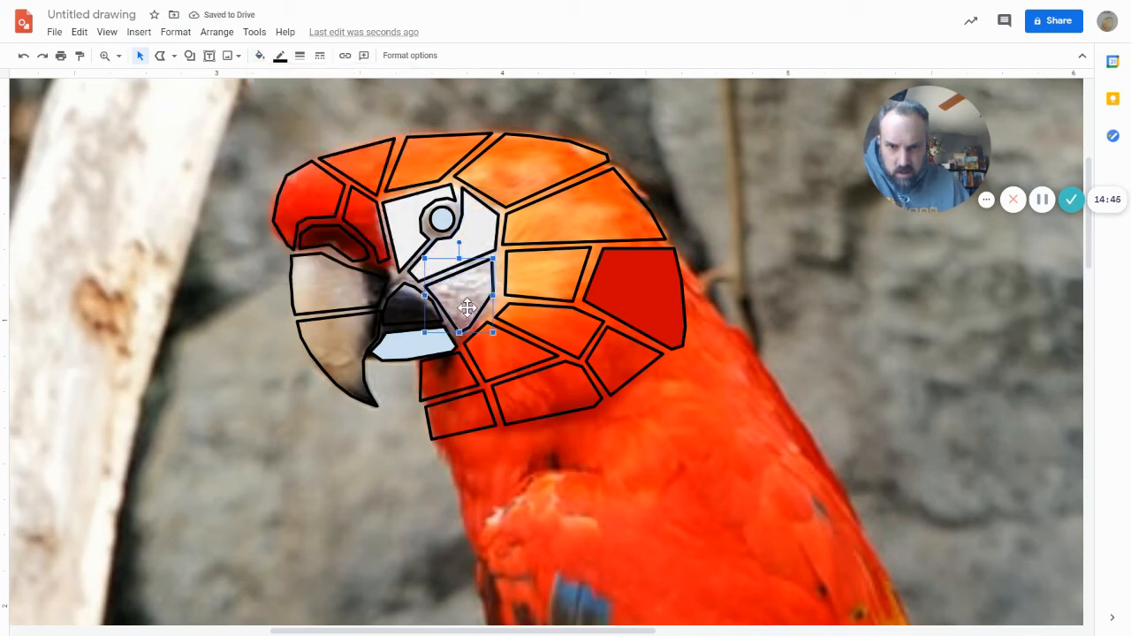
left_click(259, 55)
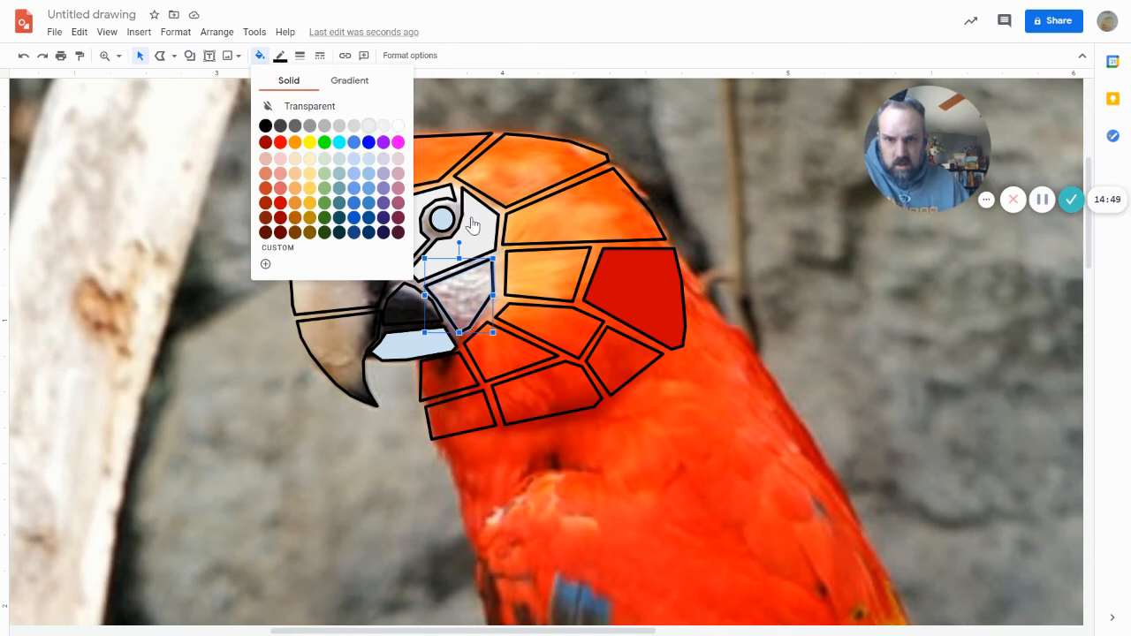
left_click(397, 124)
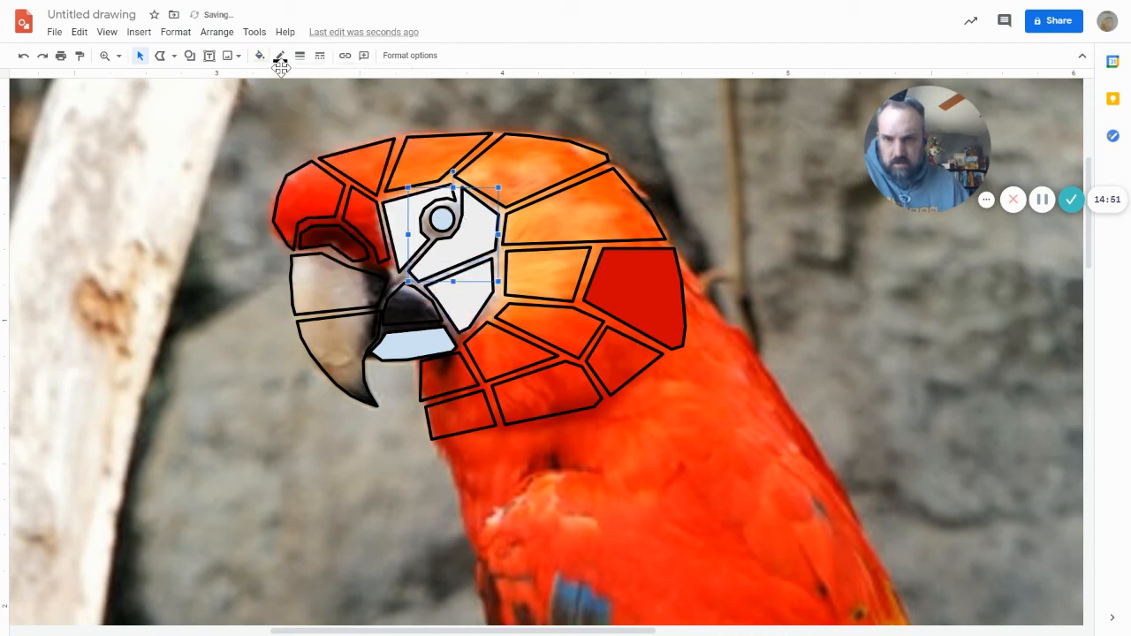
mouse_move(260, 62)
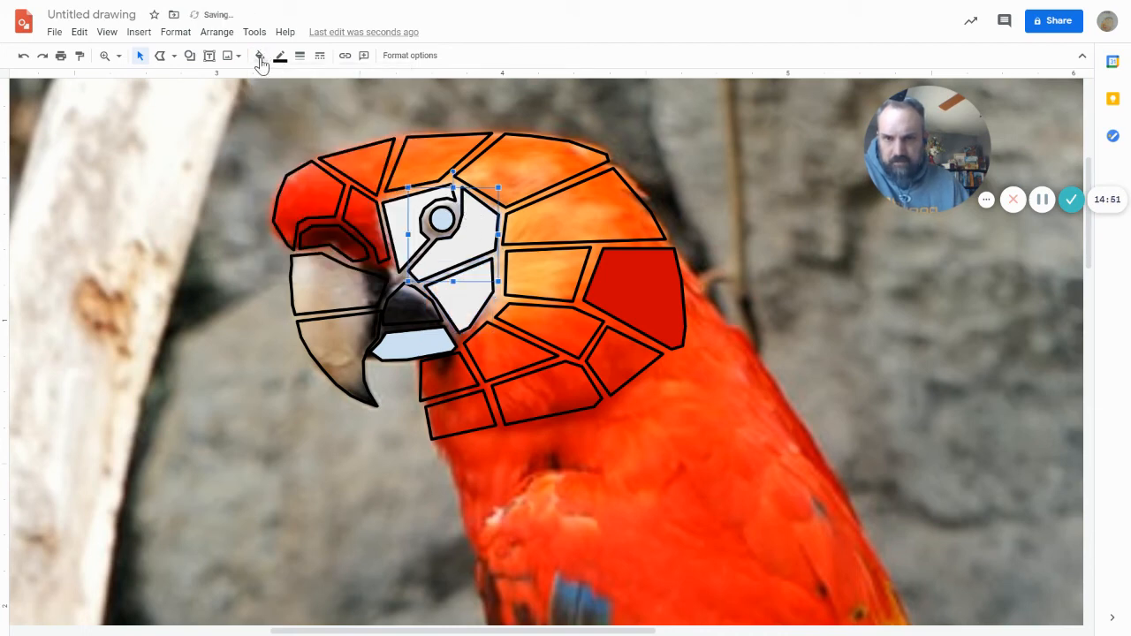
left_click(259, 55)
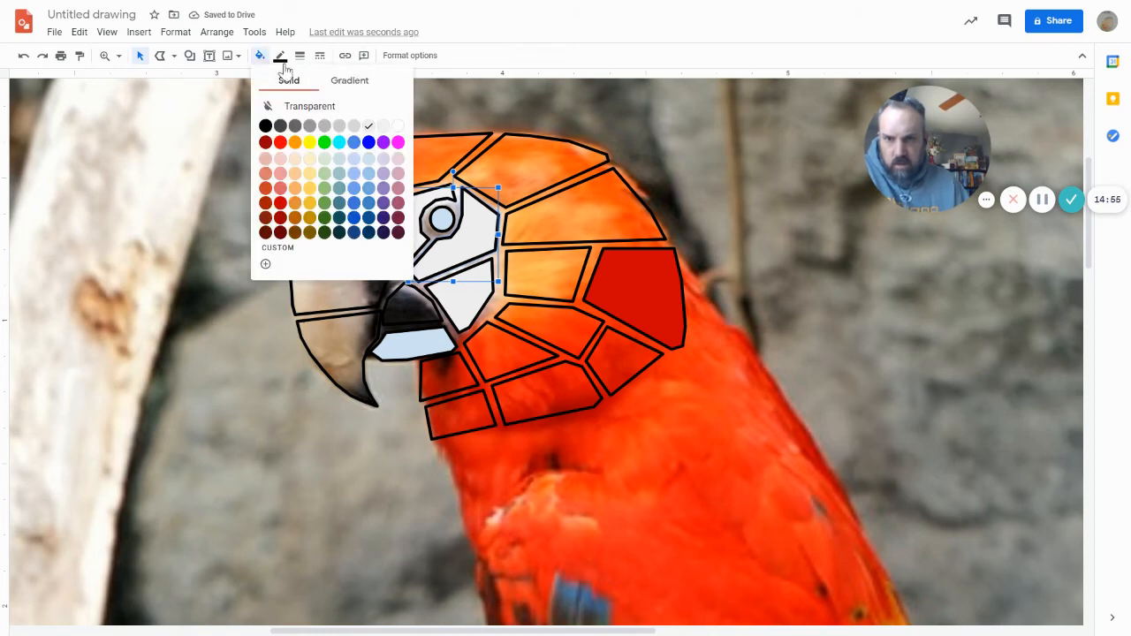
mouse_move(619, 170)
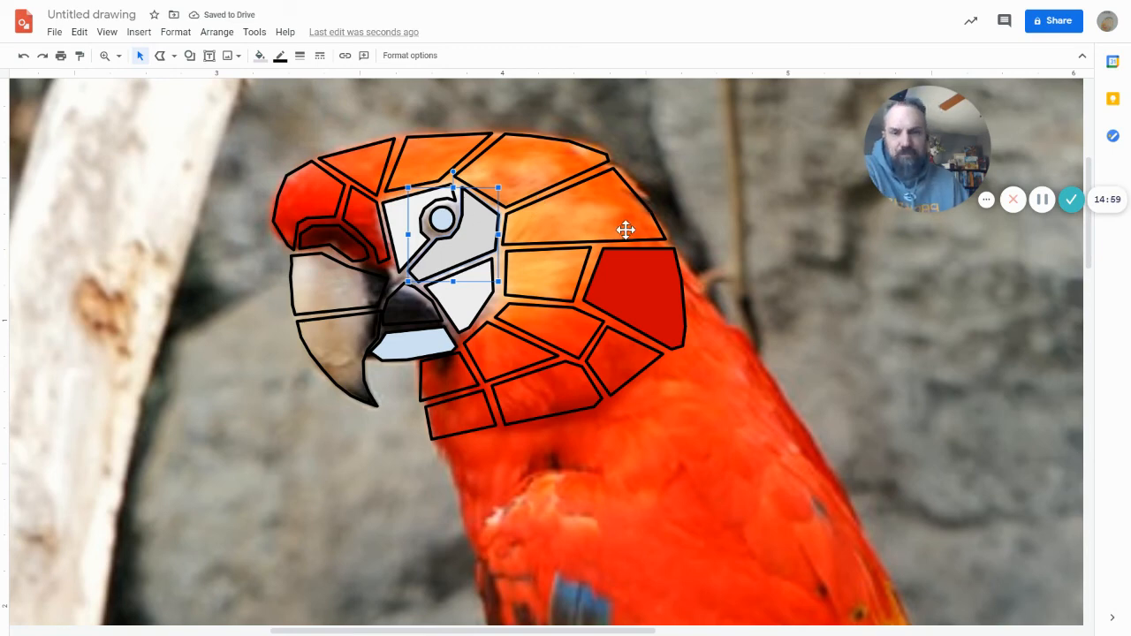
mouse_move(491, 218)
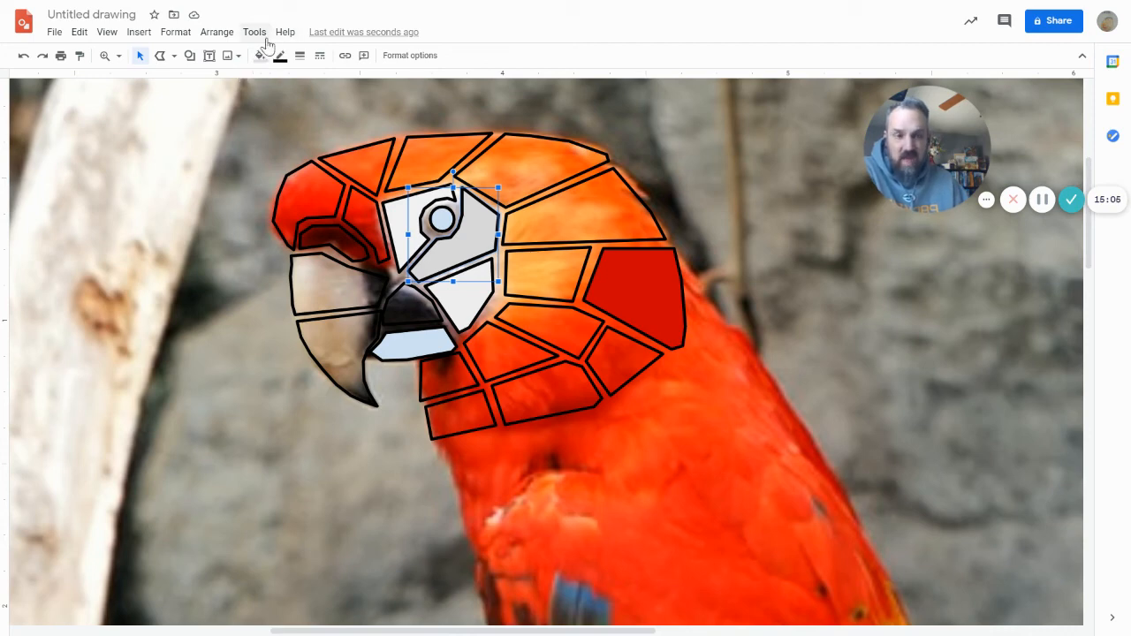
mouse_move(260, 55)
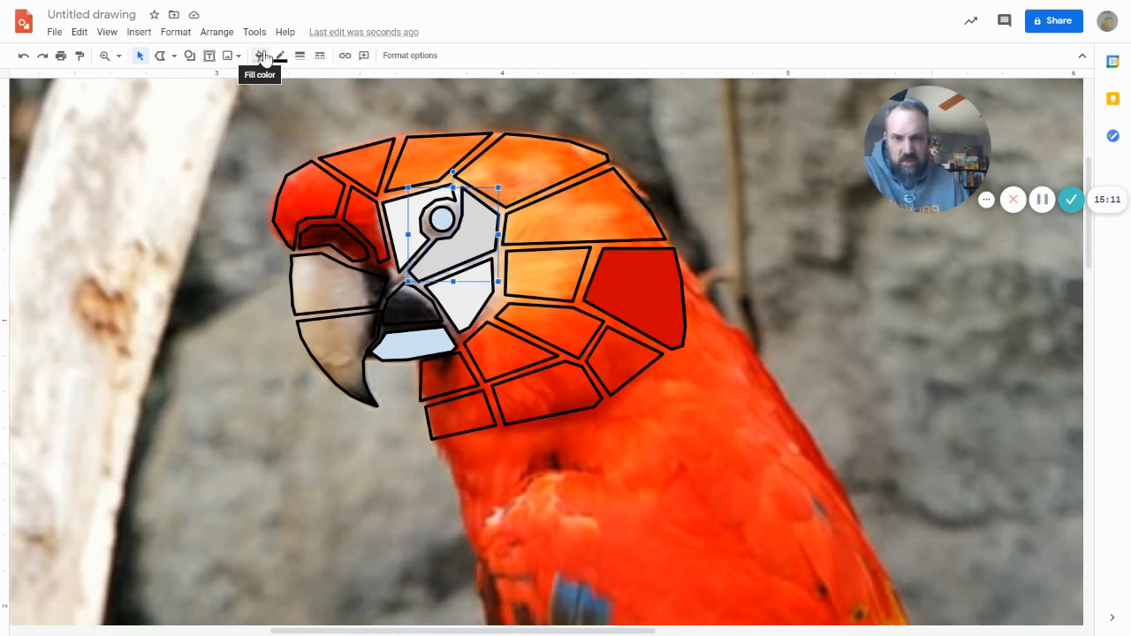
mouse_move(616, 362)
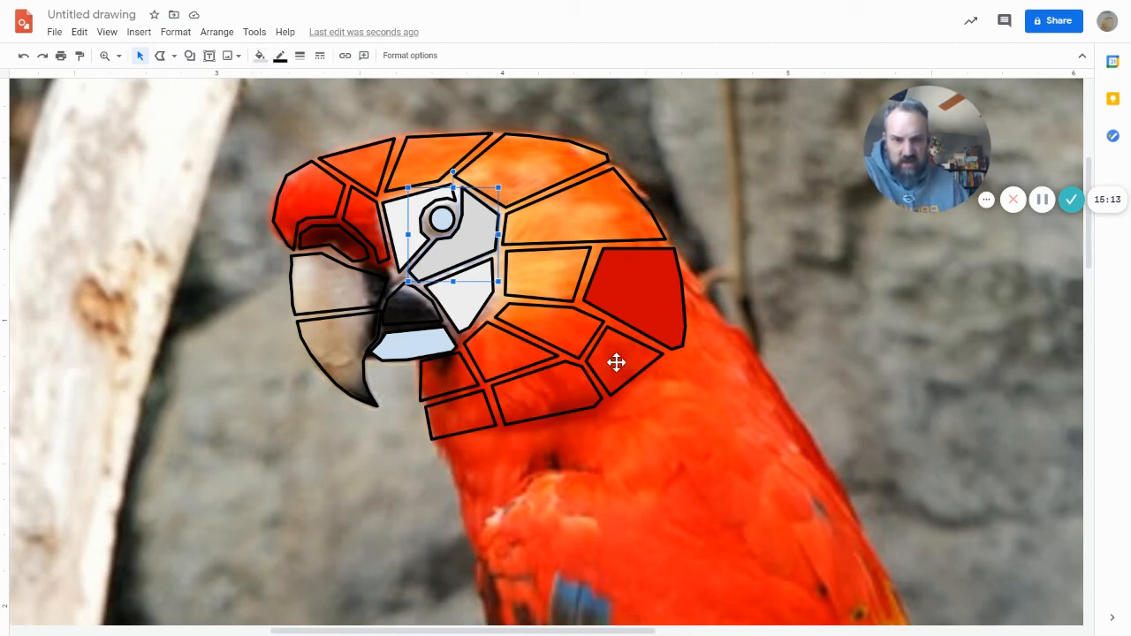
mouse_move(559, 306)
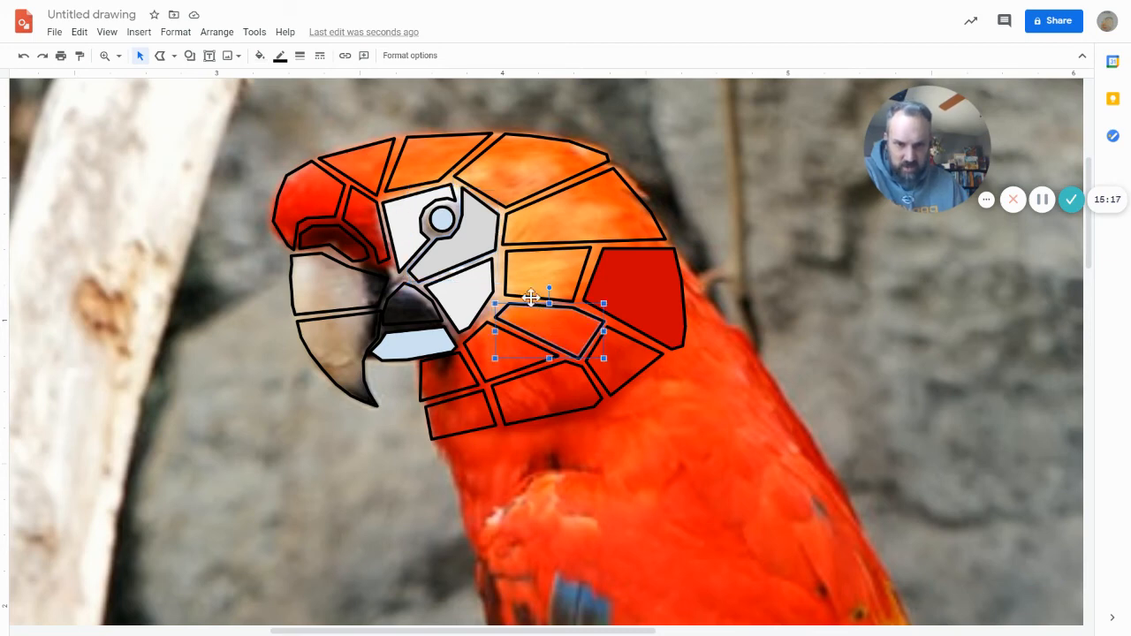
Give the cheek tile right of the eye a custom soft, lighter orange fill.
left_click(259, 54)
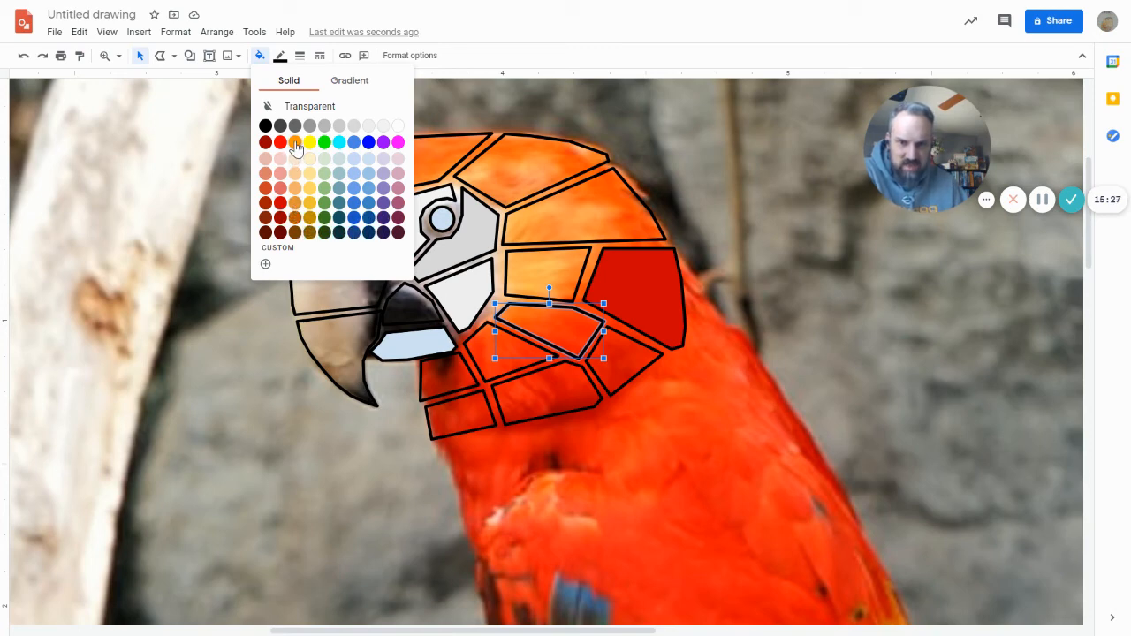
mouse_move(295, 162)
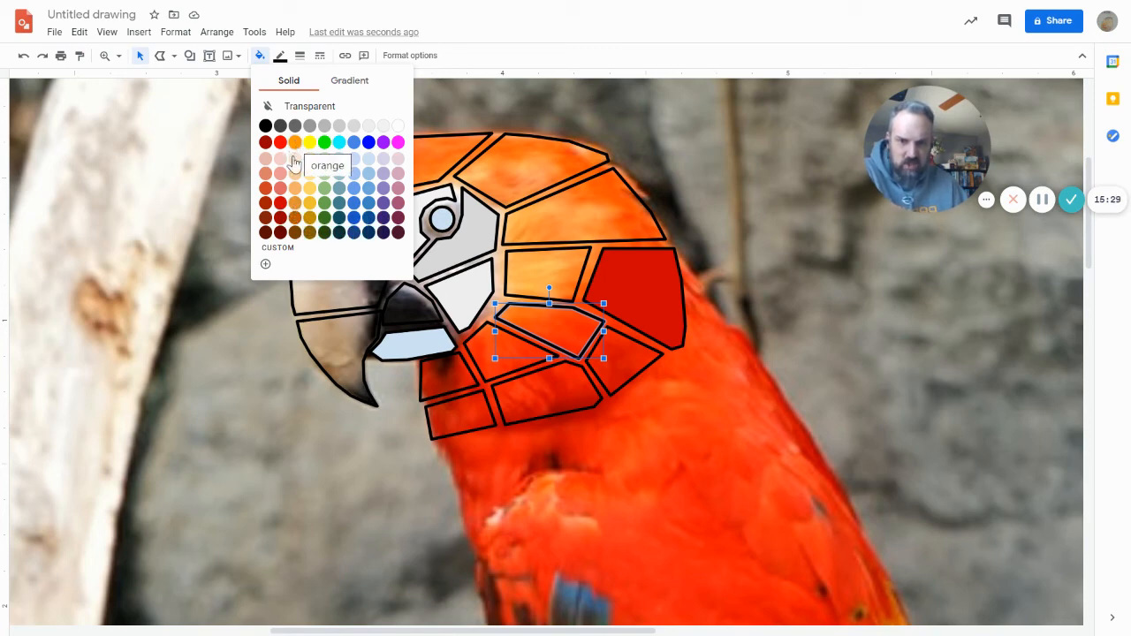
mouse_move(285, 251)
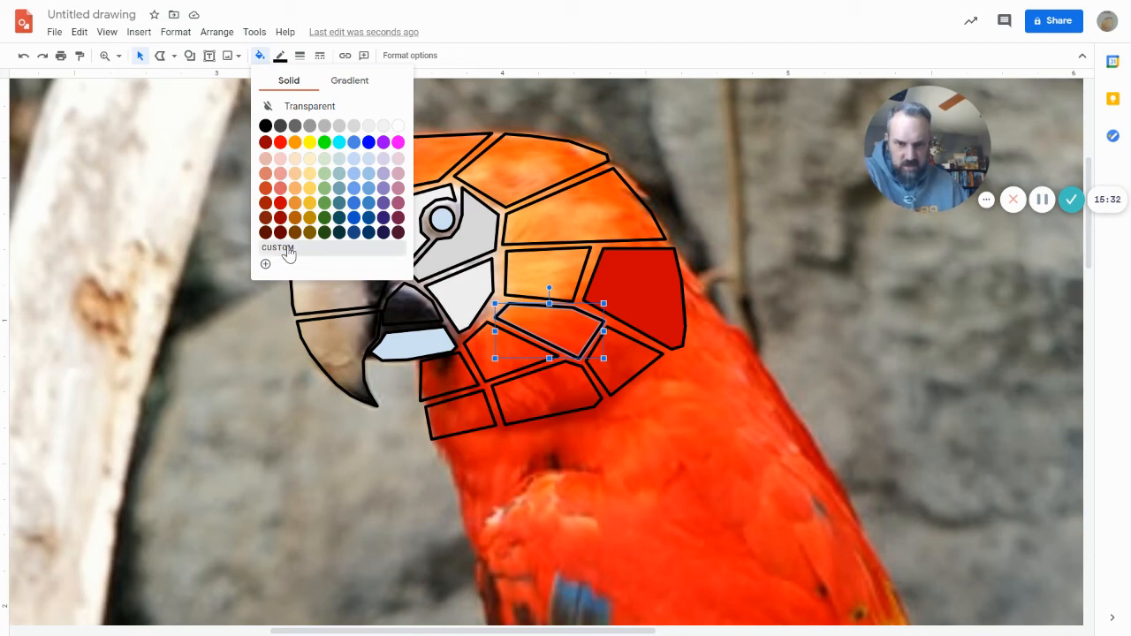
left_click(264, 264)
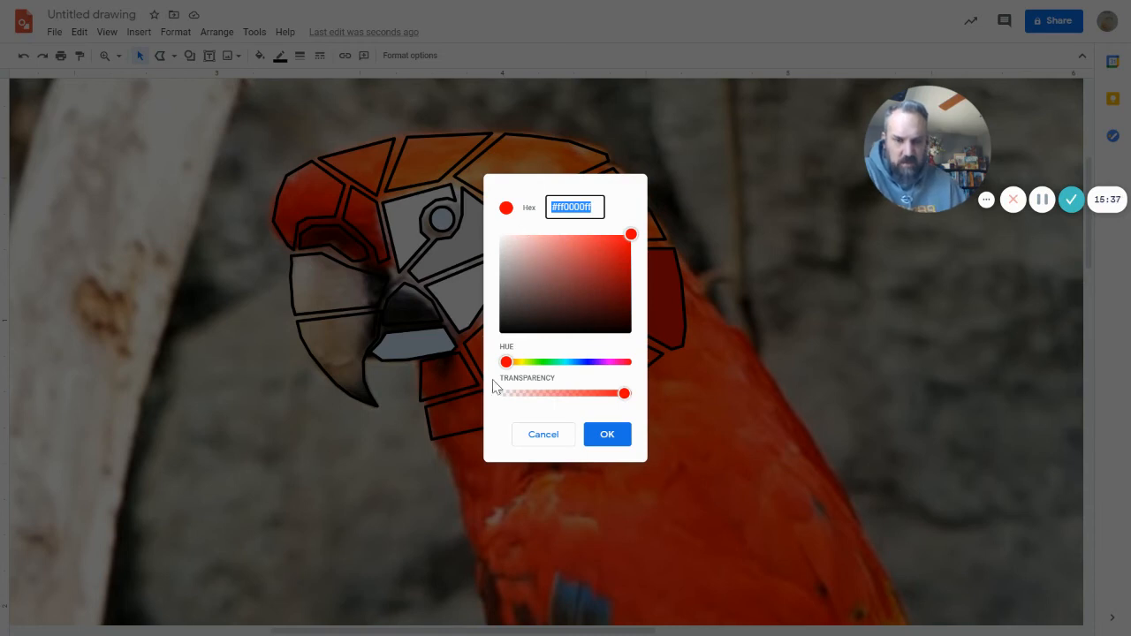
left_click_drag(506, 362, 512, 363)
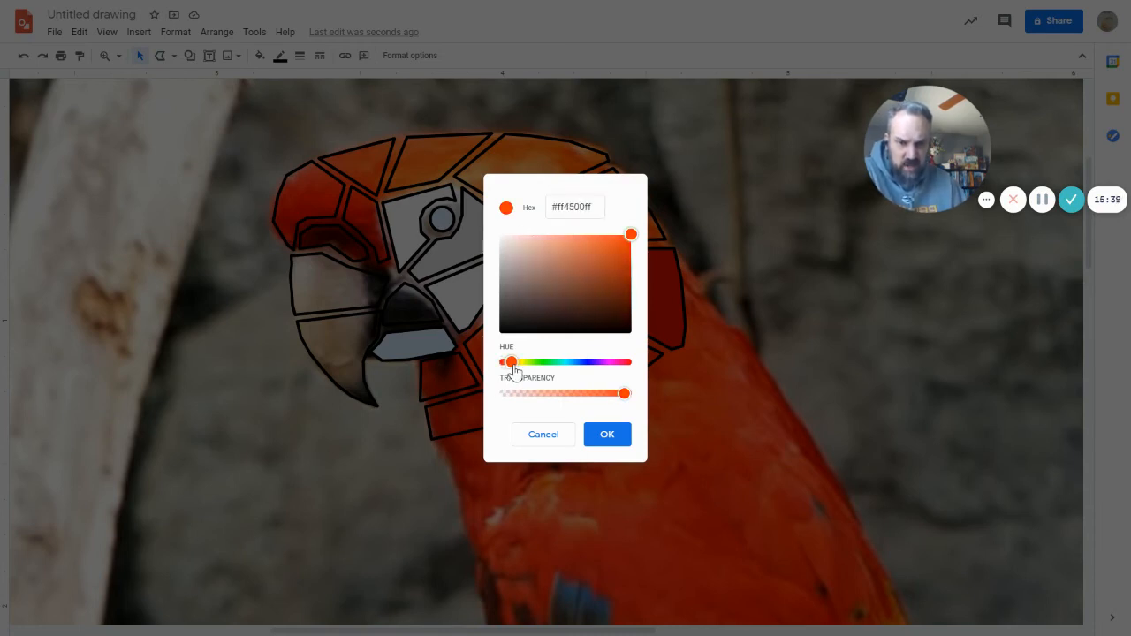
left_click_drag(512, 361, 505, 361)
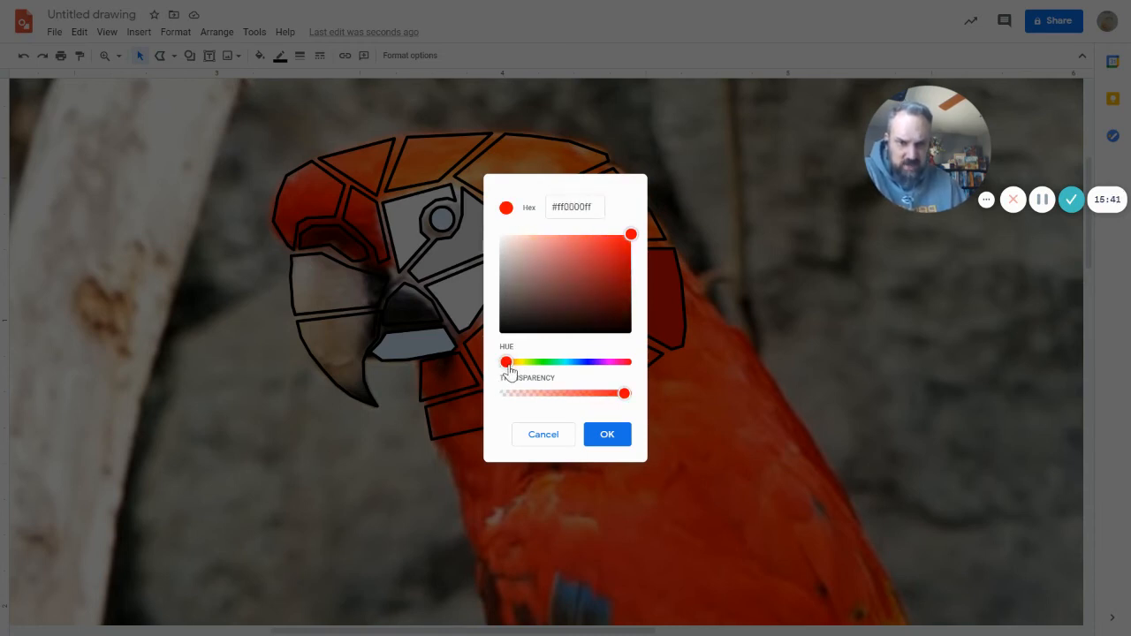
left_click_drag(505, 362, 515, 362)
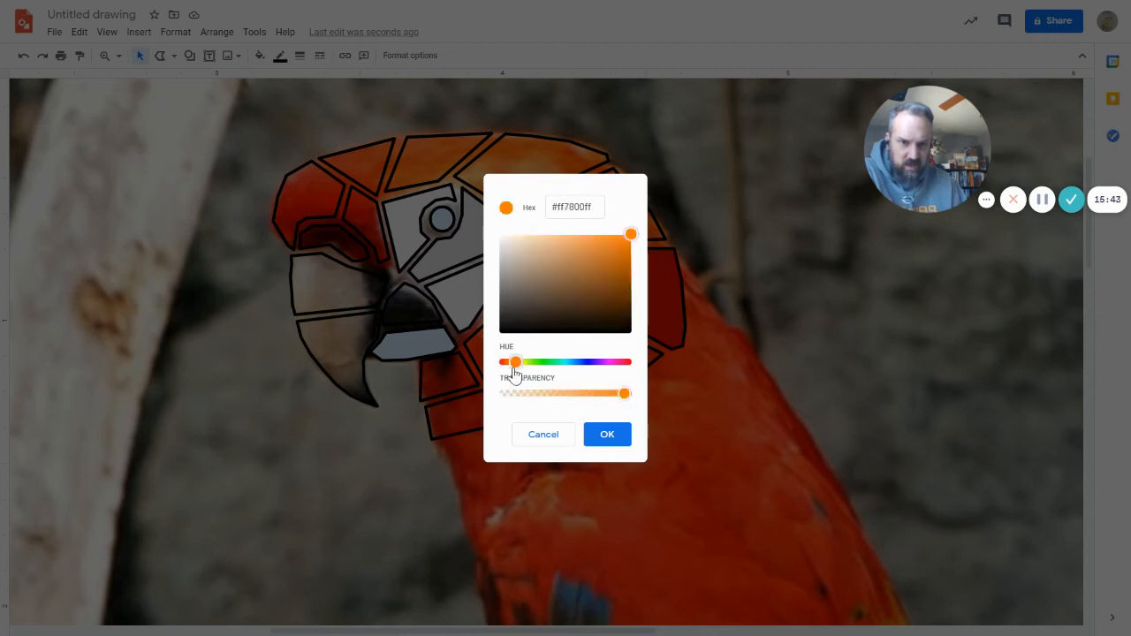
left_click_drag(515, 362, 540, 362)
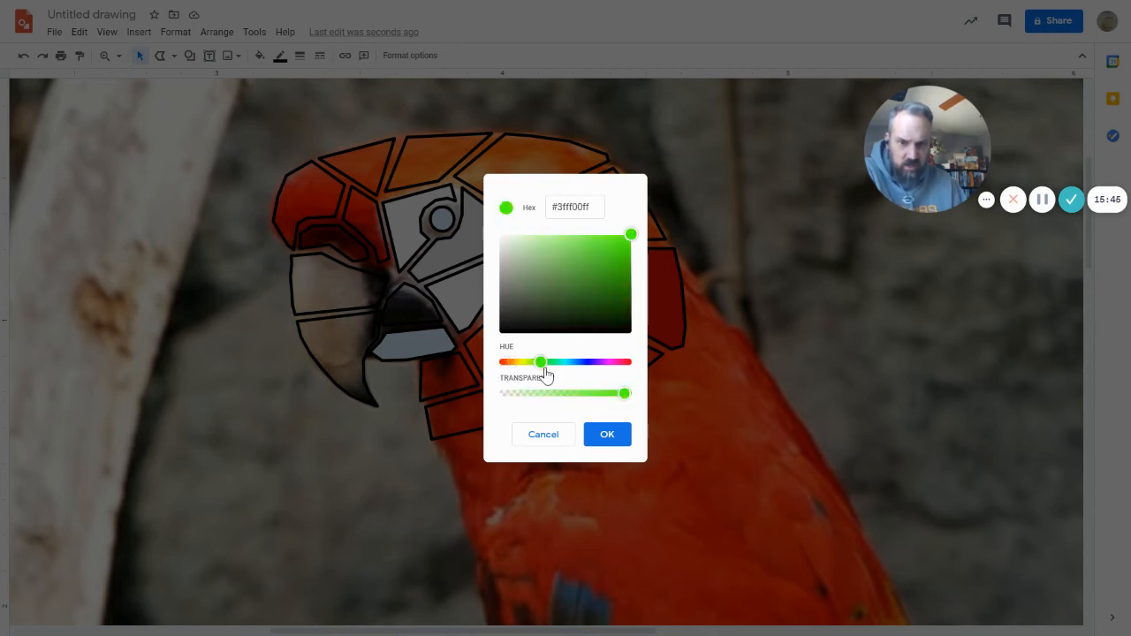
left_click_drag(539, 361, 624, 361)
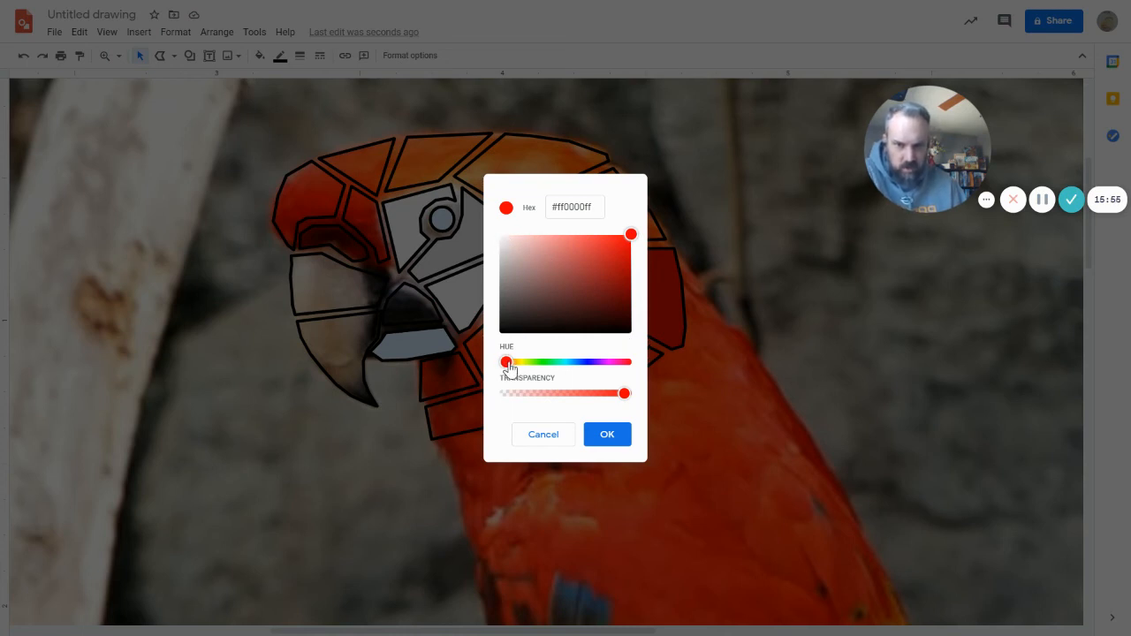
left_click_drag(506, 362, 515, 362)
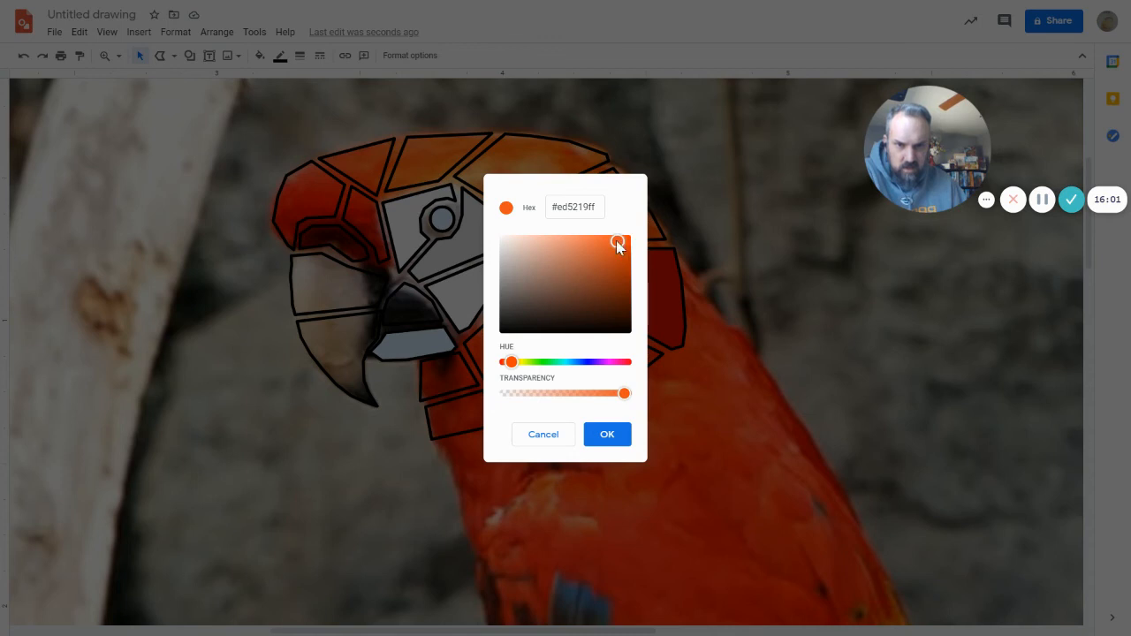
left_click_drag(618, 243, 611, 247)
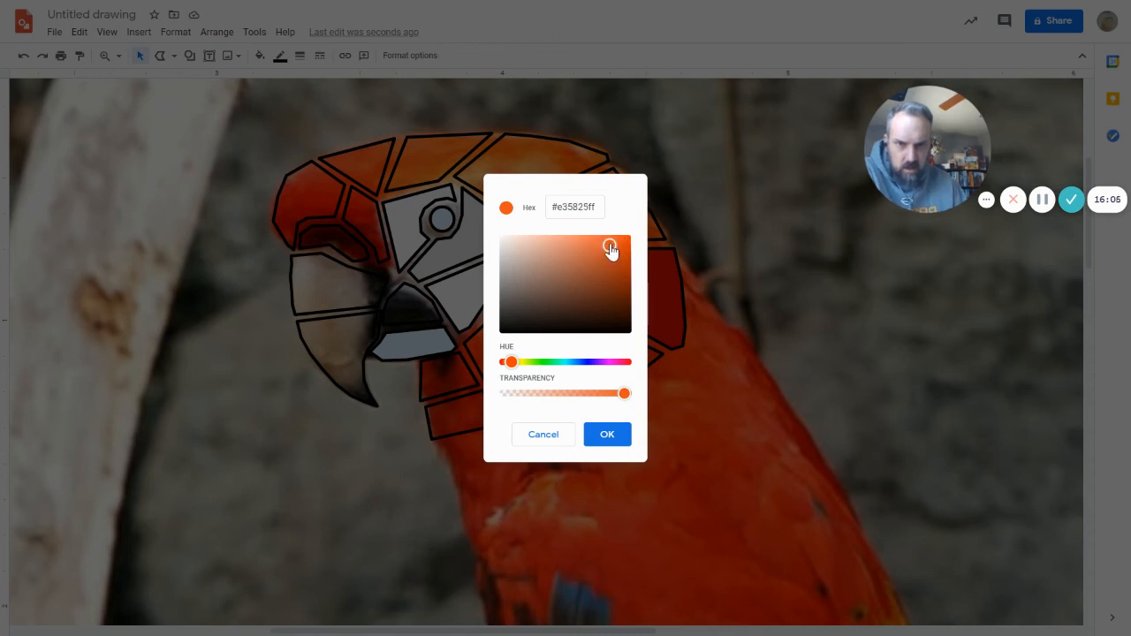
left_click_drag(612, 247, 603, 235)
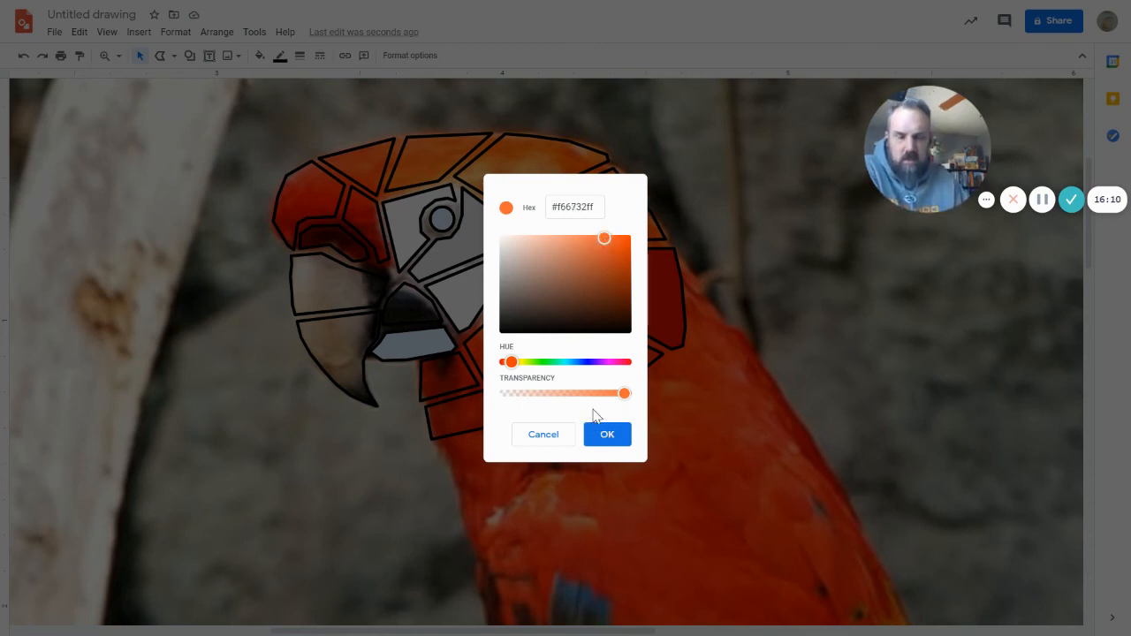
left_click(607, 434)
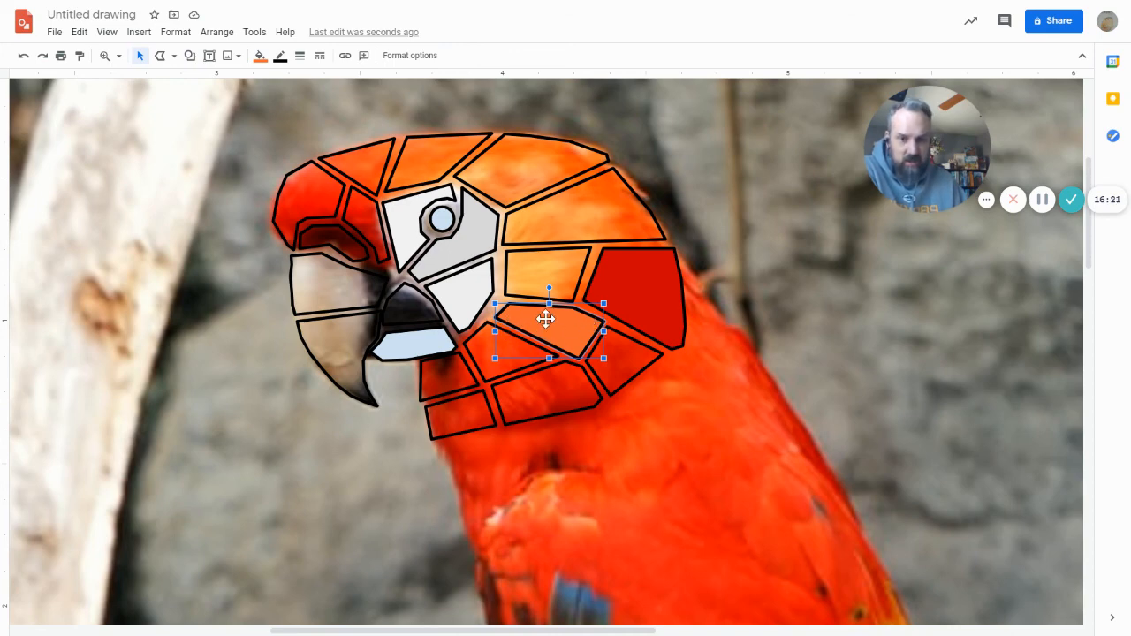
Fill the tile below-right of the beak with a custom bright orange.
left_click_drag(548, 331, 482, 350)
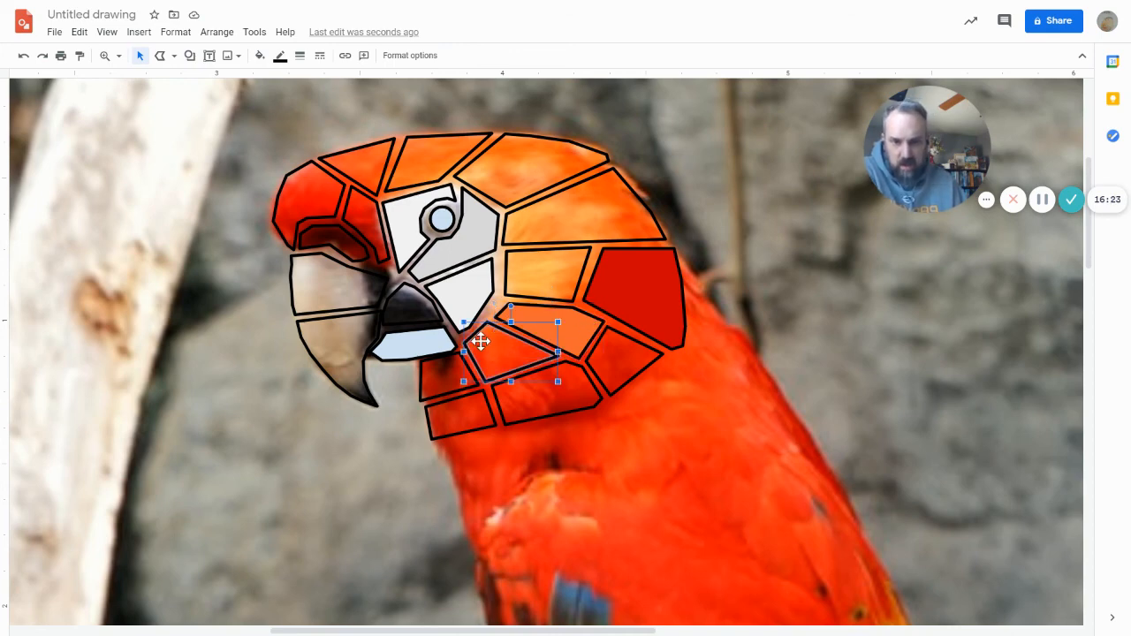
mouse_move(259, 54)
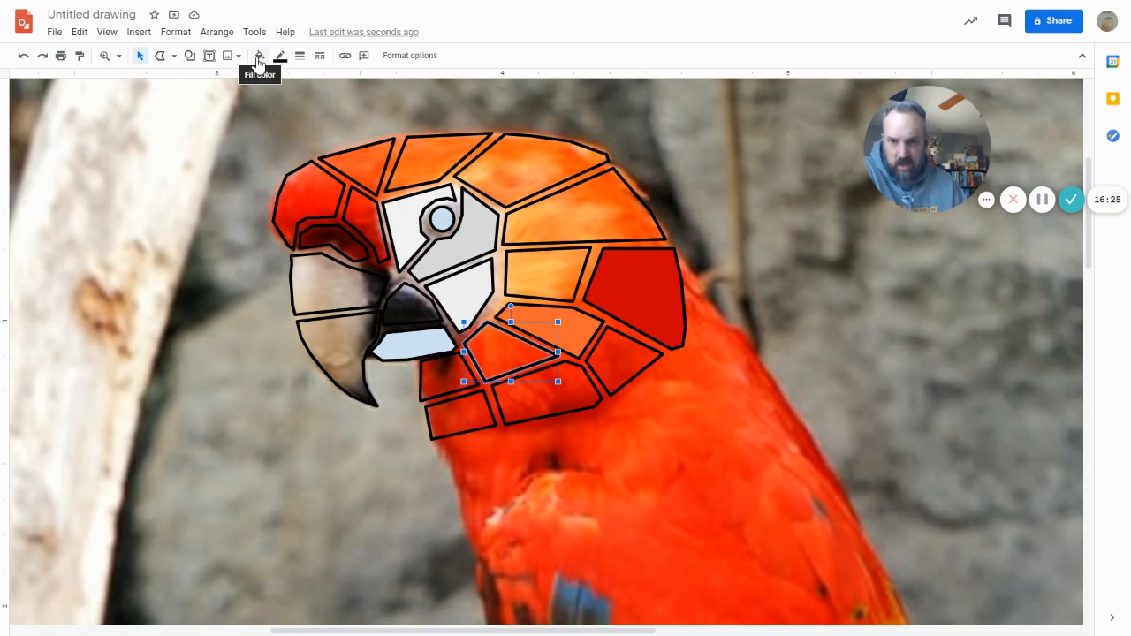
left_click(259, 55)
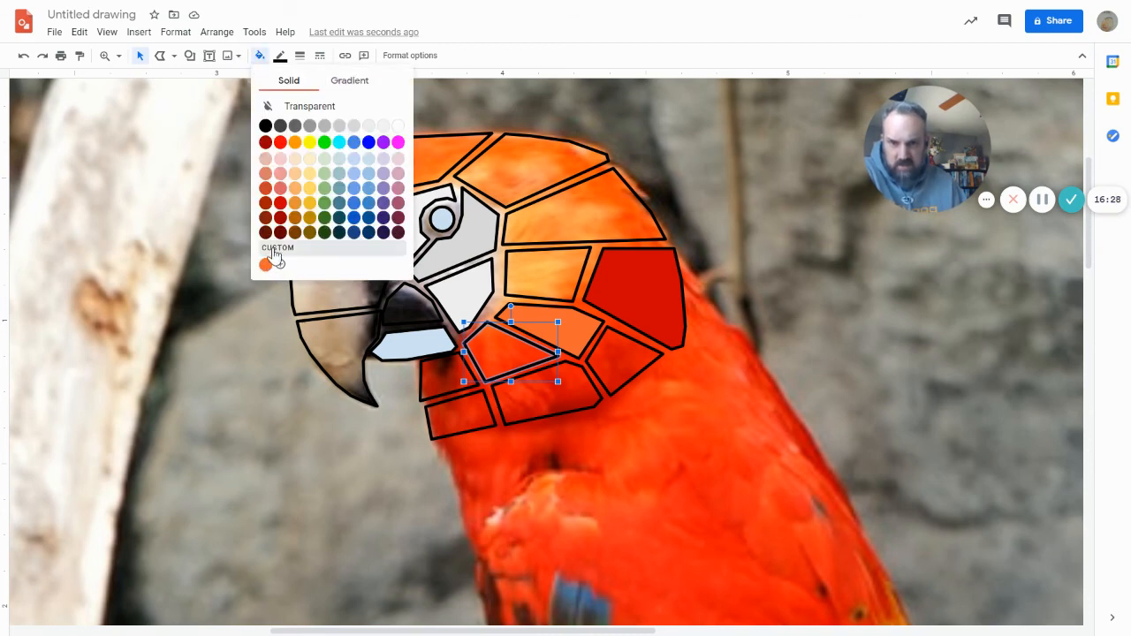
left_click(265, 264)
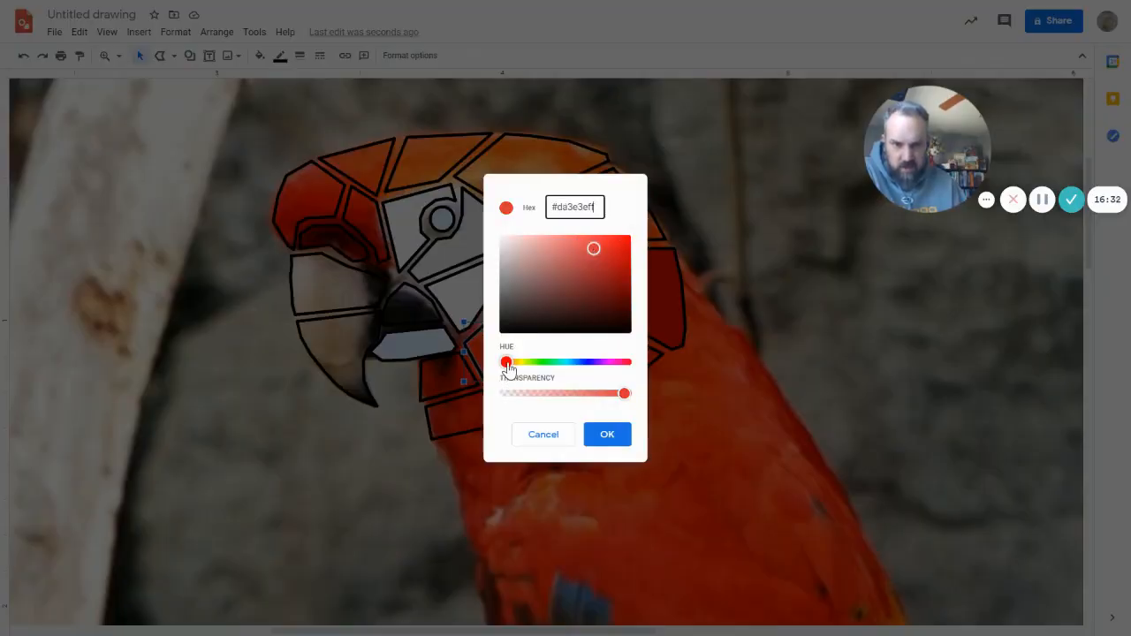
left_click_drag(506, 362, 512, 361)
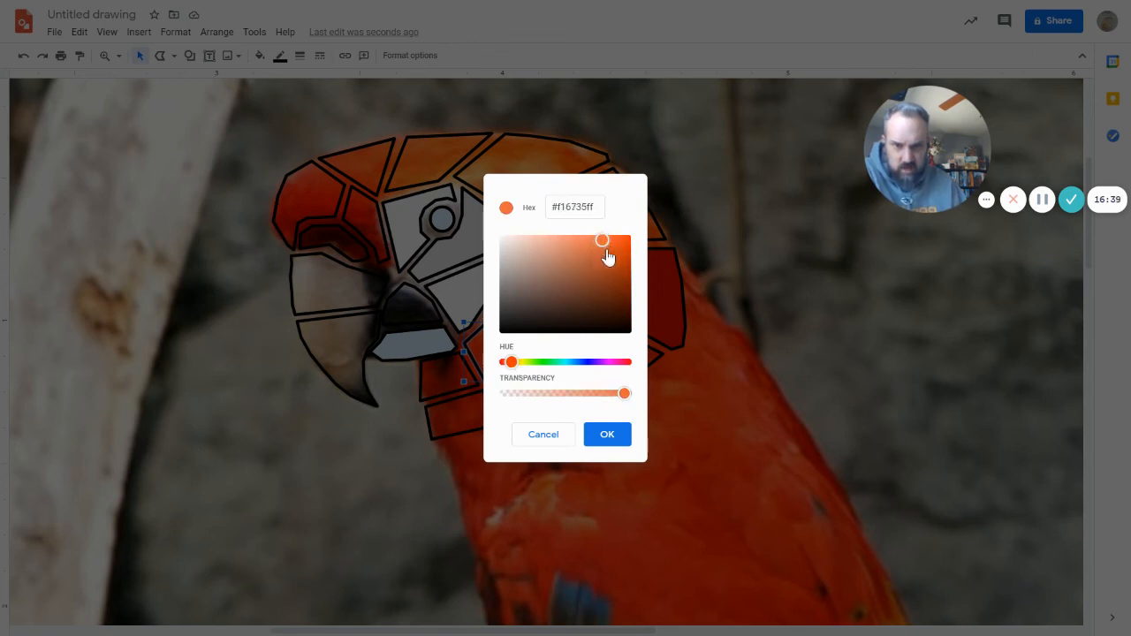
mouse_move(592, 421)
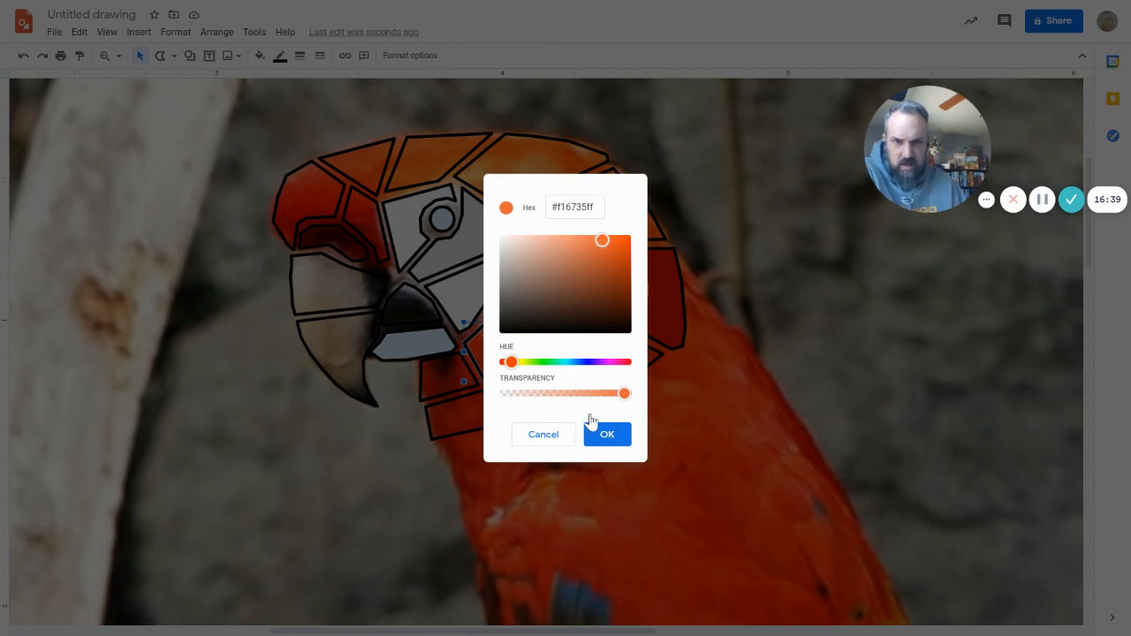
left_click(607, 433)
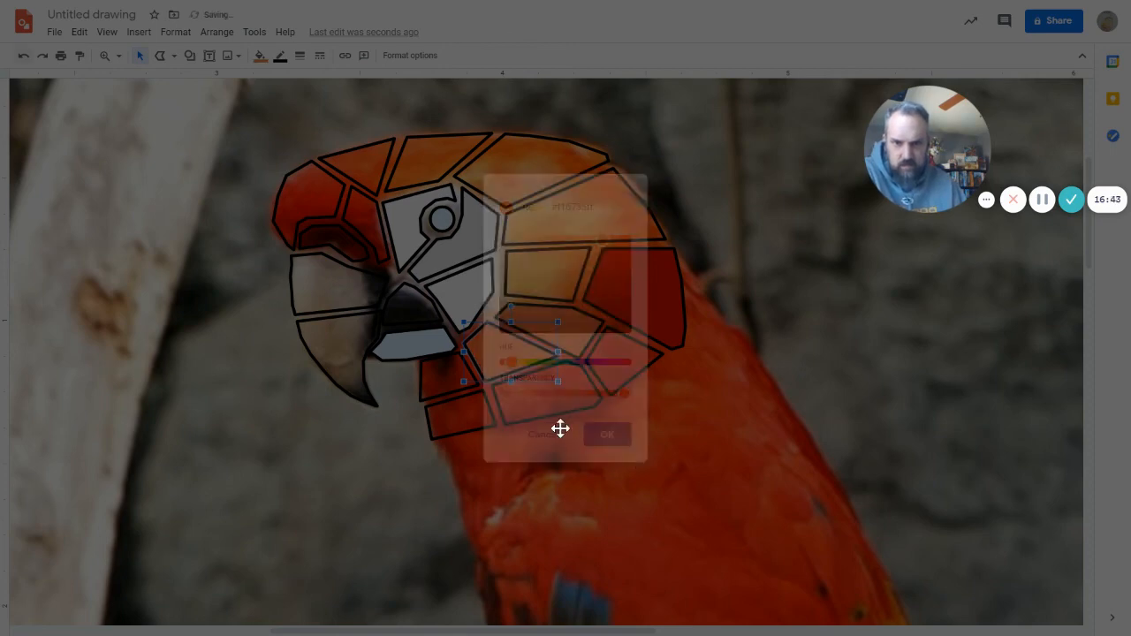
left_click(607, 434)
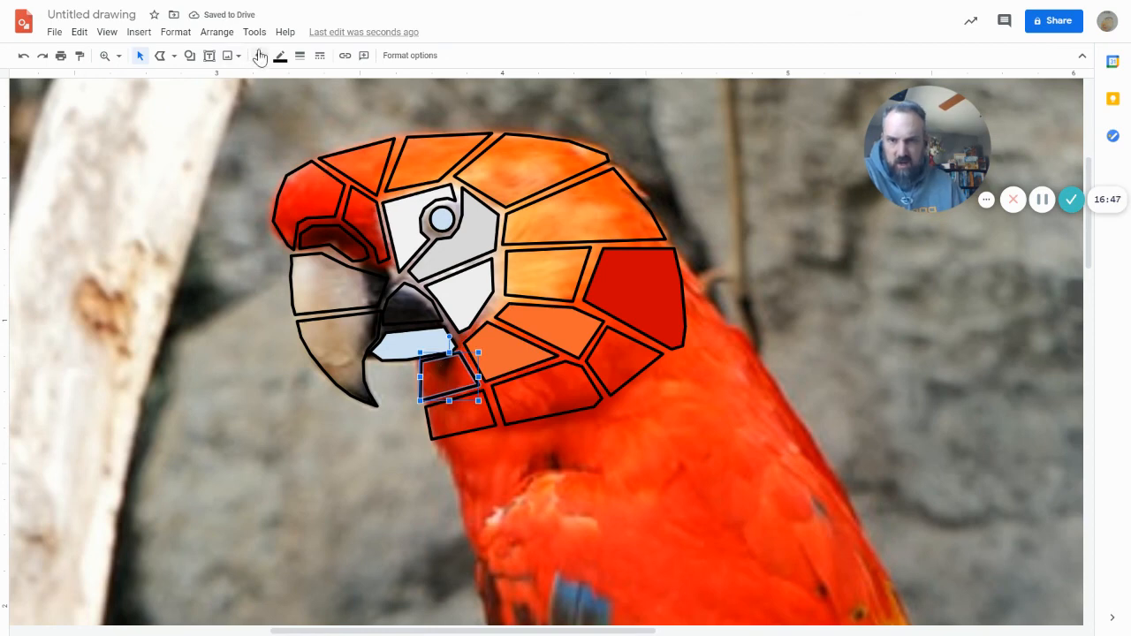
Fill the small tile under the beak with a custom darker burnt orange.
left_click(280, 55)
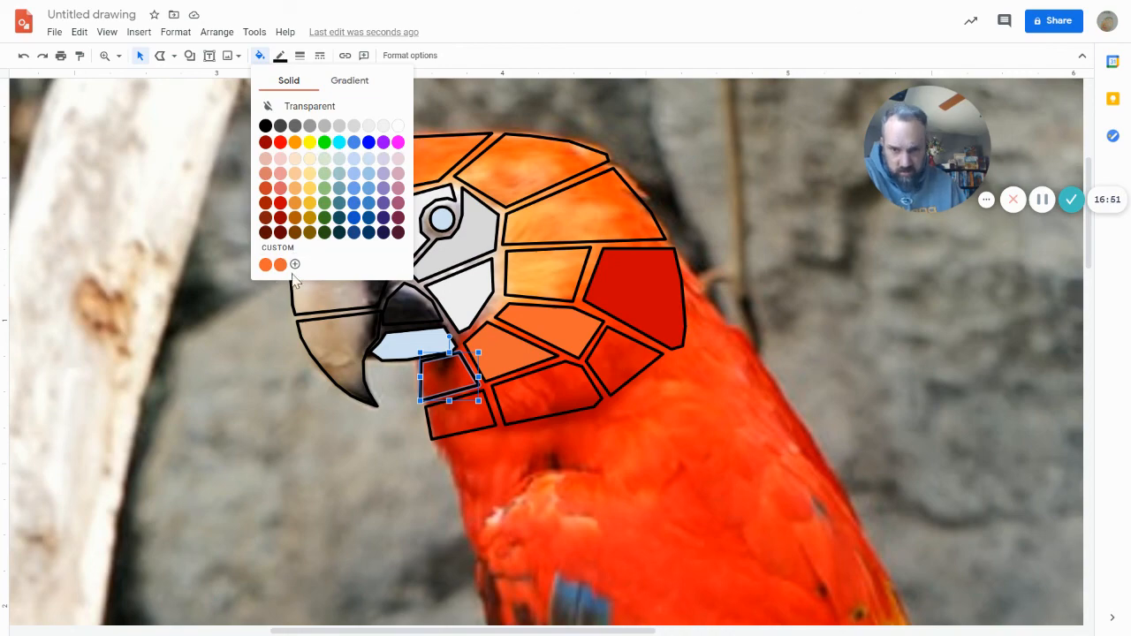
mouse_move(294, 253)
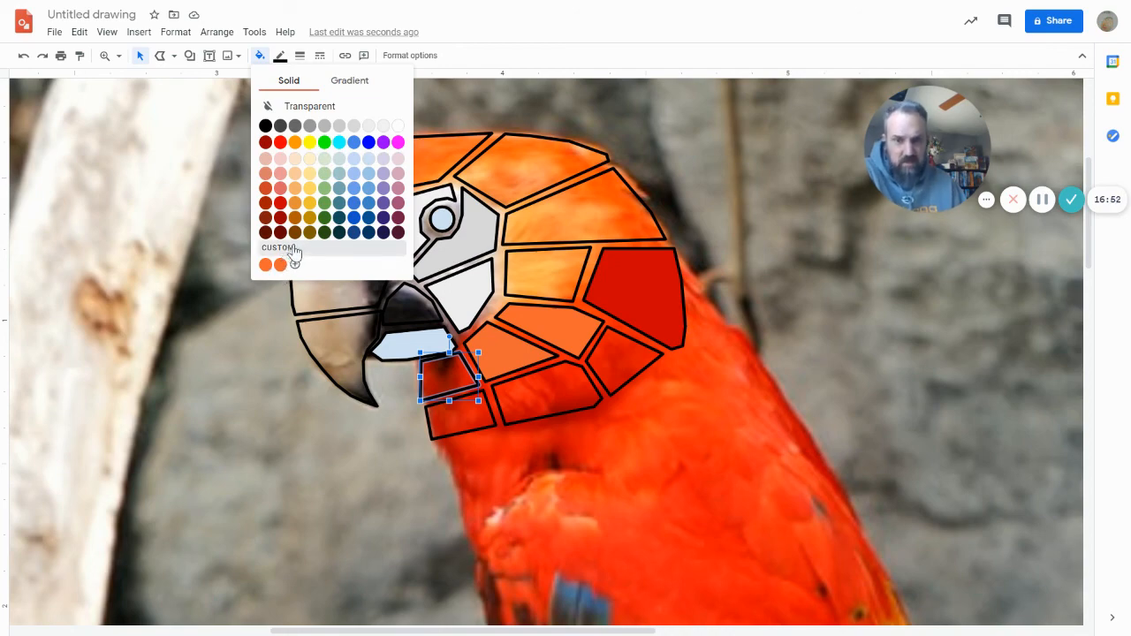
left_click(264, 264)
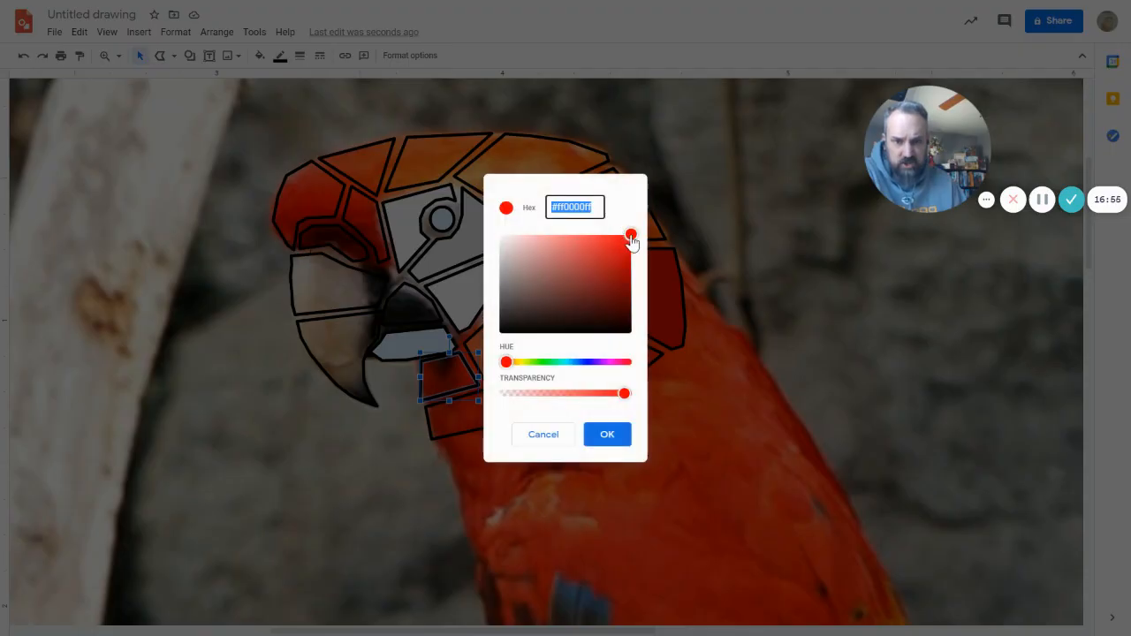
left_click_drag(631, 236, 625, 254)
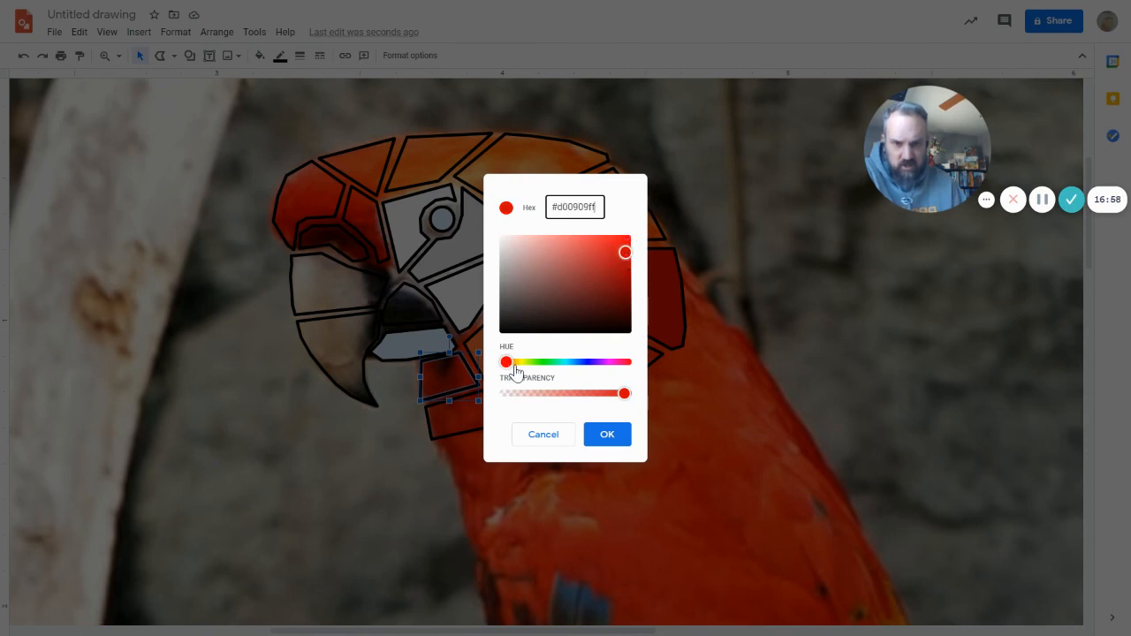
left_click_drag(505, 362, 515, 362)
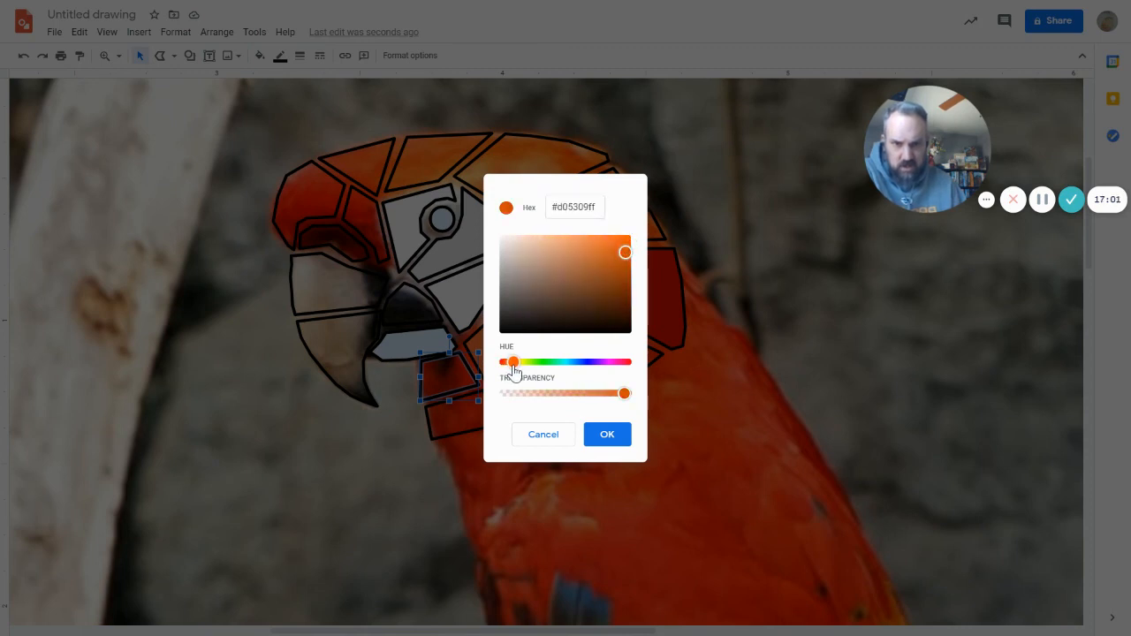
mouse_move(620, 255)
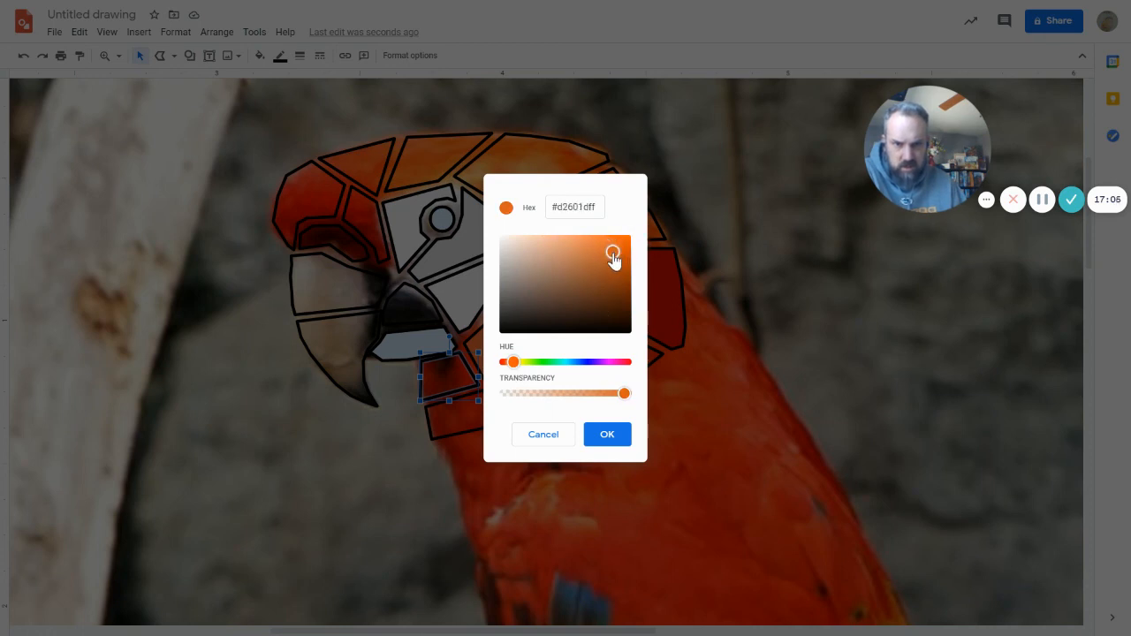
left_click(613, 254)
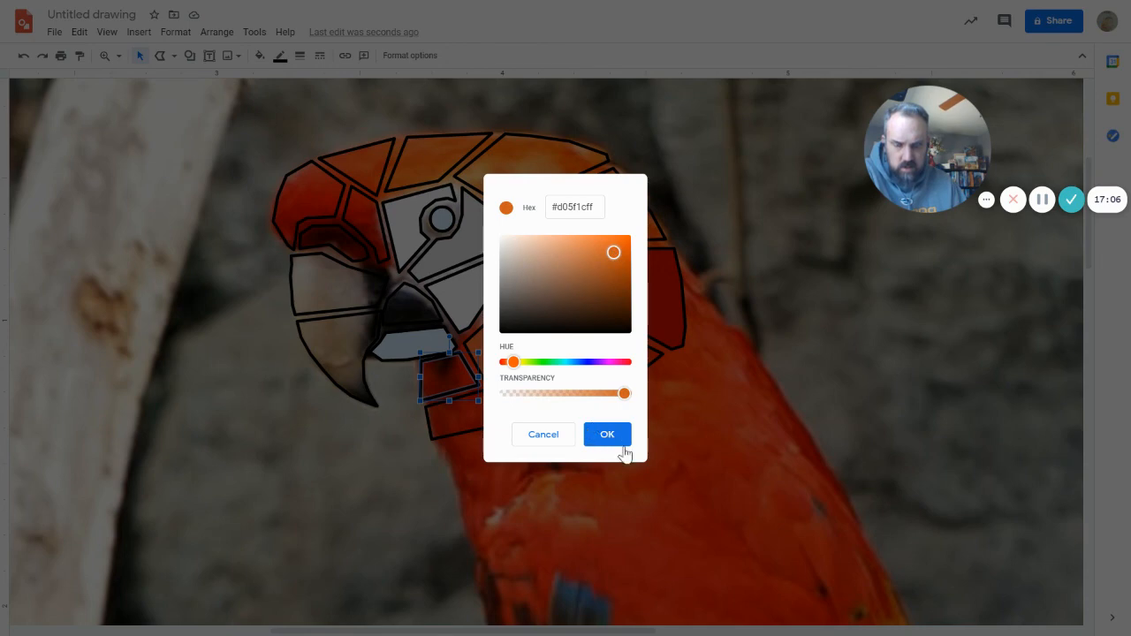
left_click(607, 434)
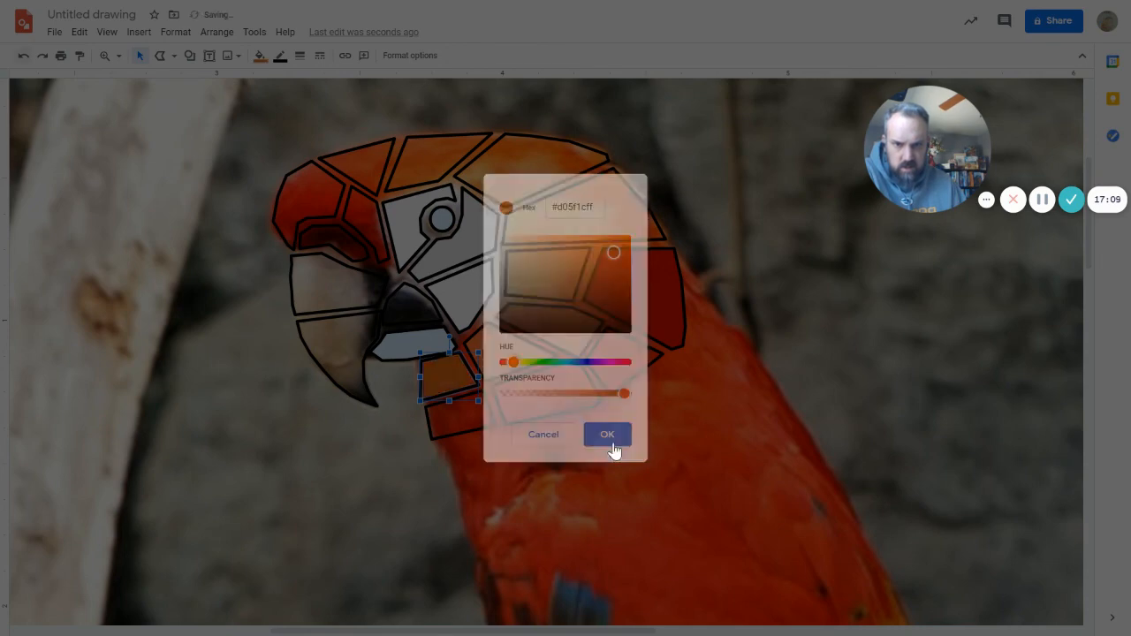
left_click(607, 434)
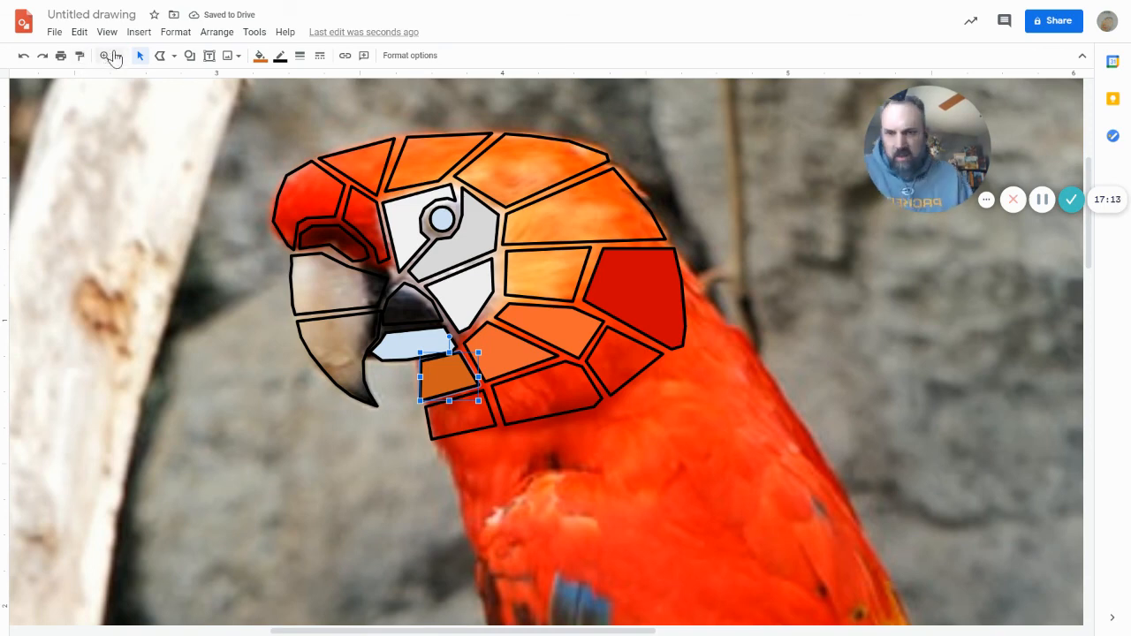
Set the zoom level to Fit.
left_click(119, 55)
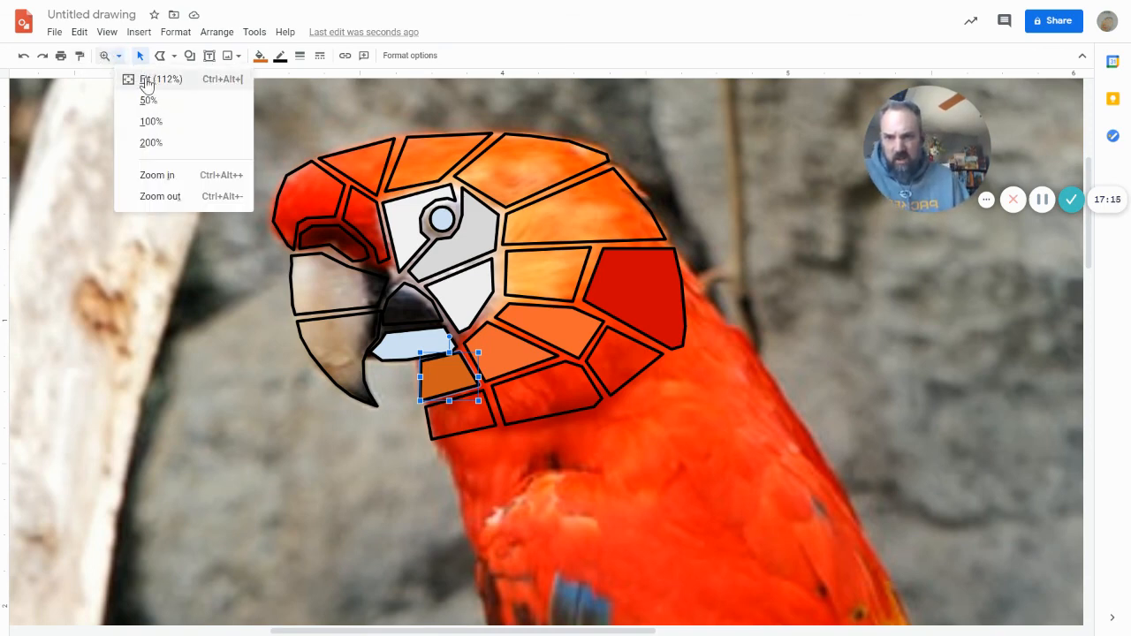
mouse_move(251, 316)
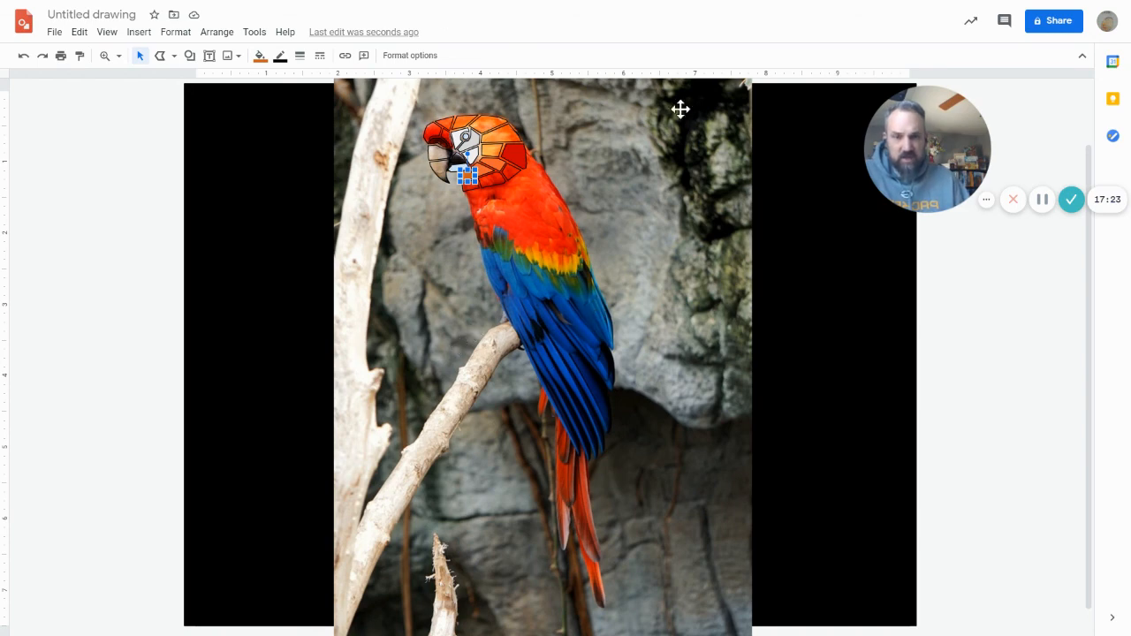
mouse_move(153, 124)
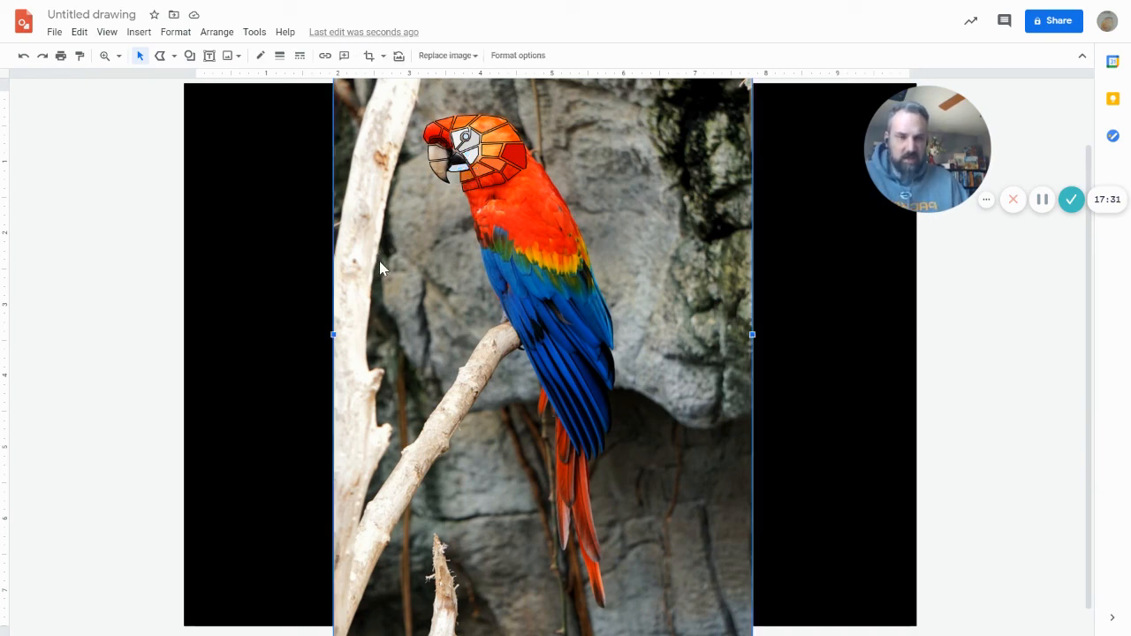
mouse_move(367, 276)
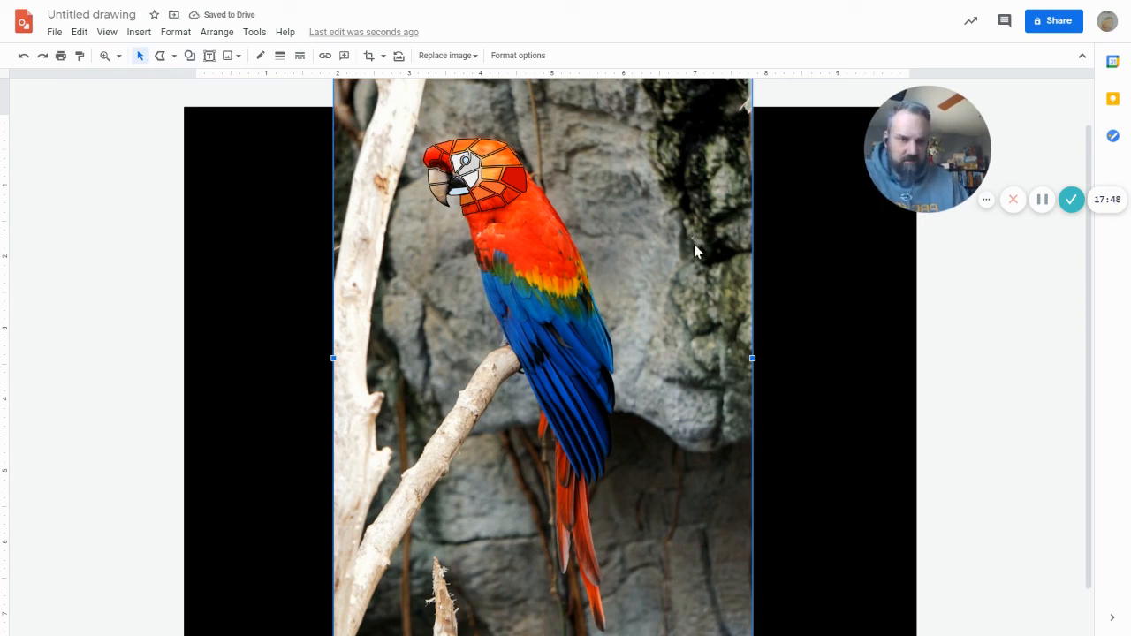
Use Order > Send to back on the parrot photo.
right_click(695, 250)
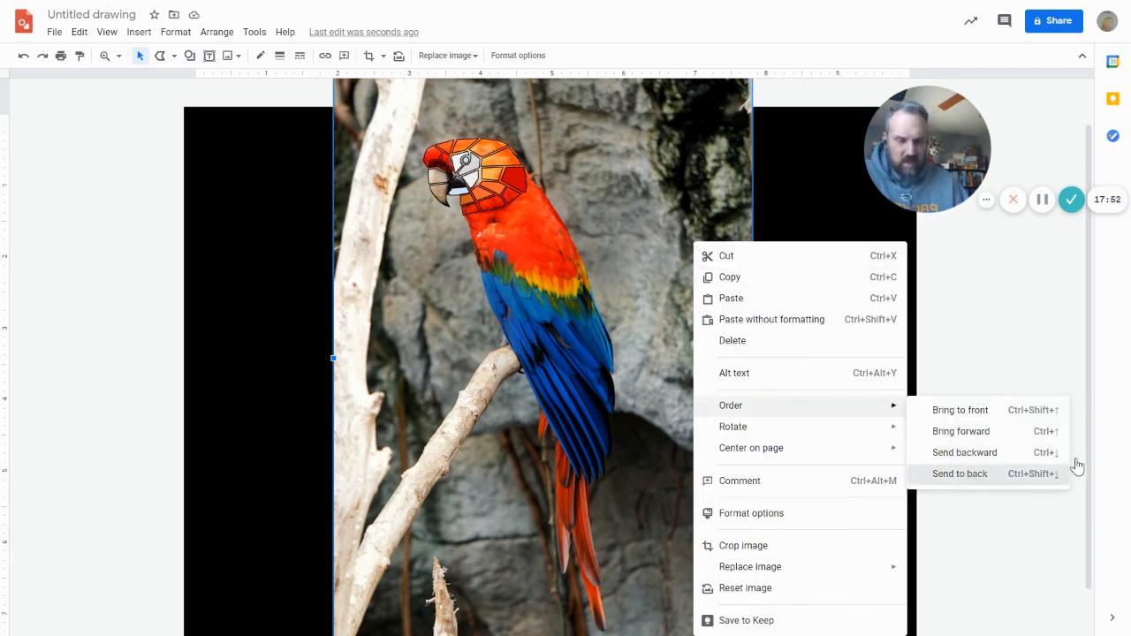
left_click(959, 473)
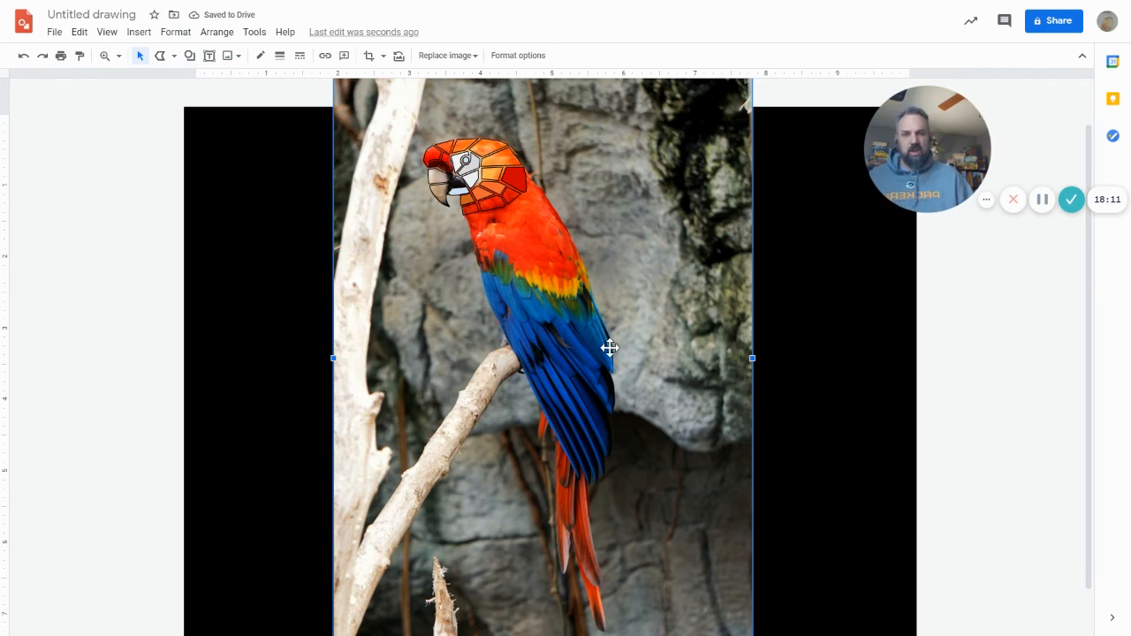
mouse_move(513, 284)
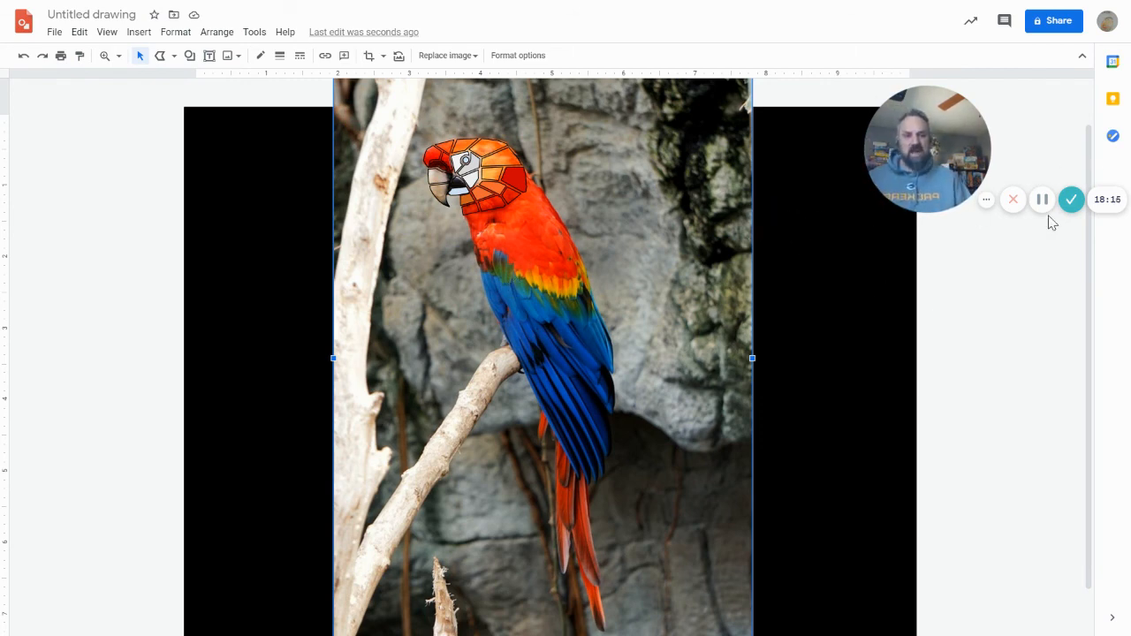
mouse_move(1043, 199)
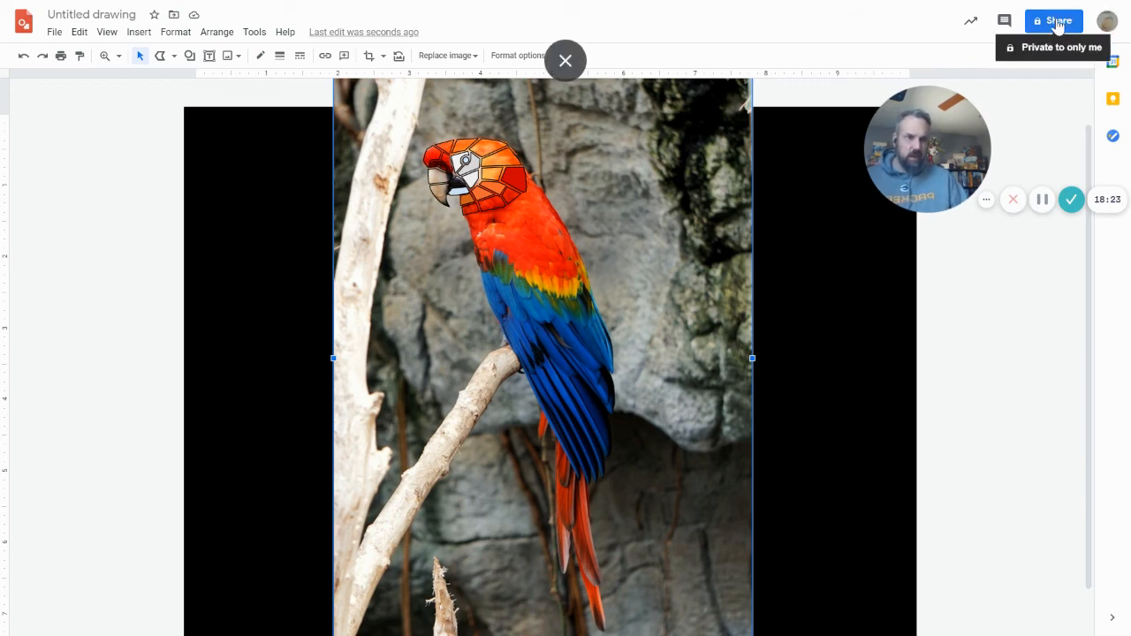
mouse_move(1043, 198)
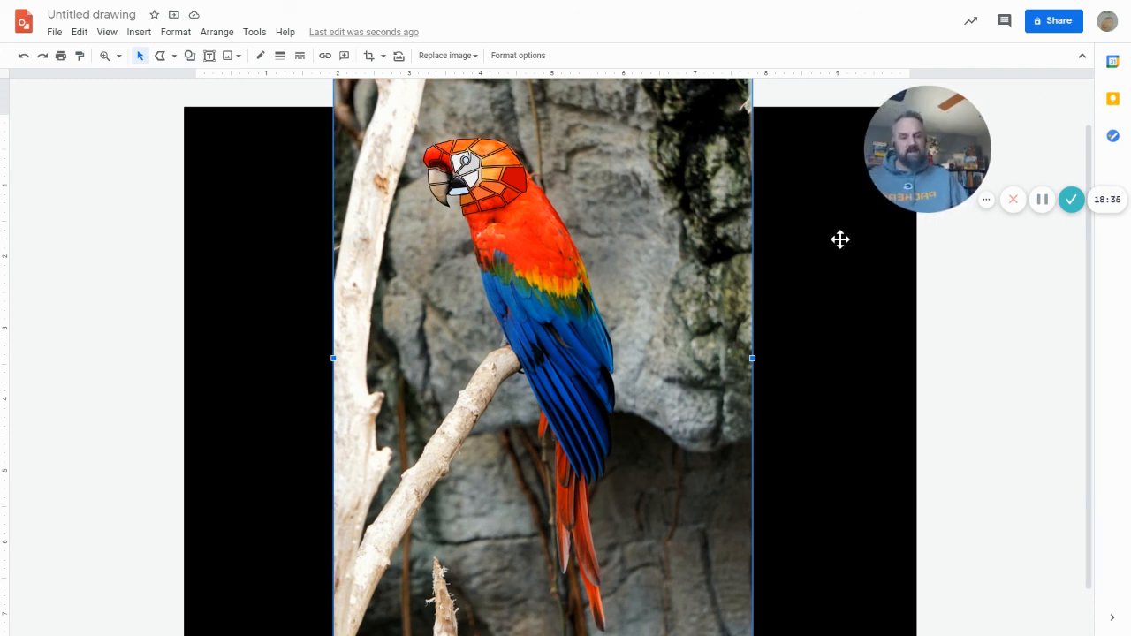
mouse_move(1041, 199)
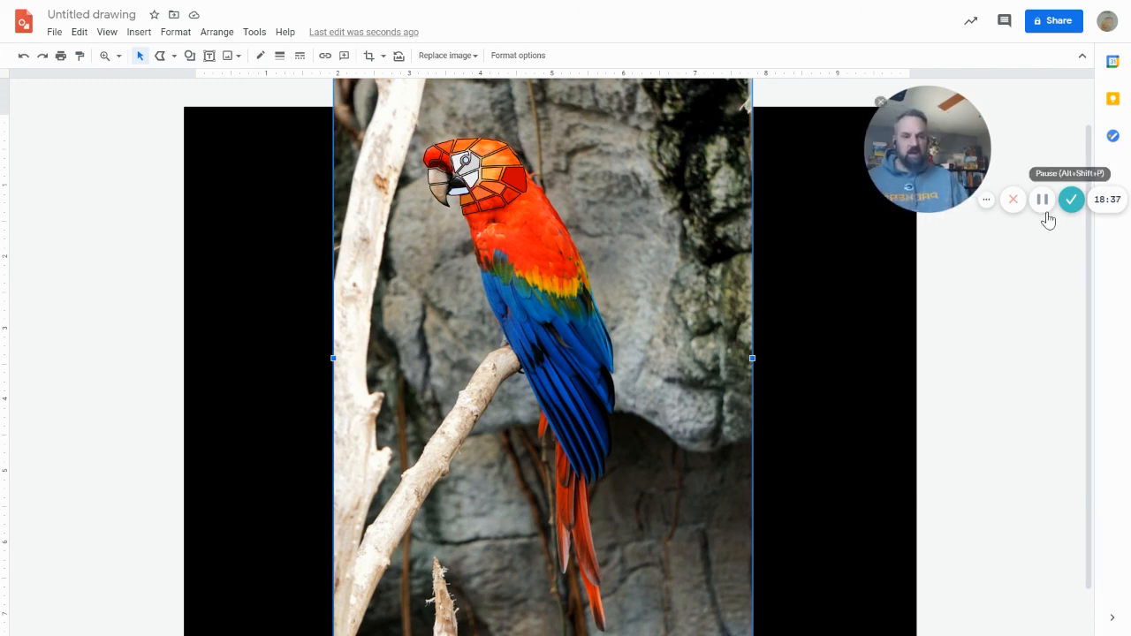